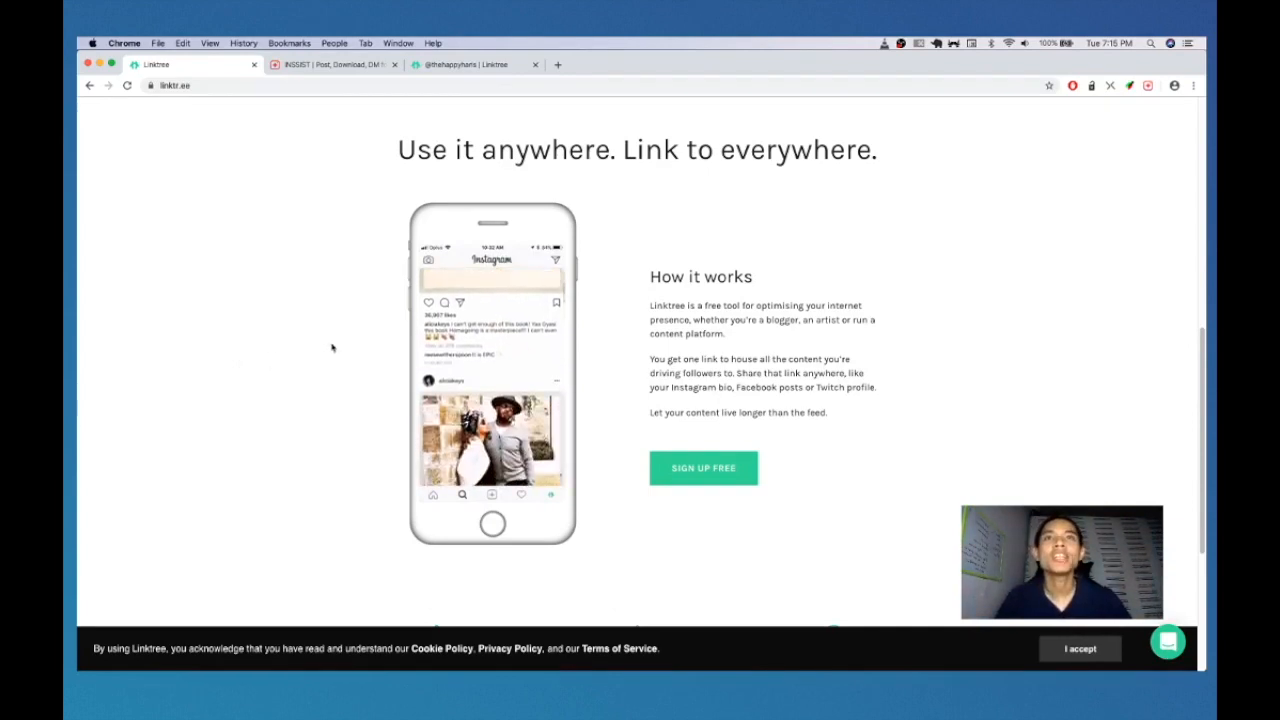
Switch to the example Linktree profile tab, with video, podcast, LinkedIn and Medium links
left_click(333, 64)
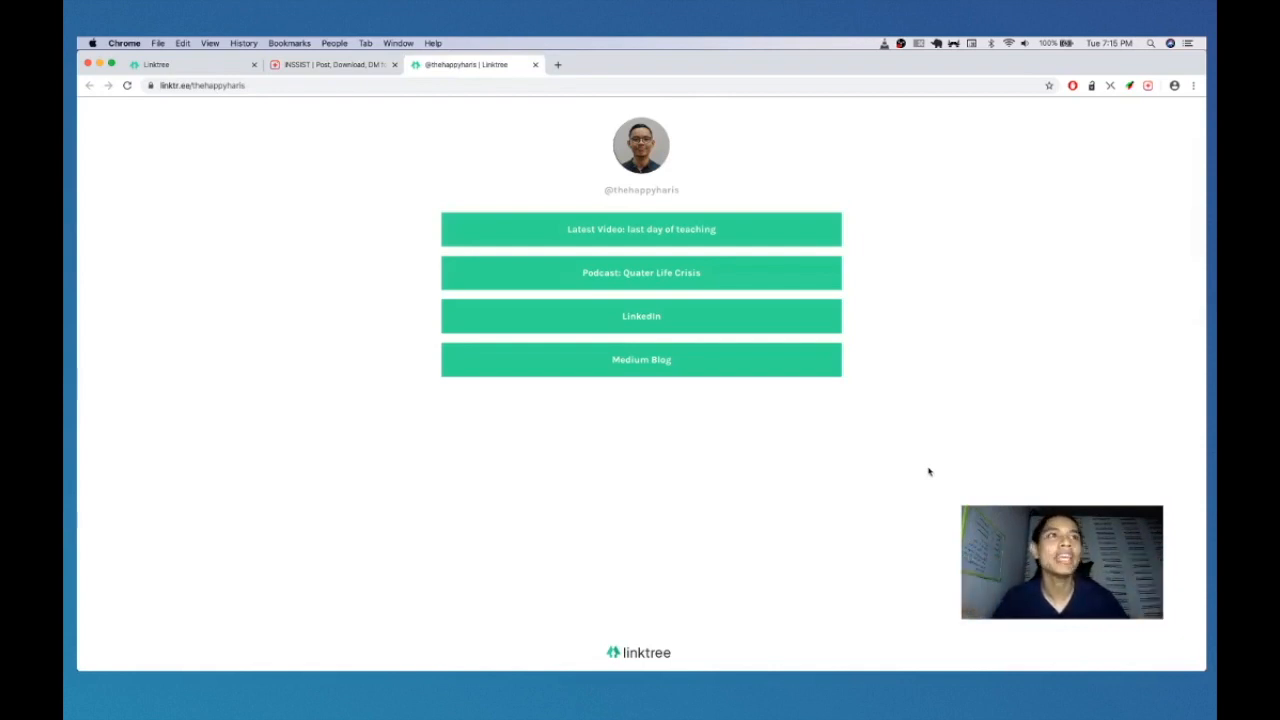
mouse_move(960, 284)
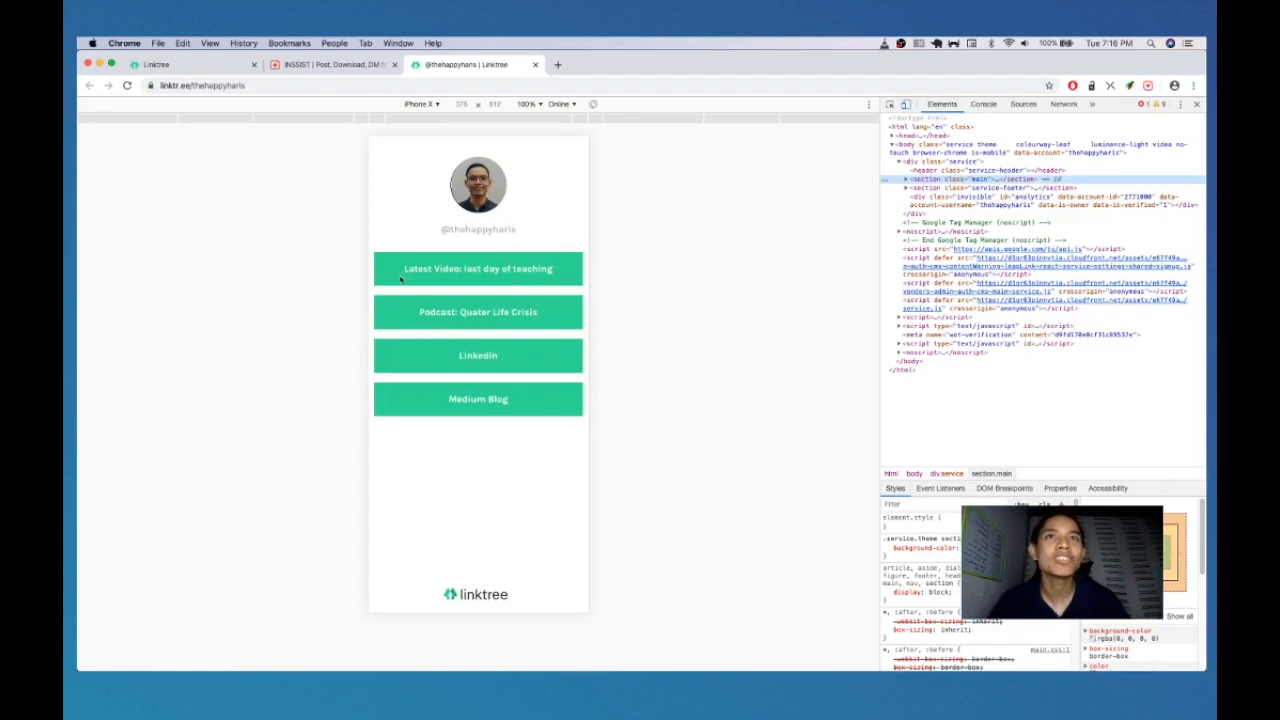
mouse_move(518, 507)
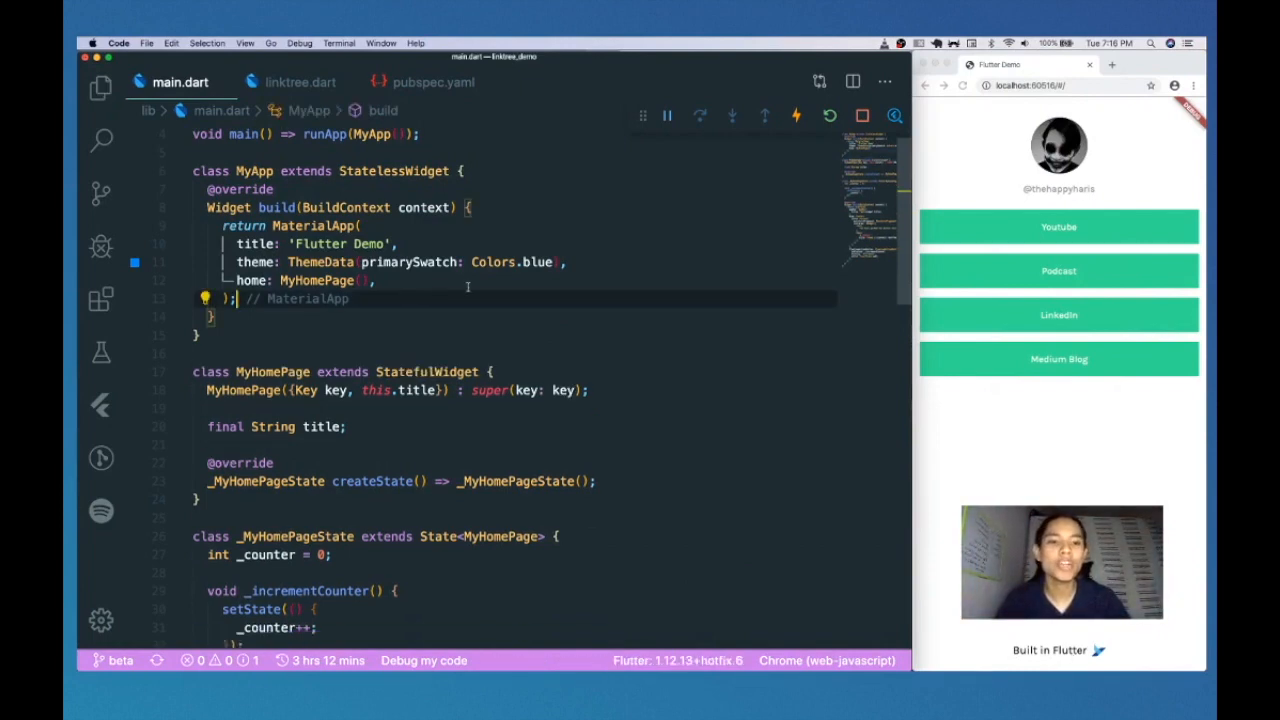
Pass title: 'My HomePage' to MyHomePage() on main.dart's home line
left_click(829, 115)
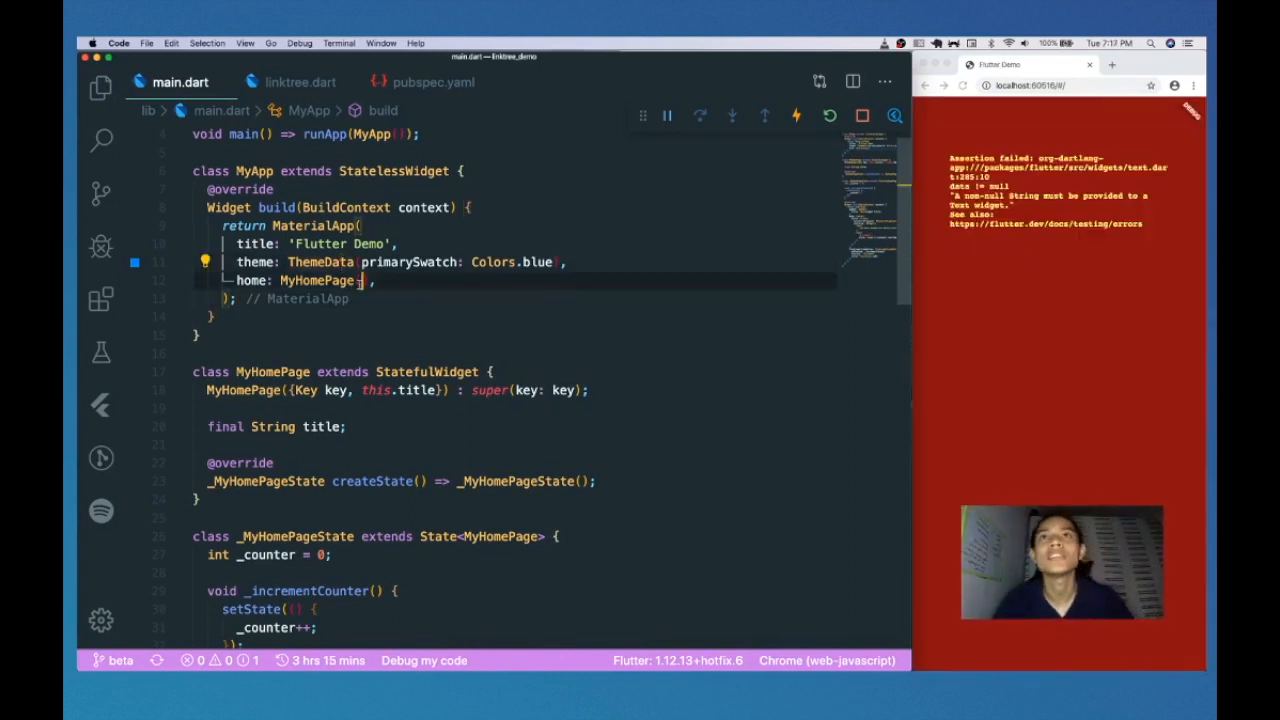
type("title: My H")
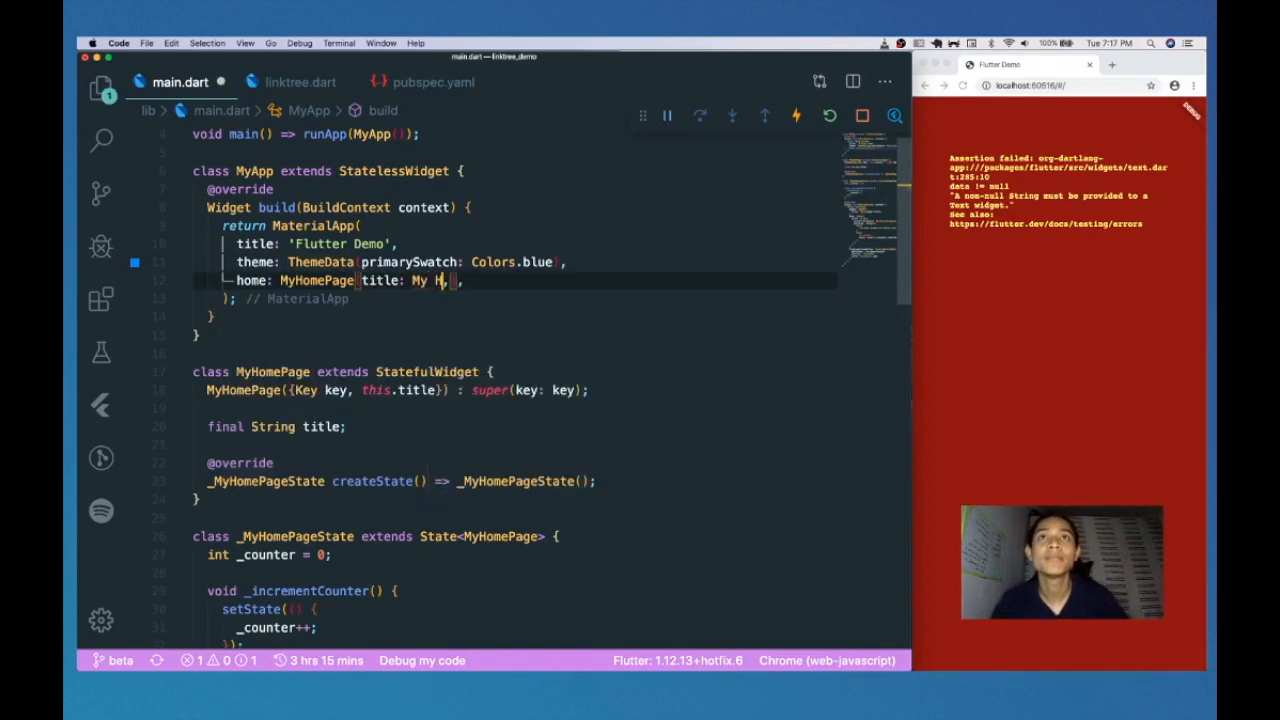
type("omePage")
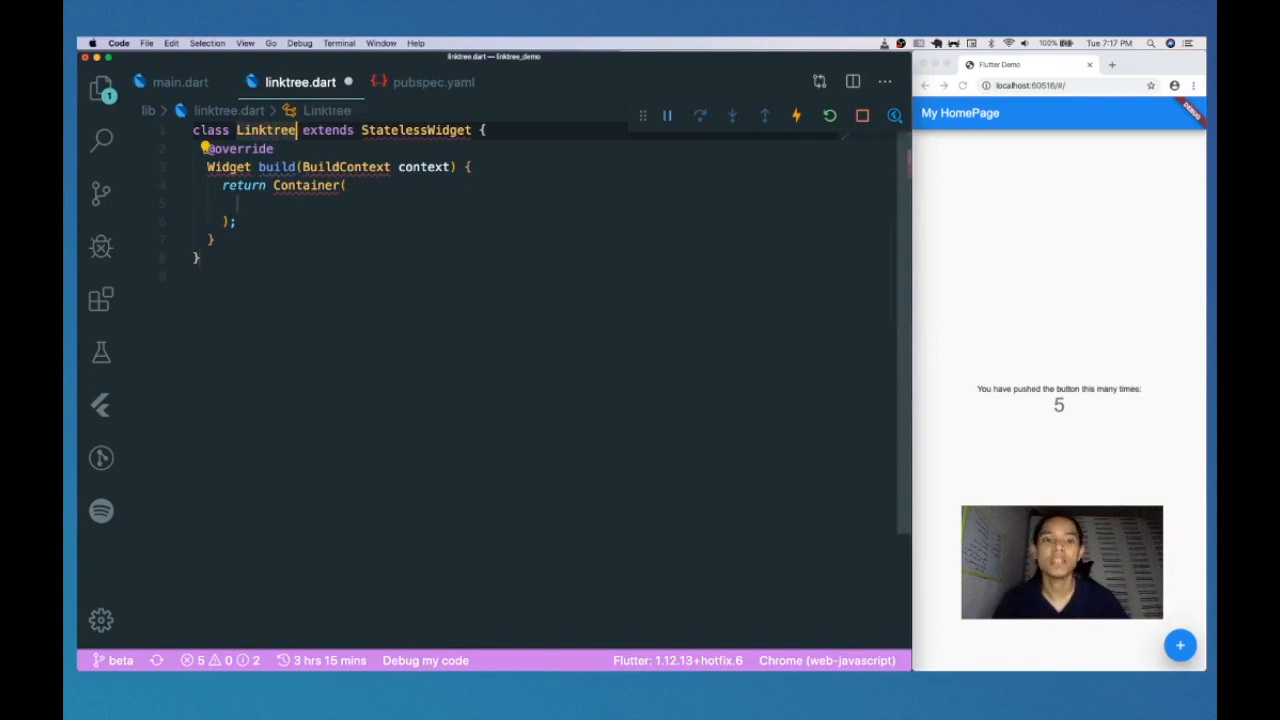
Add the package:flutter/material.dart import to linktree.dart and start a child property
type("import 'package:flutter/material.dart';")
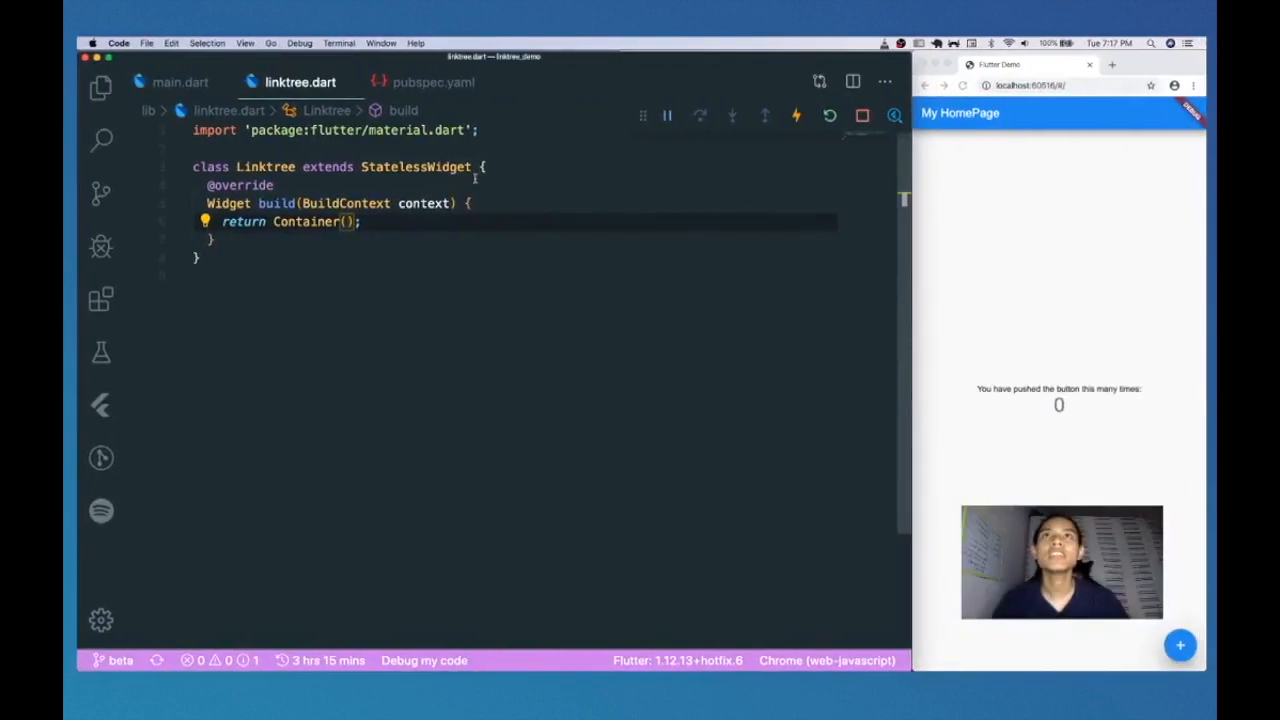
type("chil")
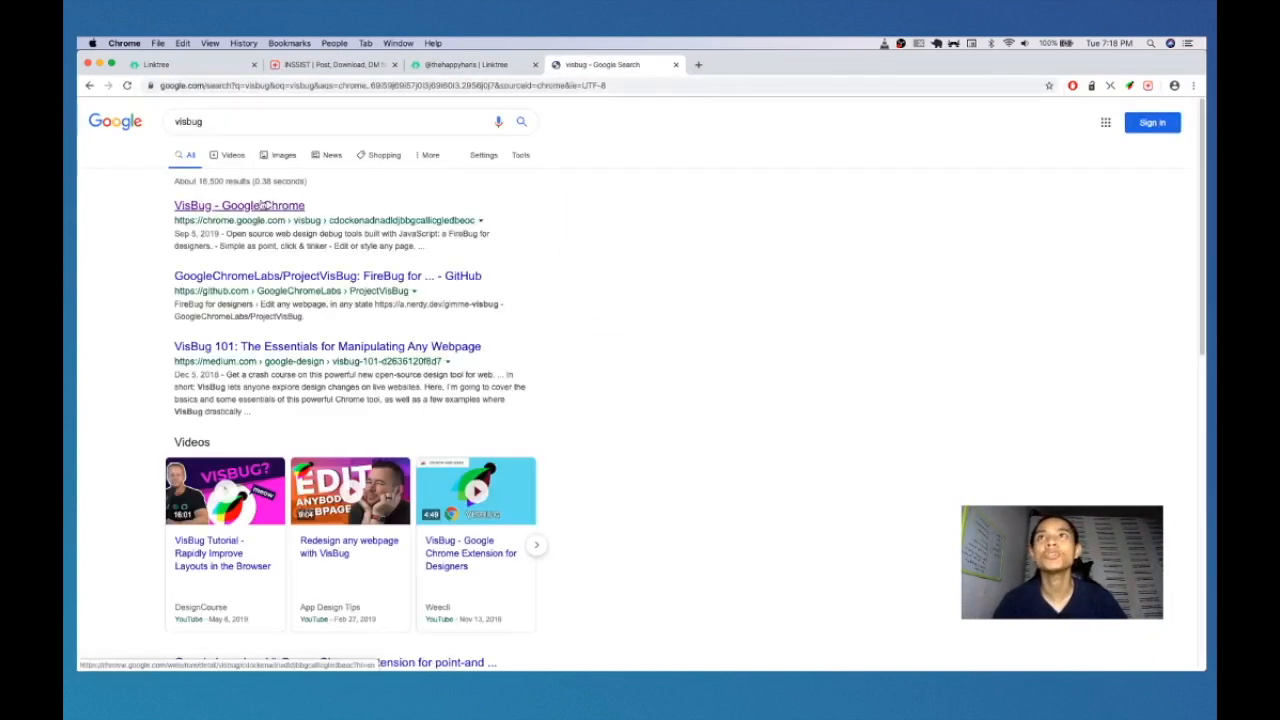
Open the GoogleChromeLabs/ProjectVisBug GitHub page from the visbug search results
left_click(327, 275)
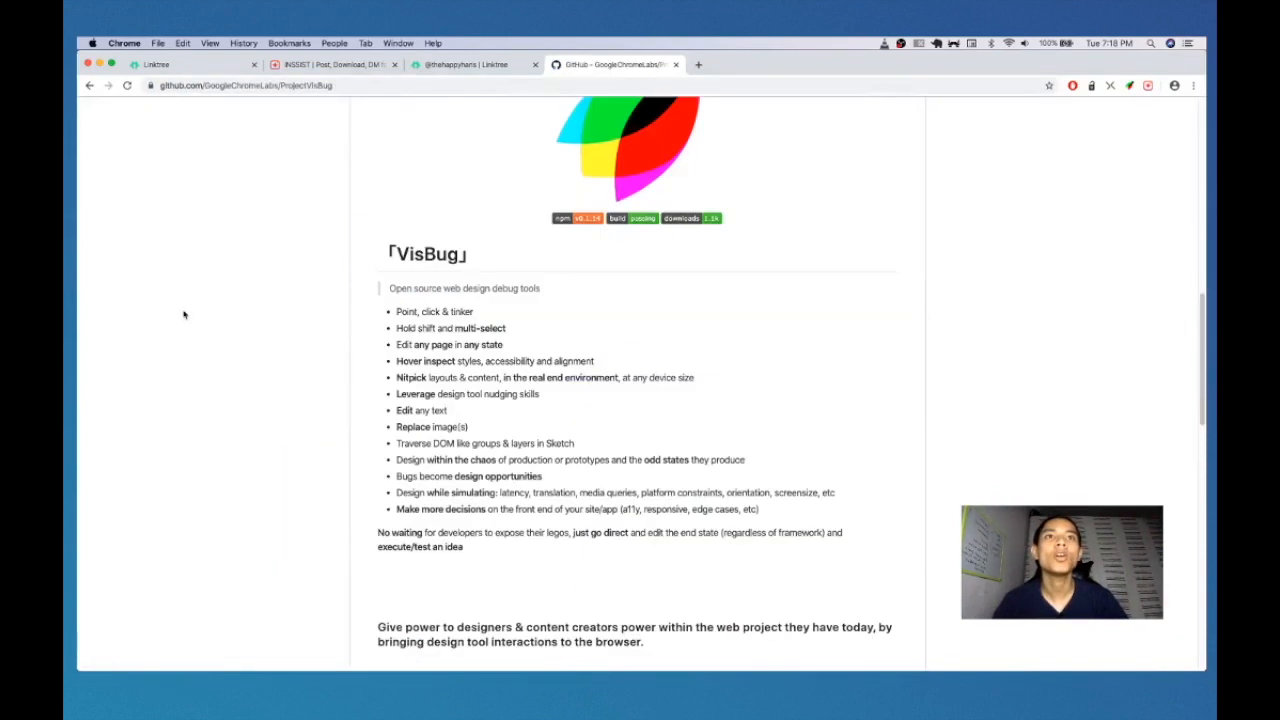
left_click(472, 64)
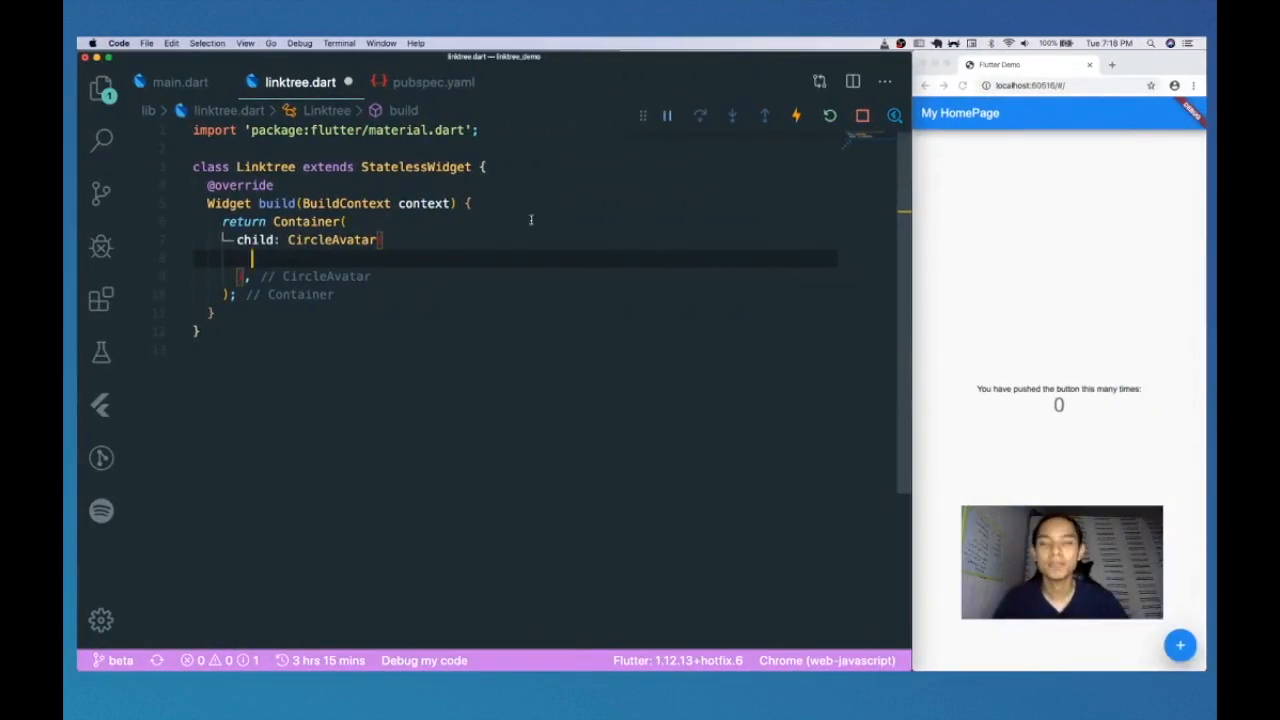
Give the CircleAvatar radius 96/2 and a NetworkImage profile photo as backgroundImage
type("radius: ,")
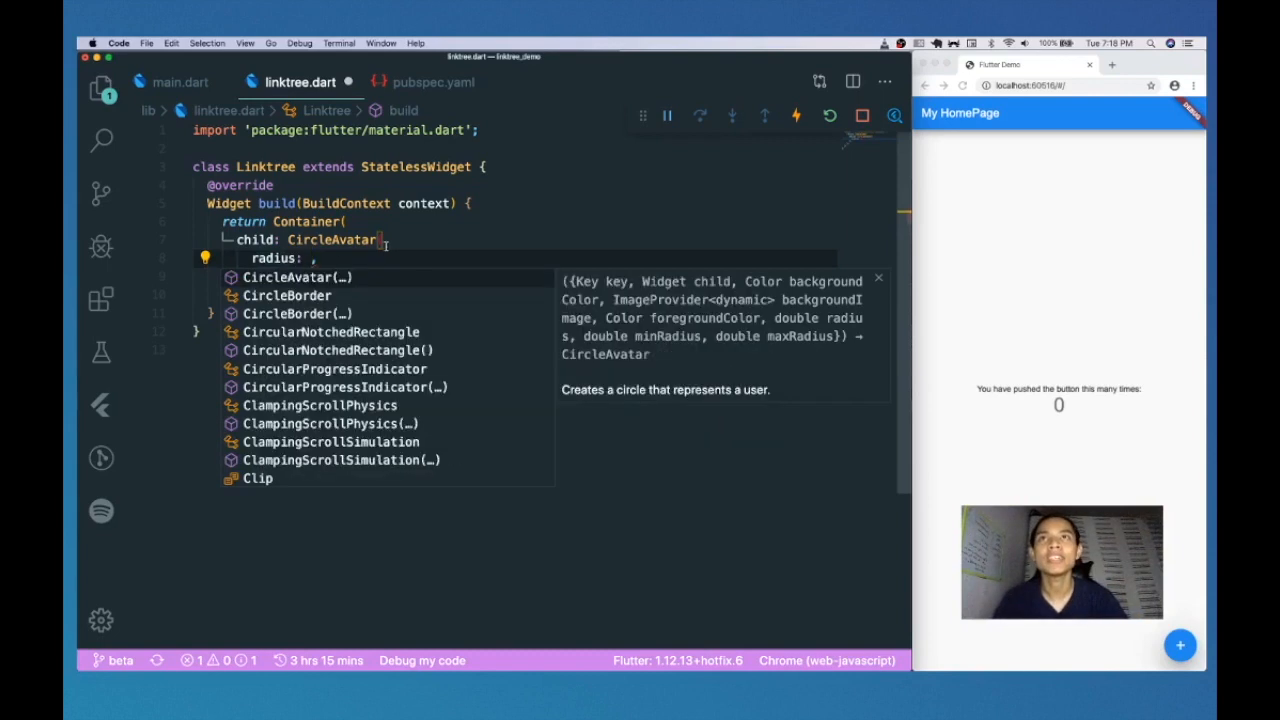
type("96/2")
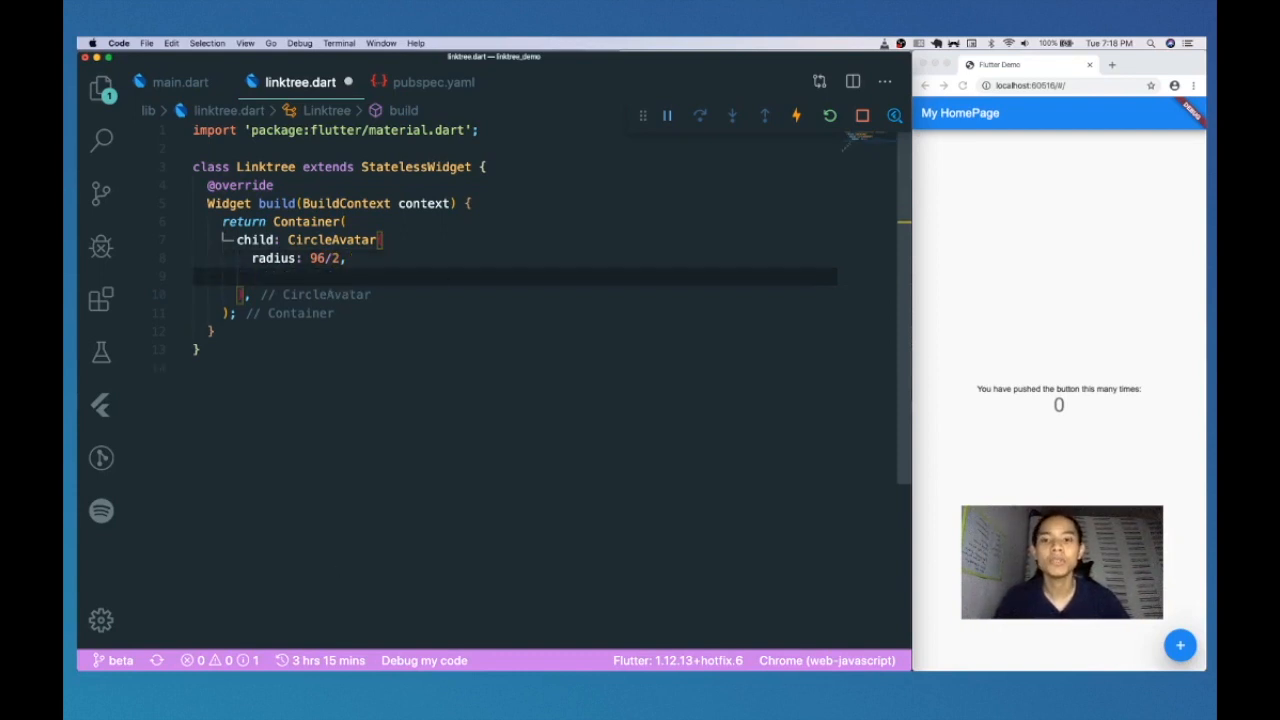
type("backgroundImage: NetworkImage(")
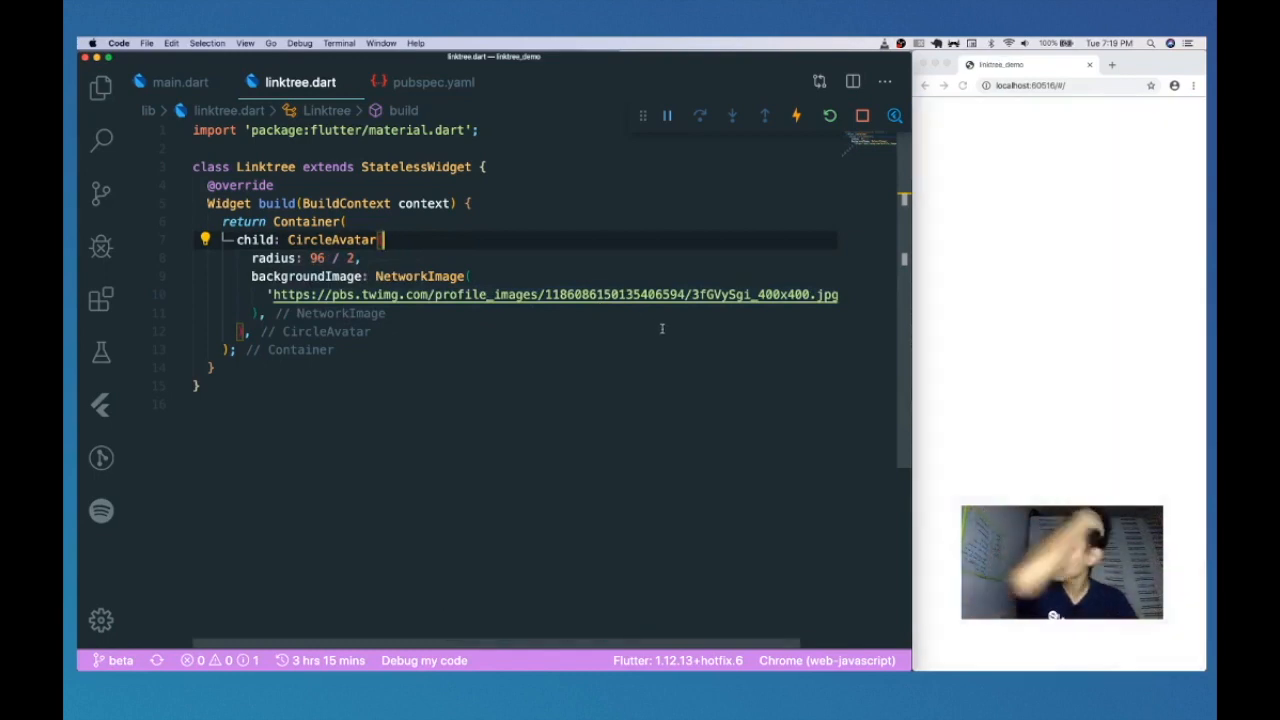
left_click(180, 82)
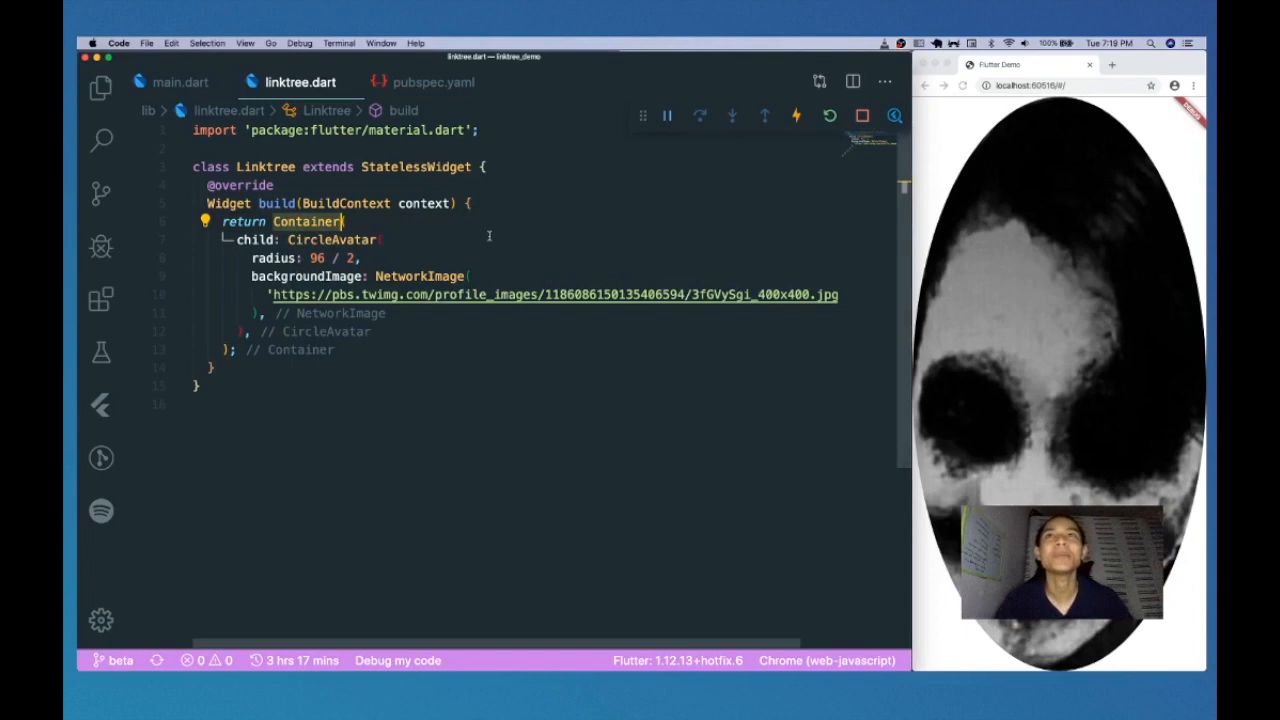
Rename Container to Column and convert its child into a children list
type("Column")
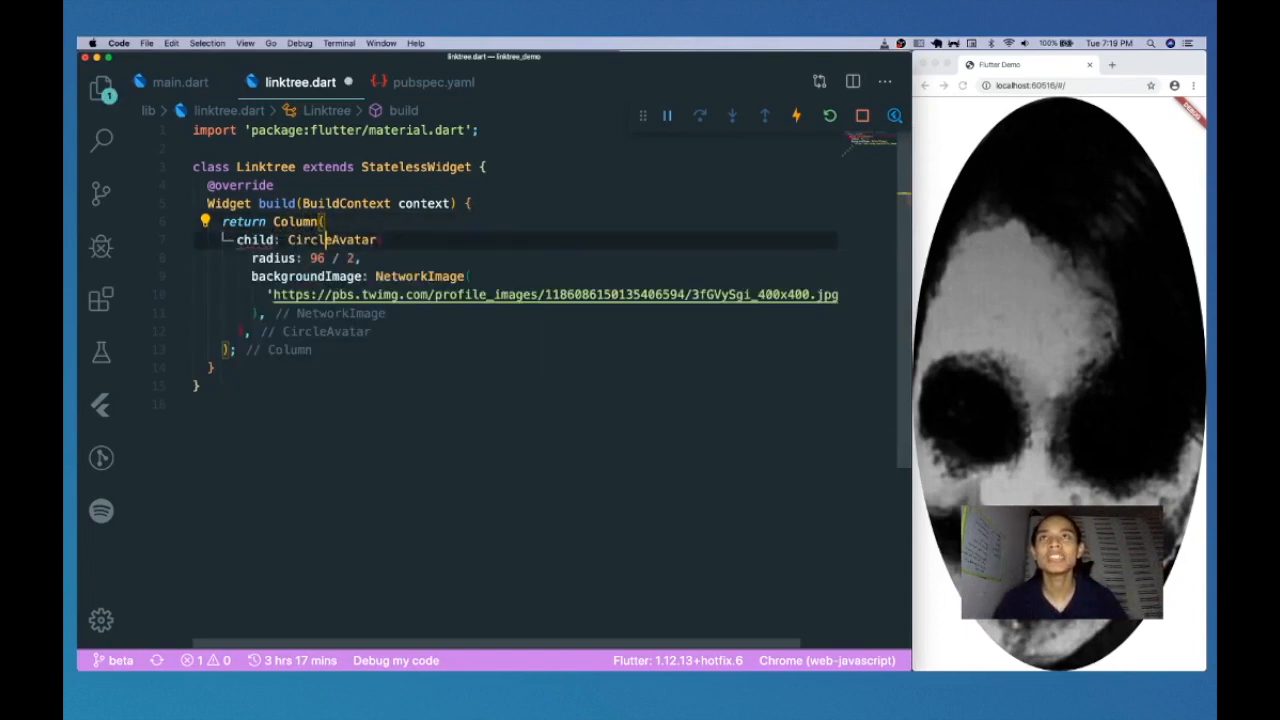
left_click(206, 239)
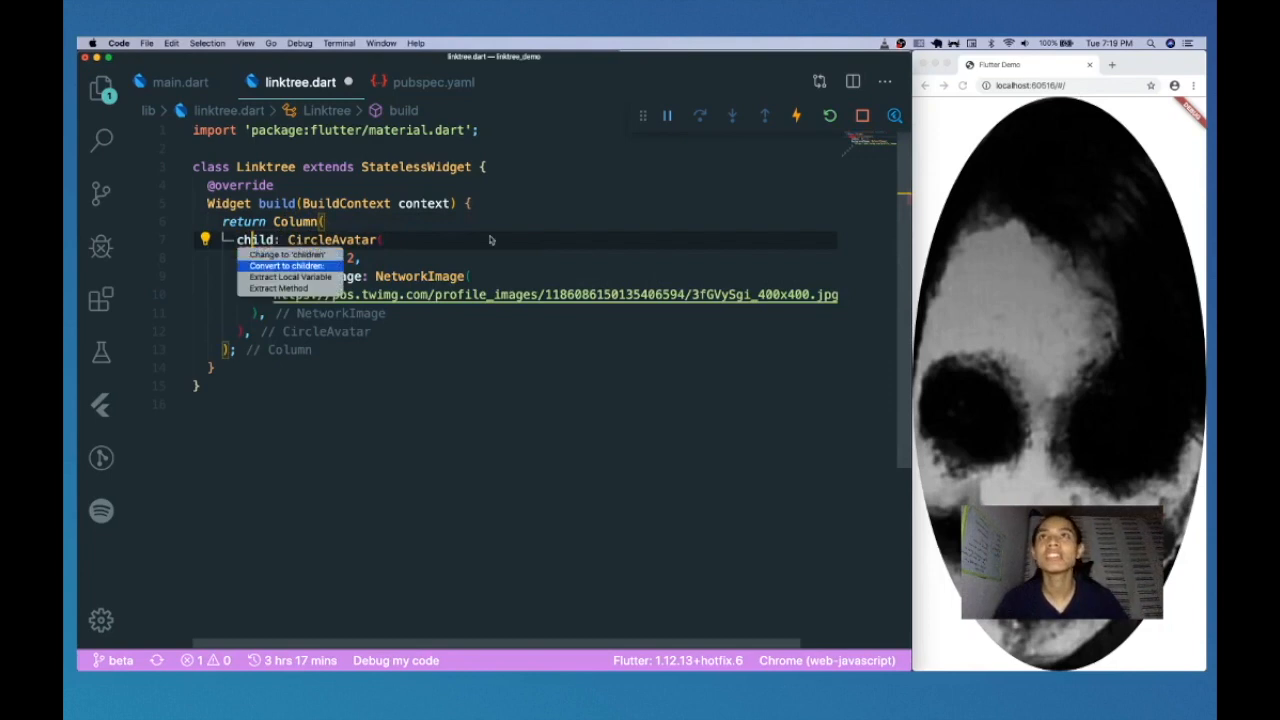
left_click(286, 265)
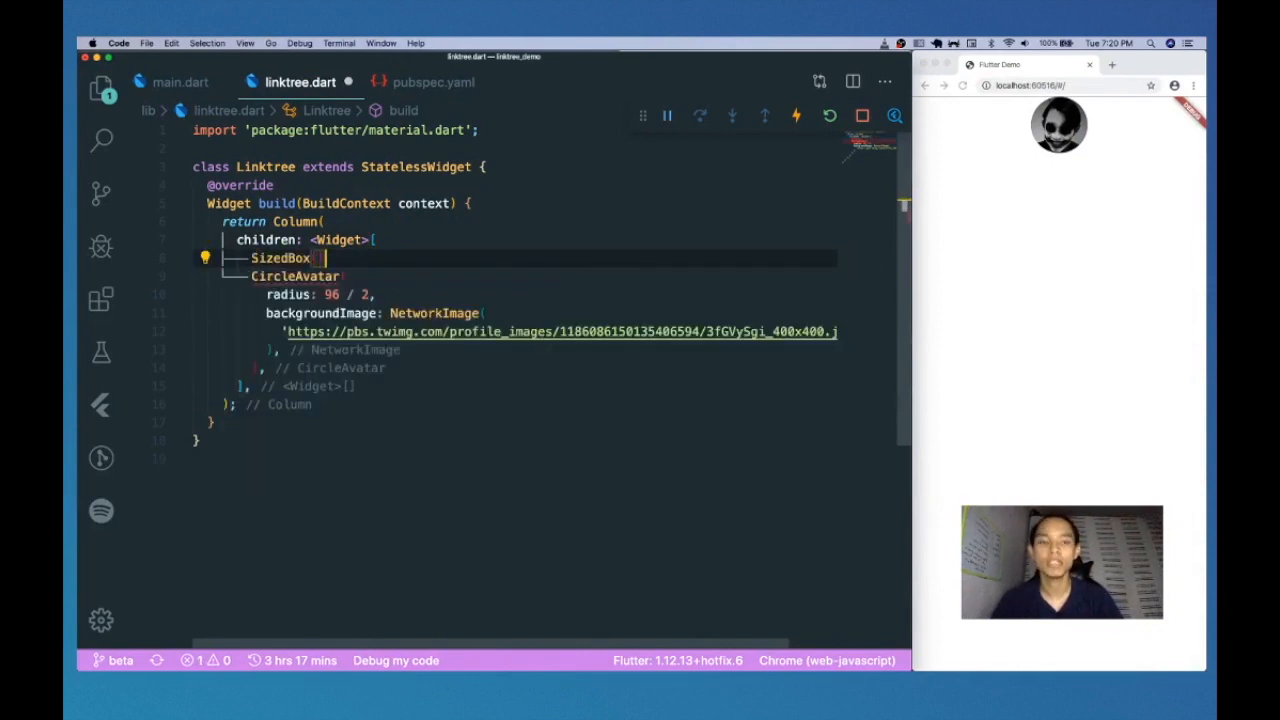
Set the first children item to SizedBox(height: 35) and save
type("h")
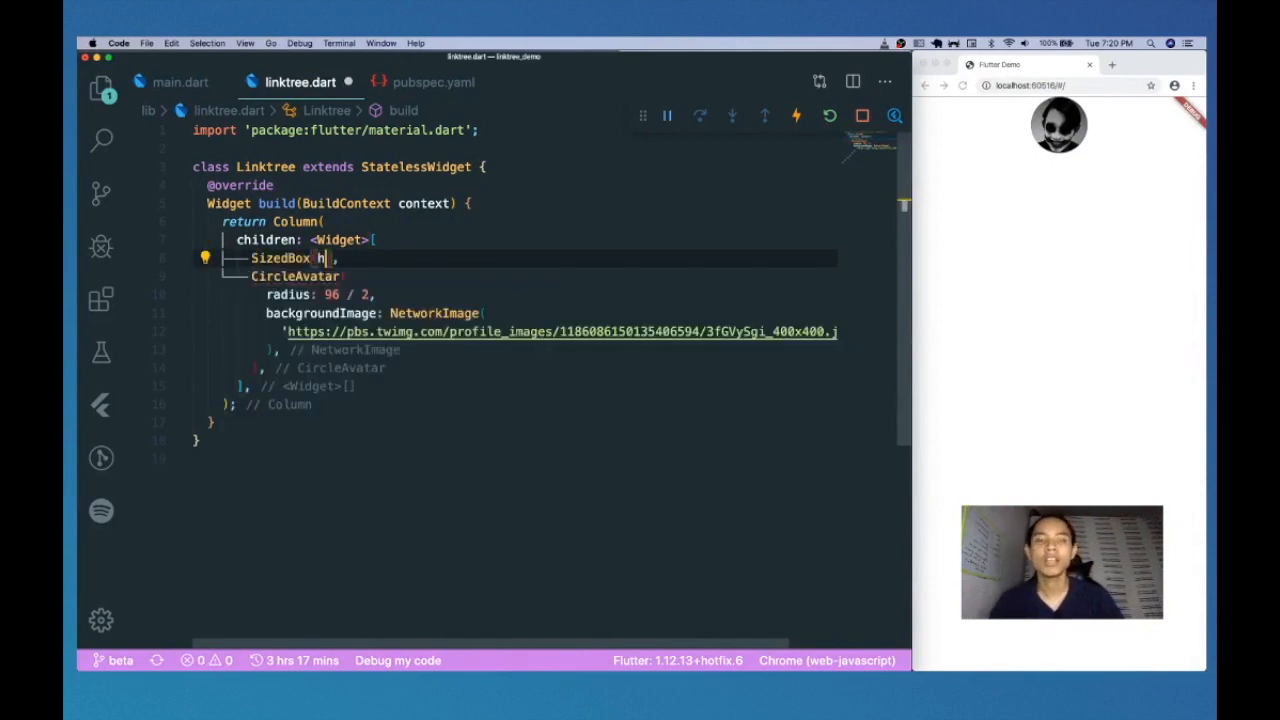
type("eight: 35")
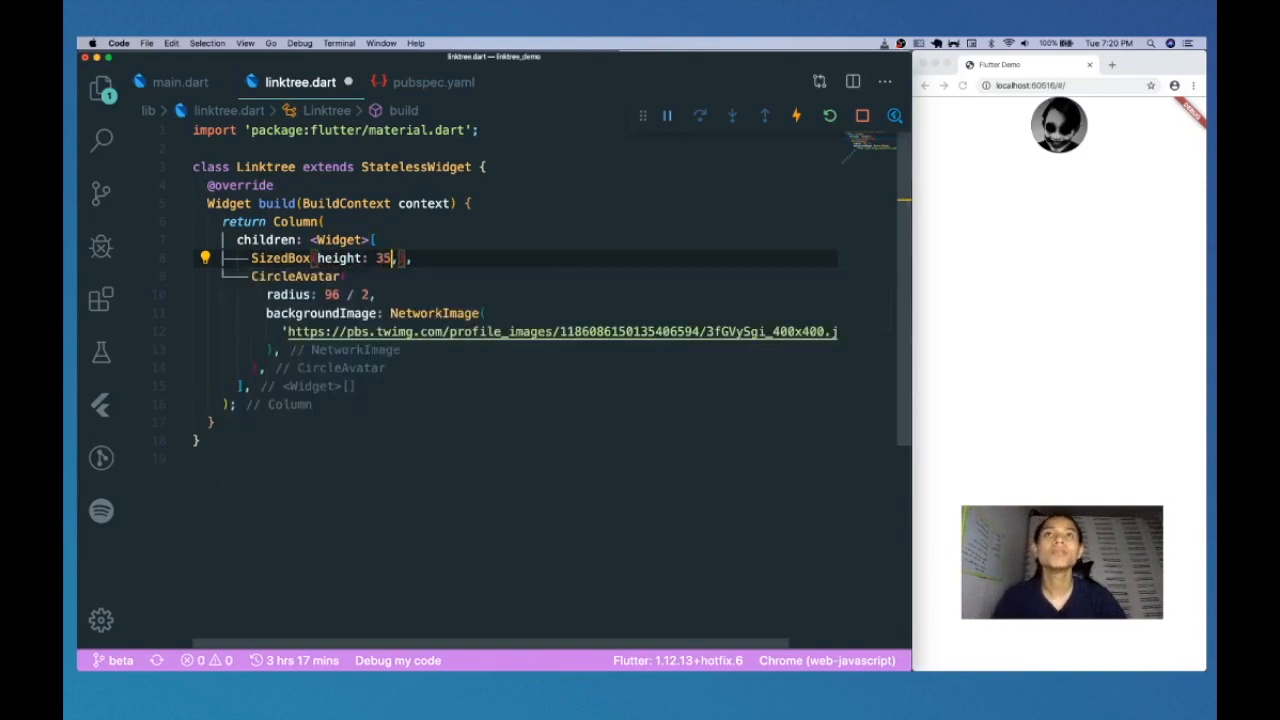
left_click(829, 115)
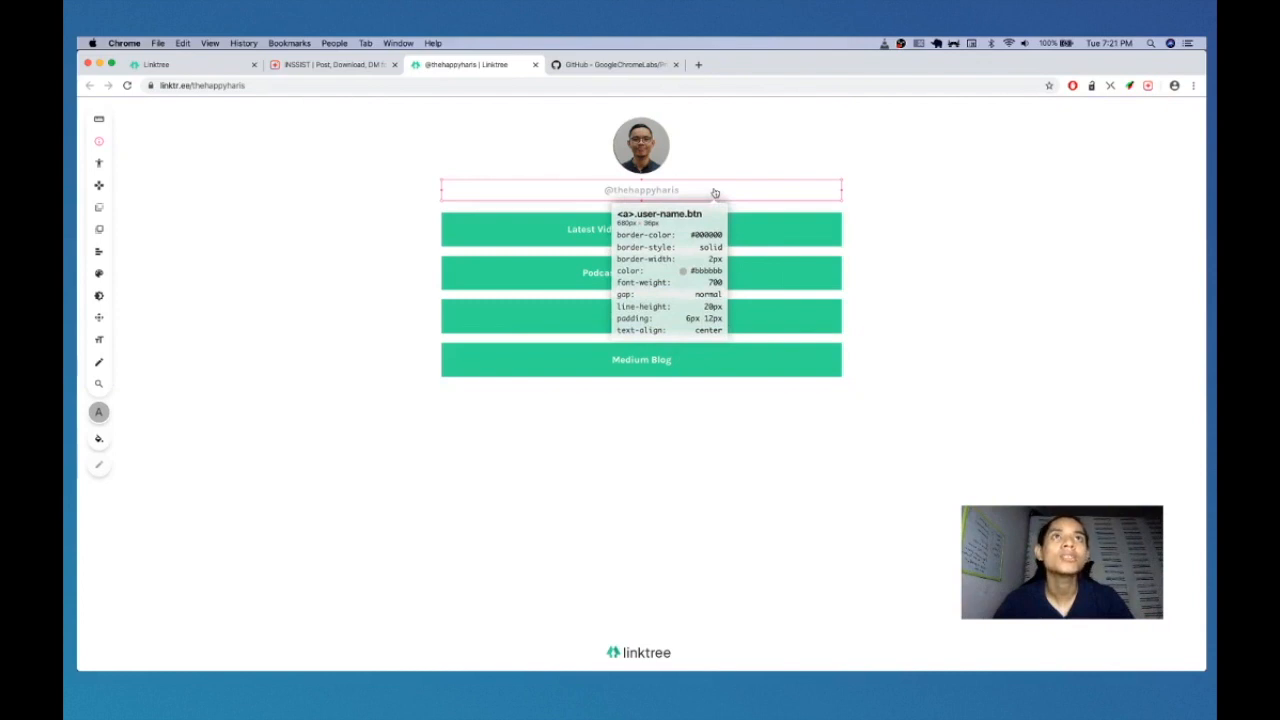
mouse_move(998, 313)
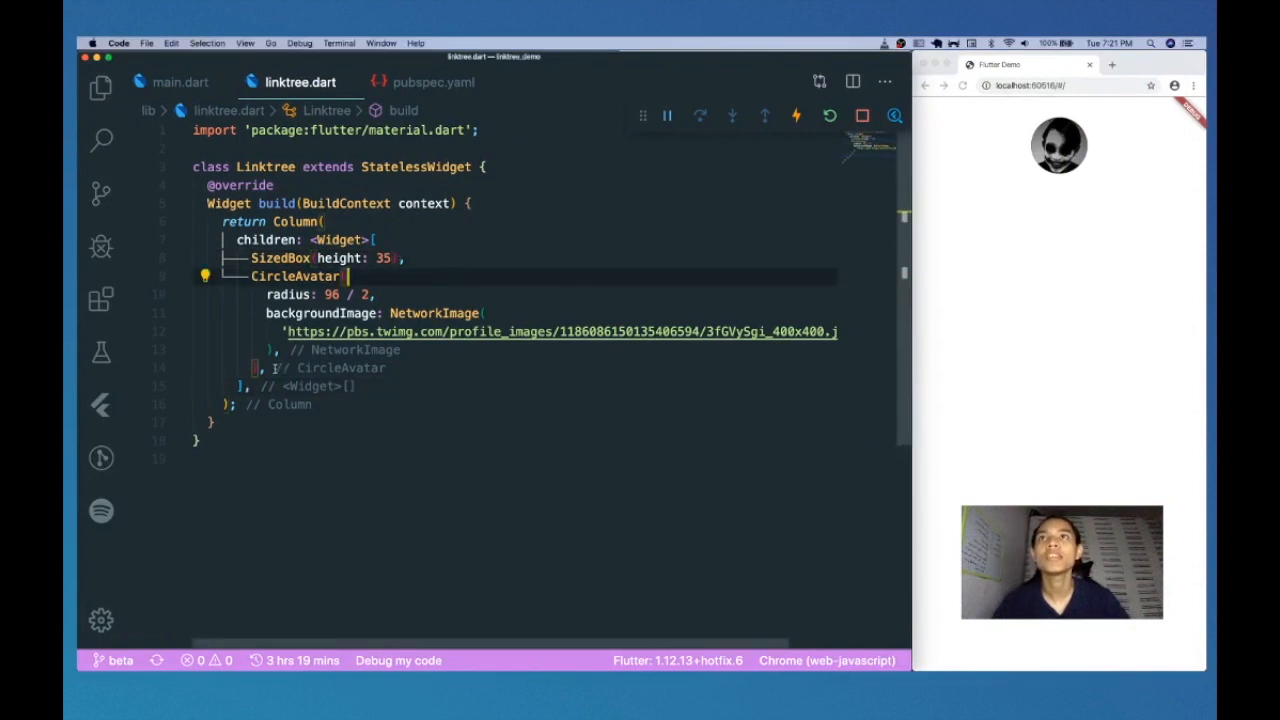
type("Text('@thehappyharis")
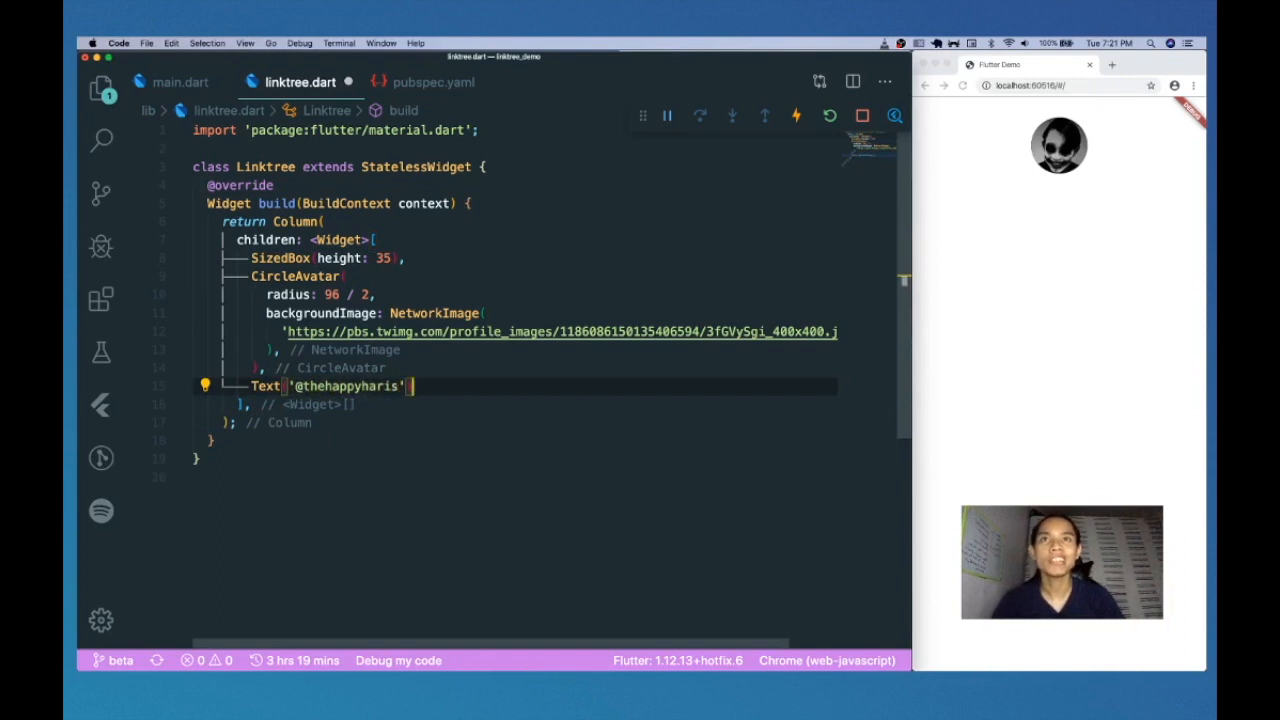
left_click(829, 115)
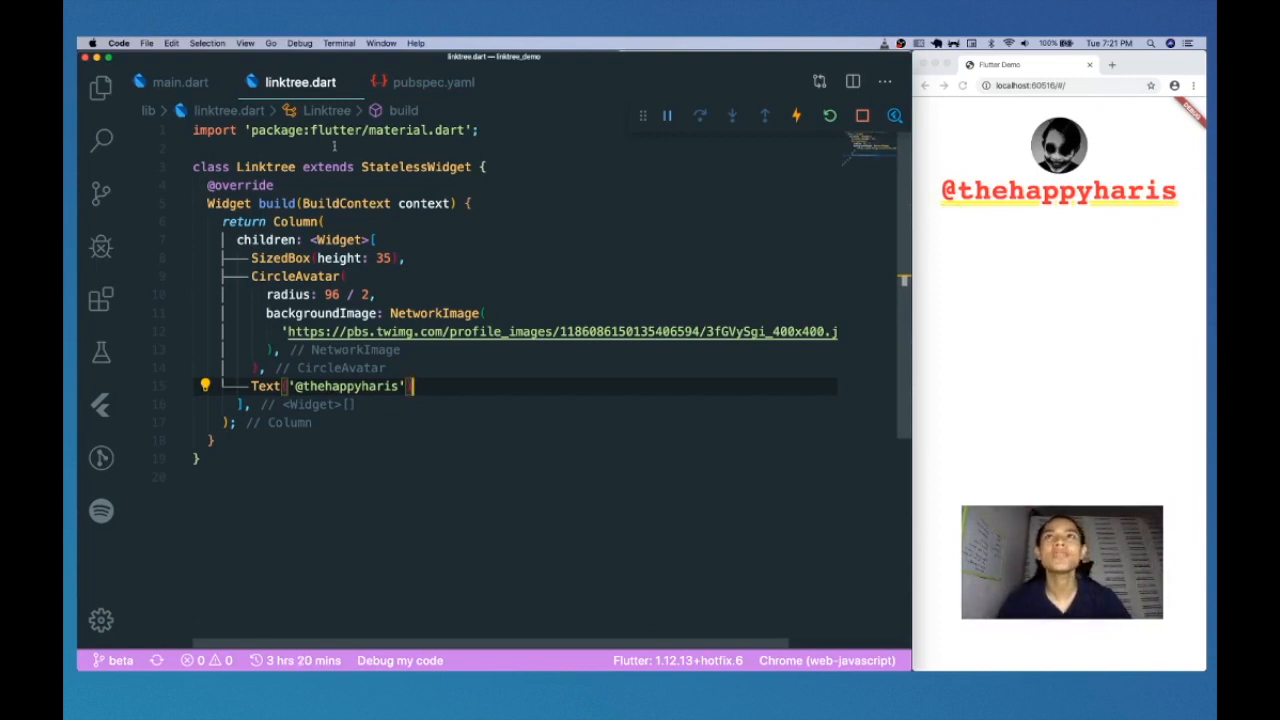
mouse_move(1050, 221)
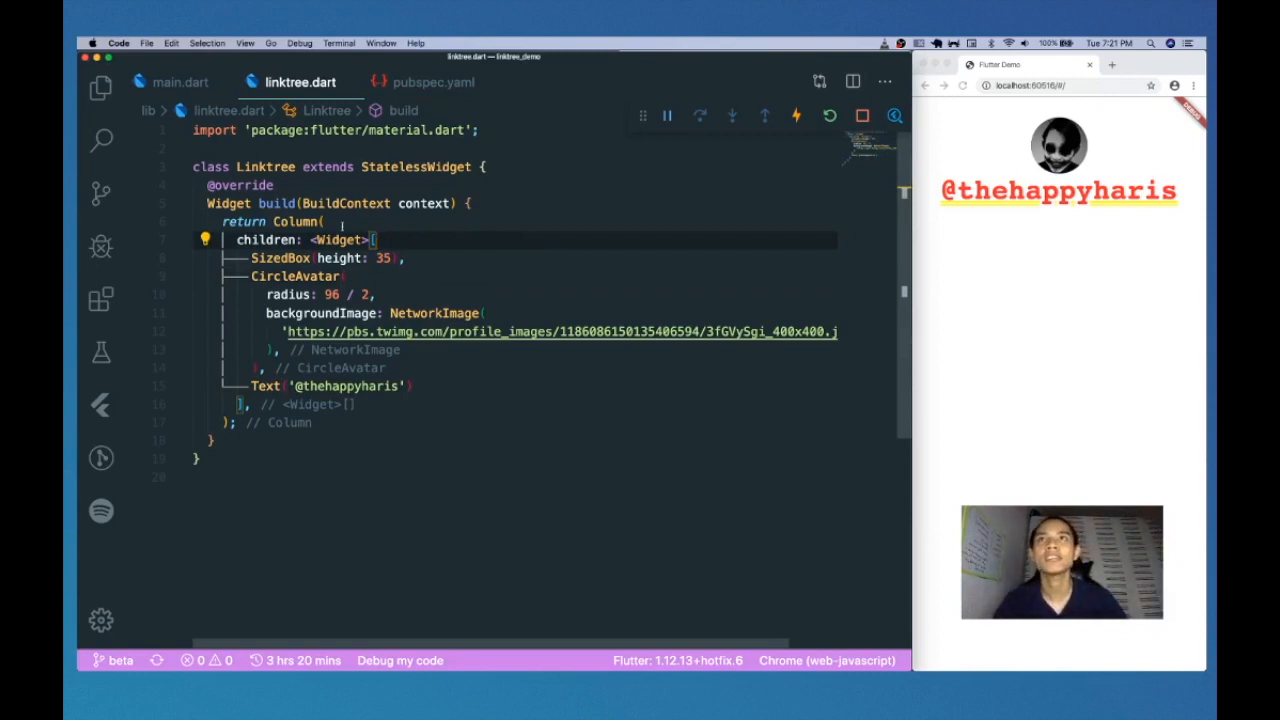
Wrap the Column in a Material widget using the 'Wrap with widget' refactor
left_click(205, 239)
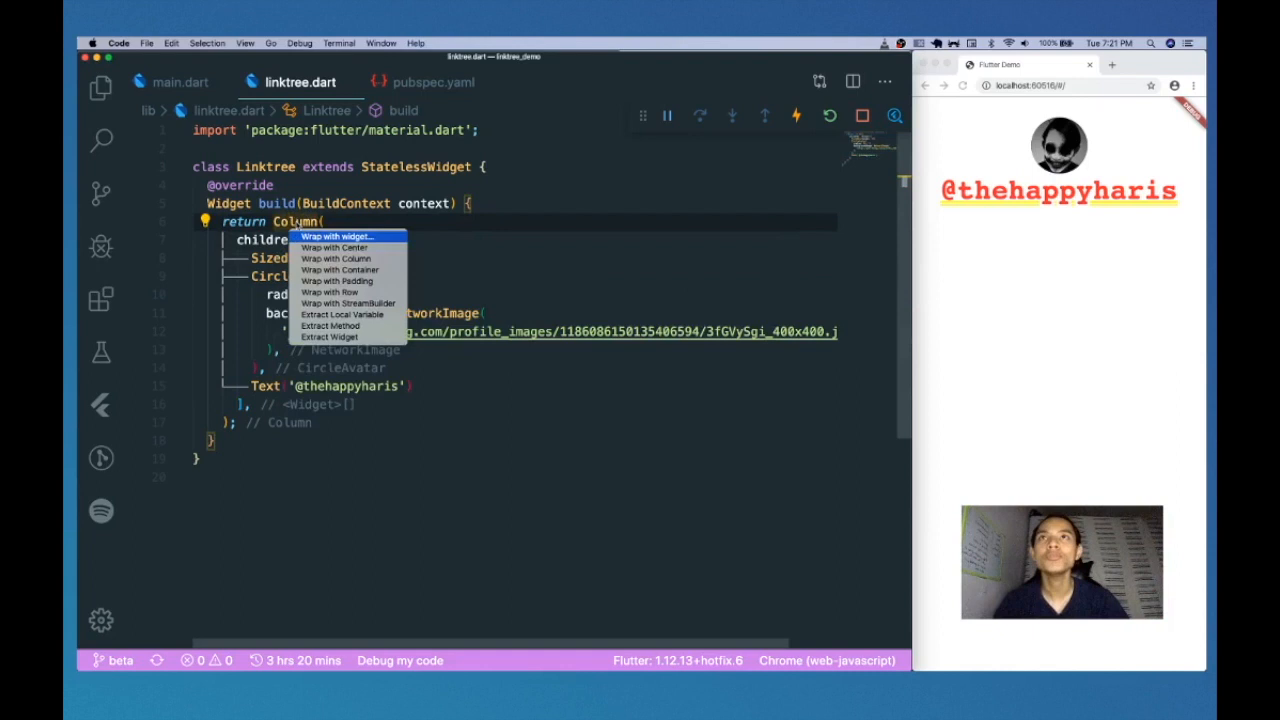
left_click(335, 236)
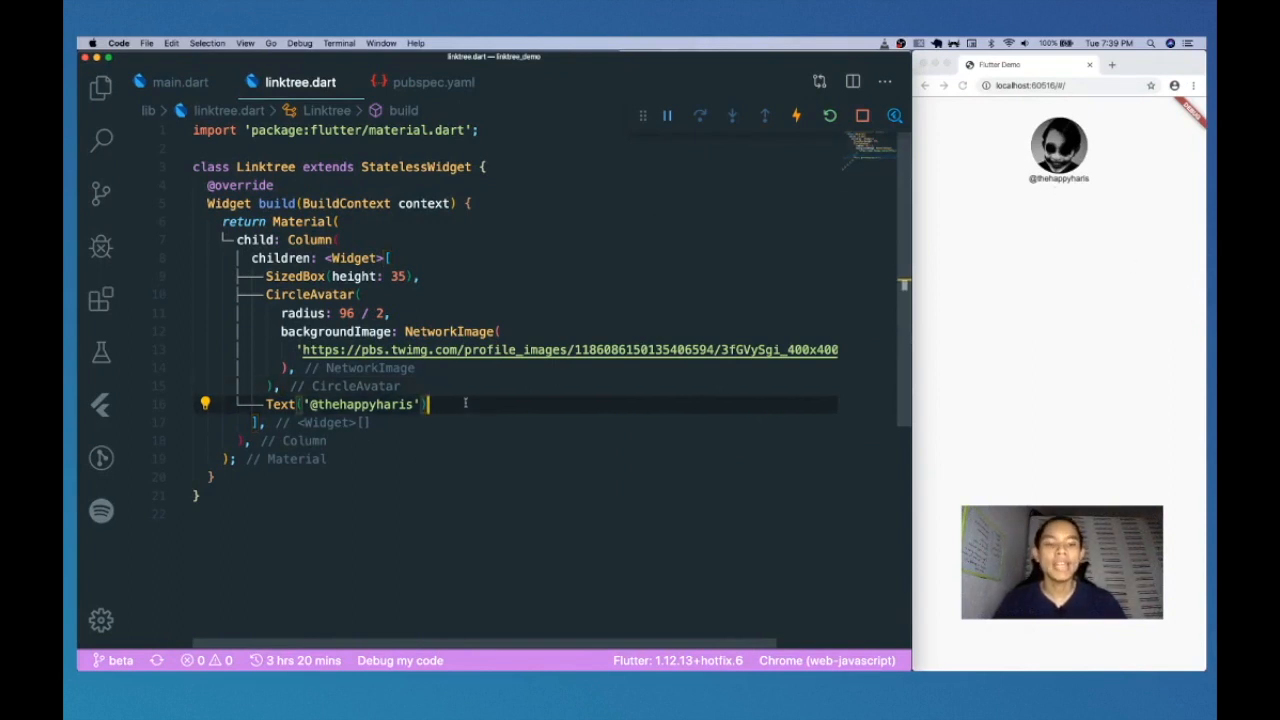
Add a FlatButton with Text('Youtube') and an empty onPressed handler after the username
type(",")
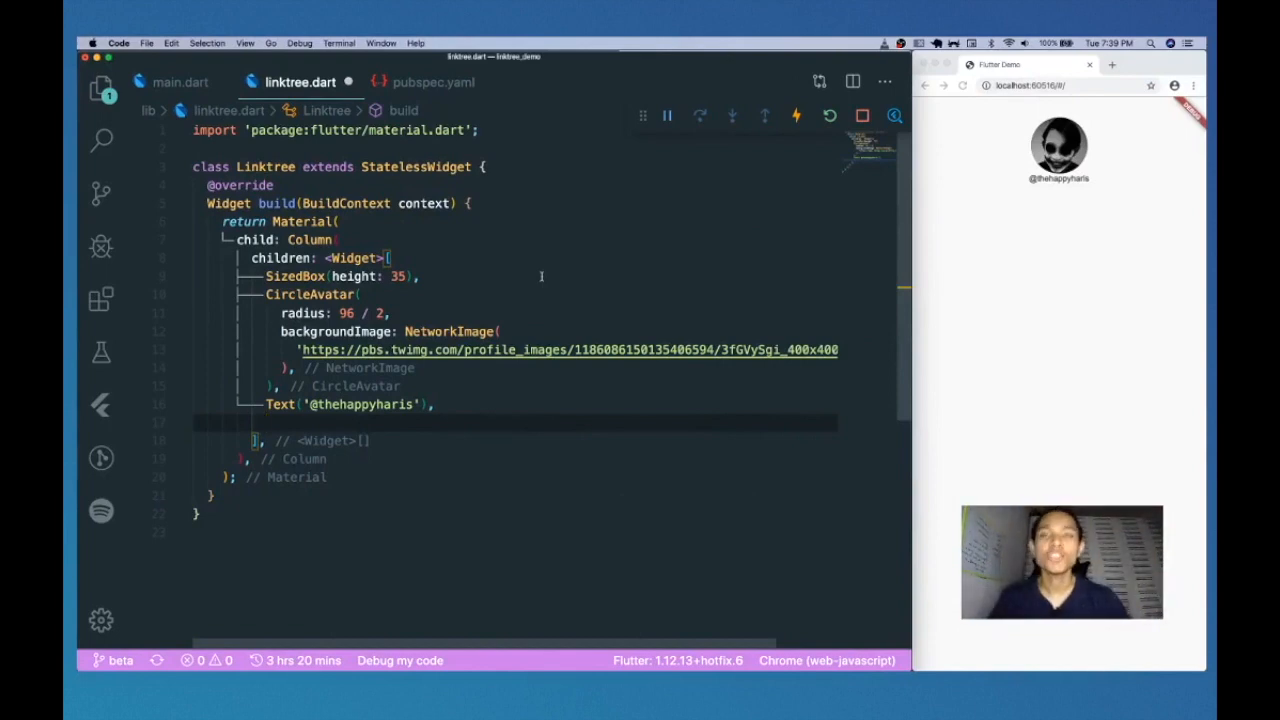
type("Flatb")
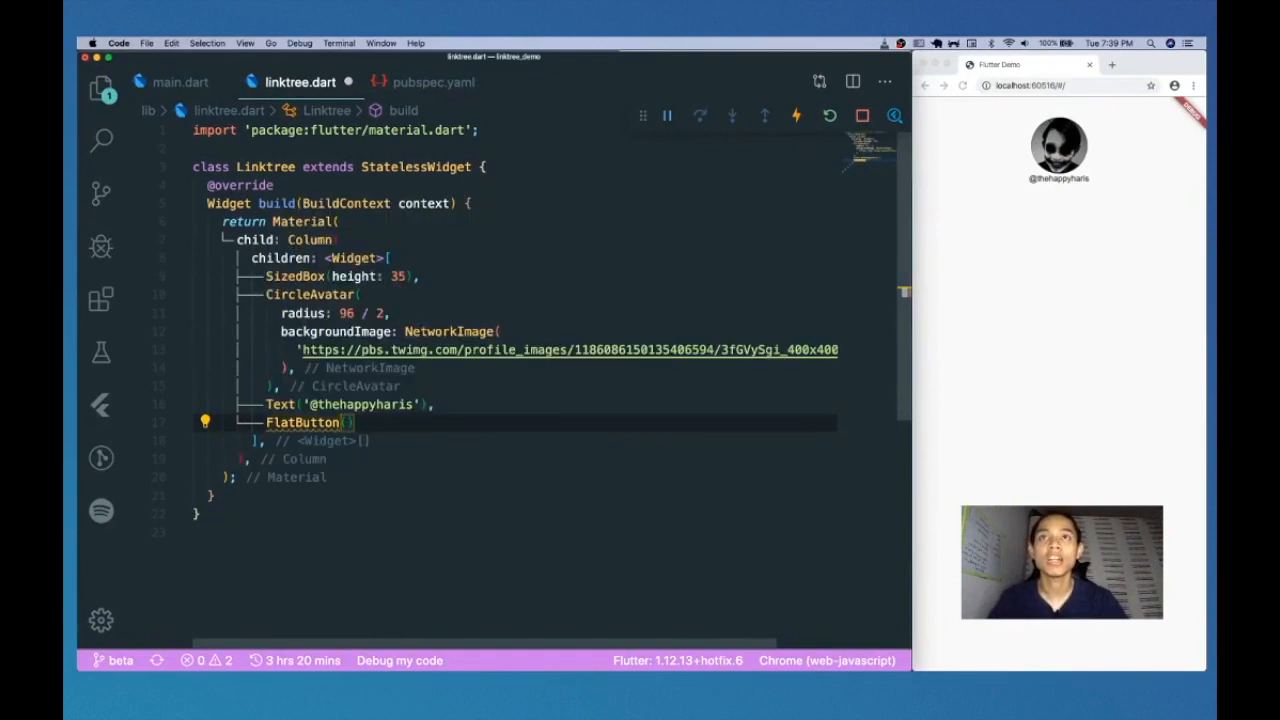
type("child: null,")
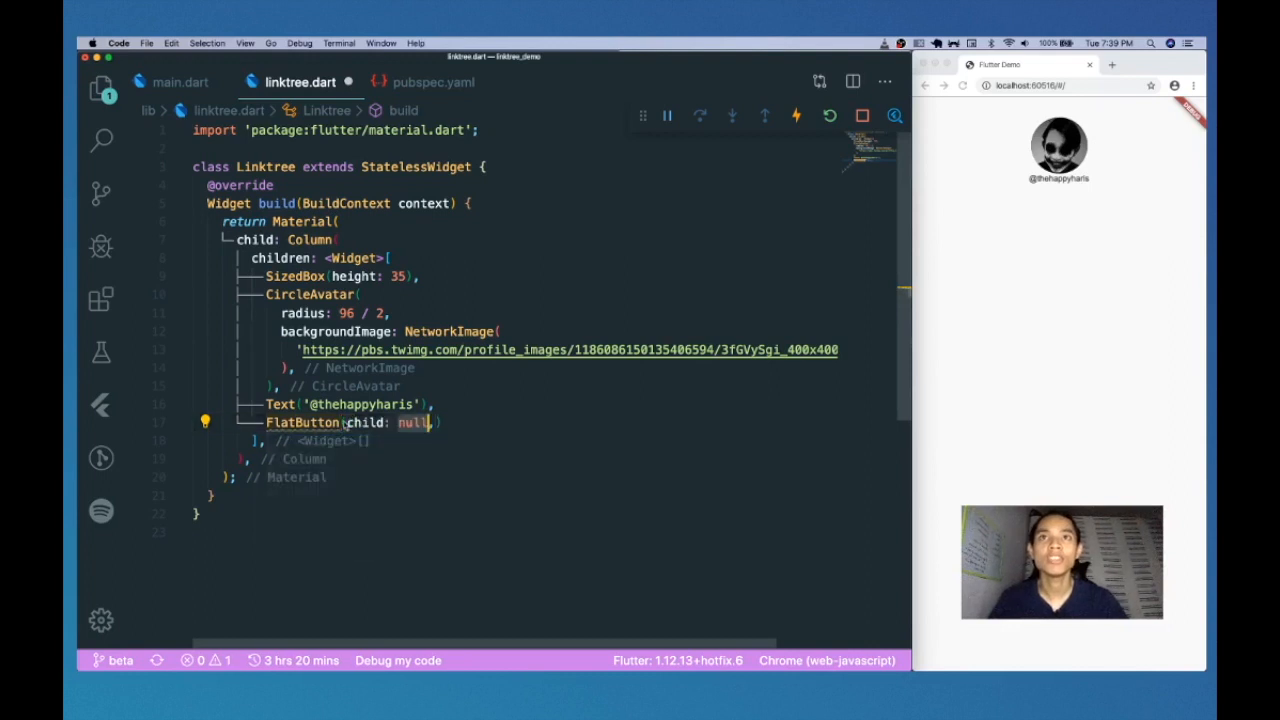
left_click(205, 421)
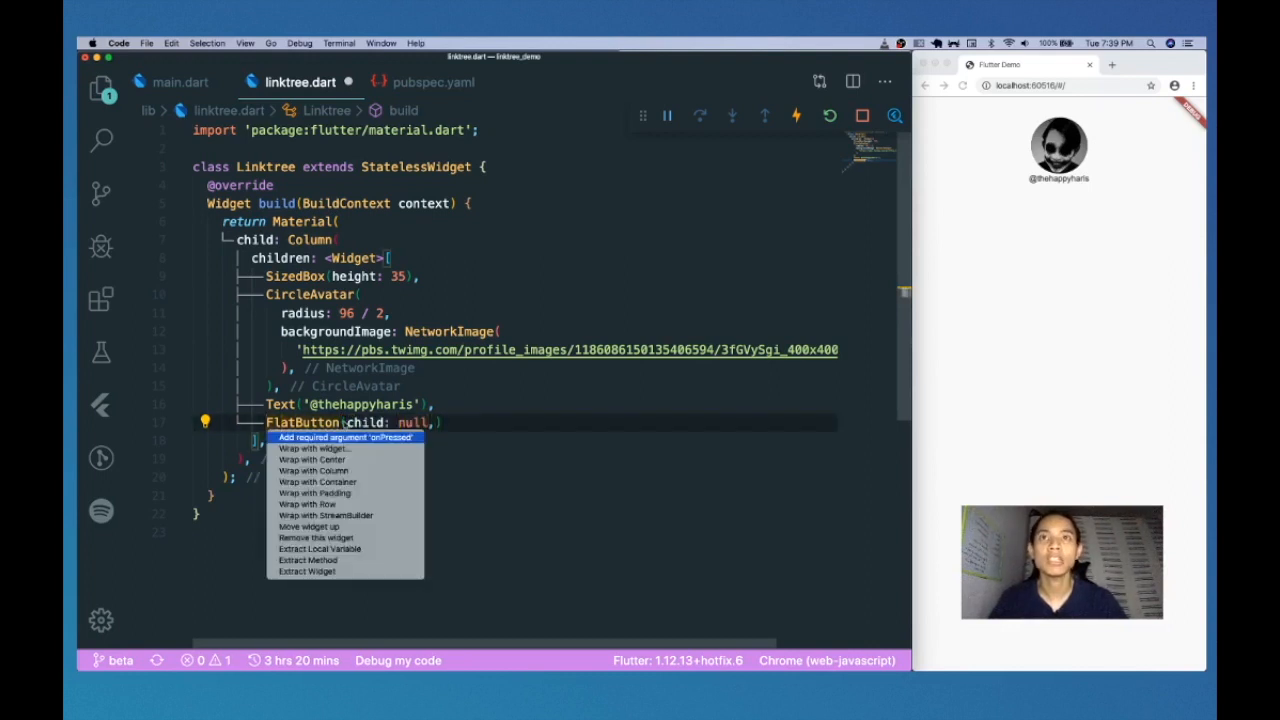
left_click(346, 437)
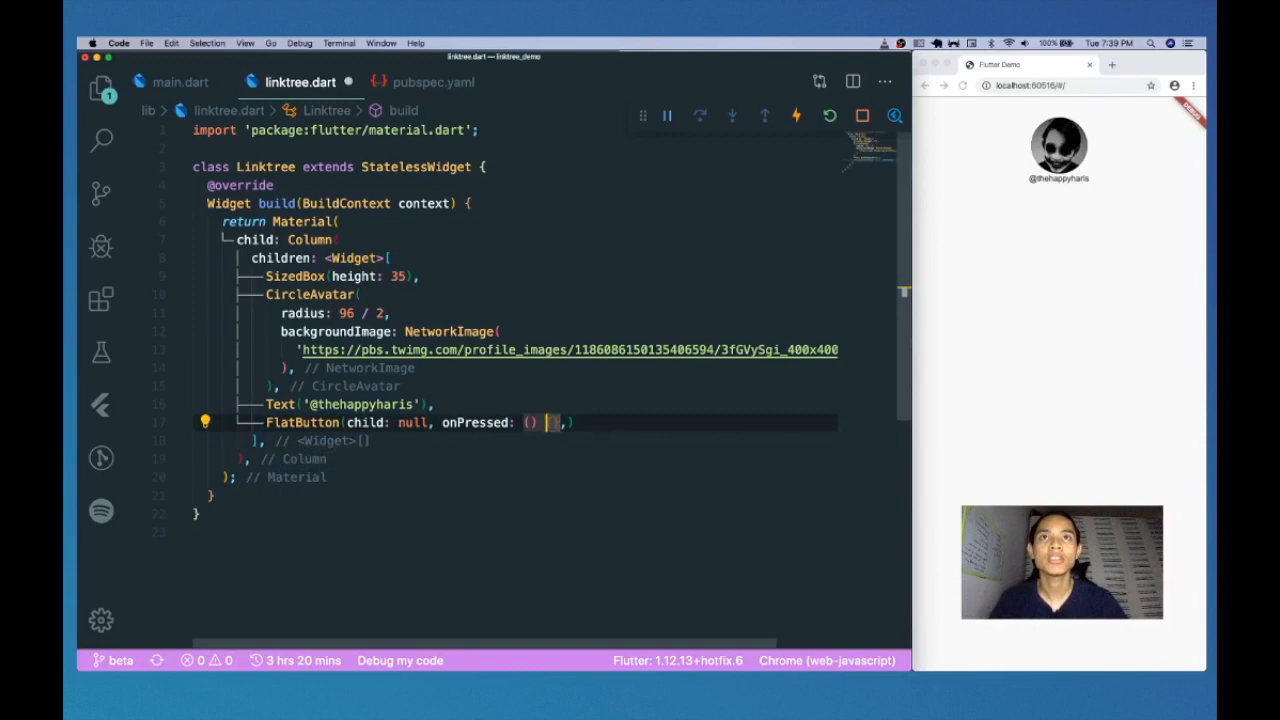
type("Text('Youtube'),")
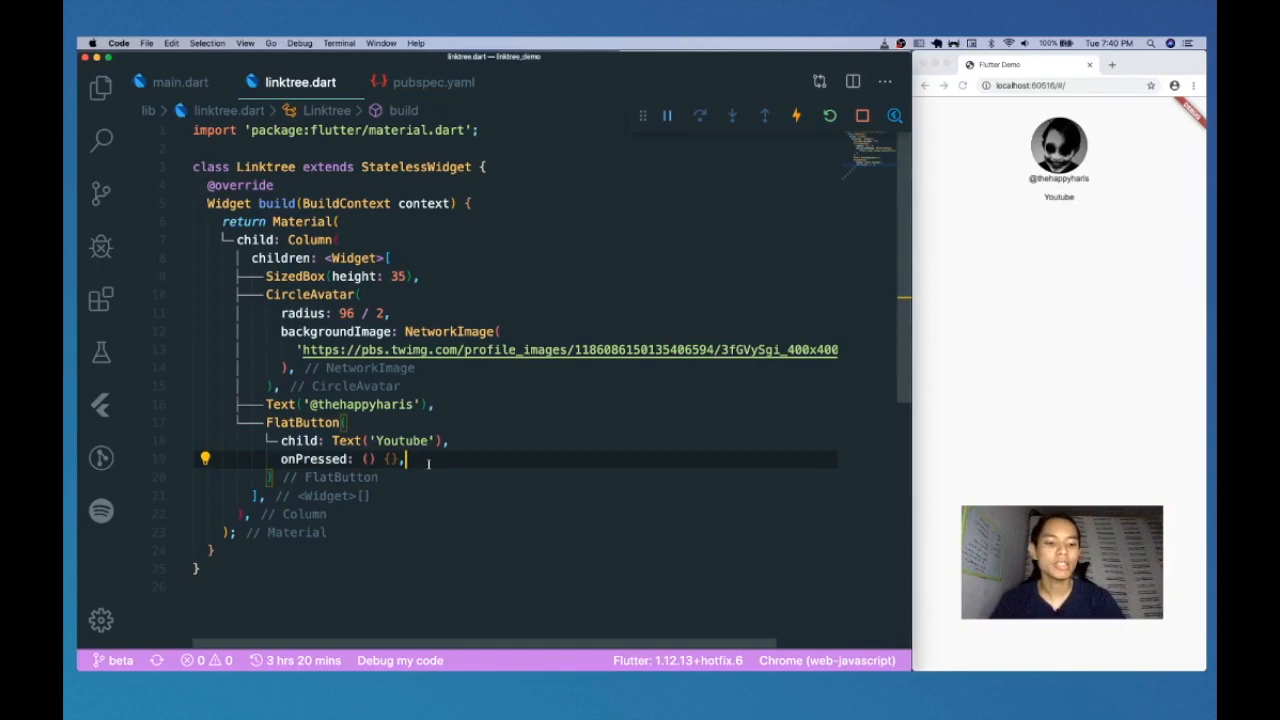
type("colo")
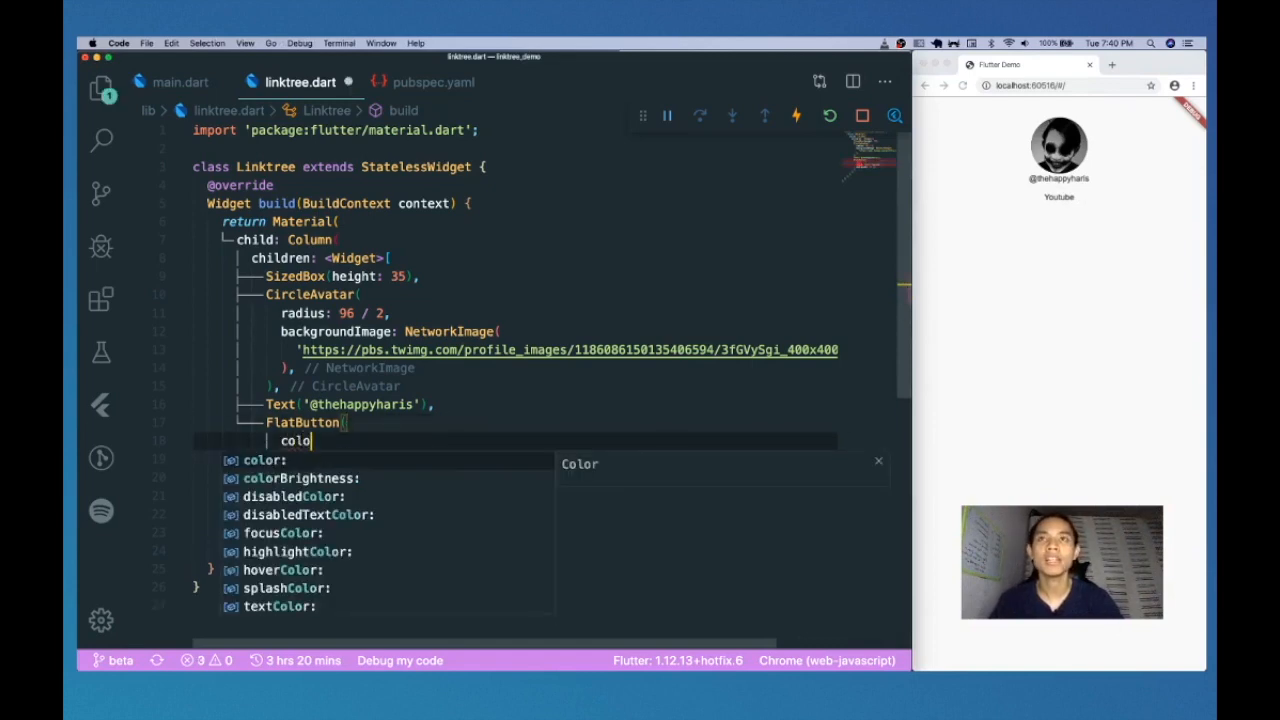
Give the Youtube FlatButton color Color.fromRGBO(57, 224, 155, 1) so it previews green
type("Col")
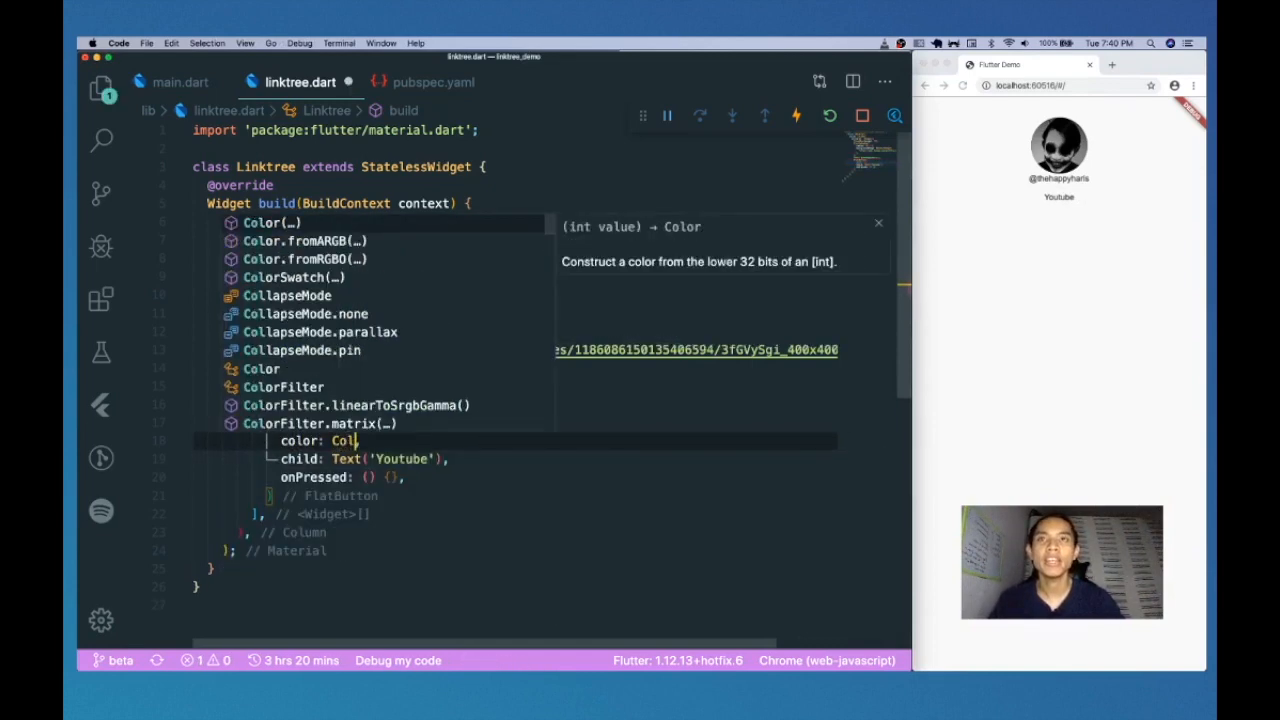
type("ors,")
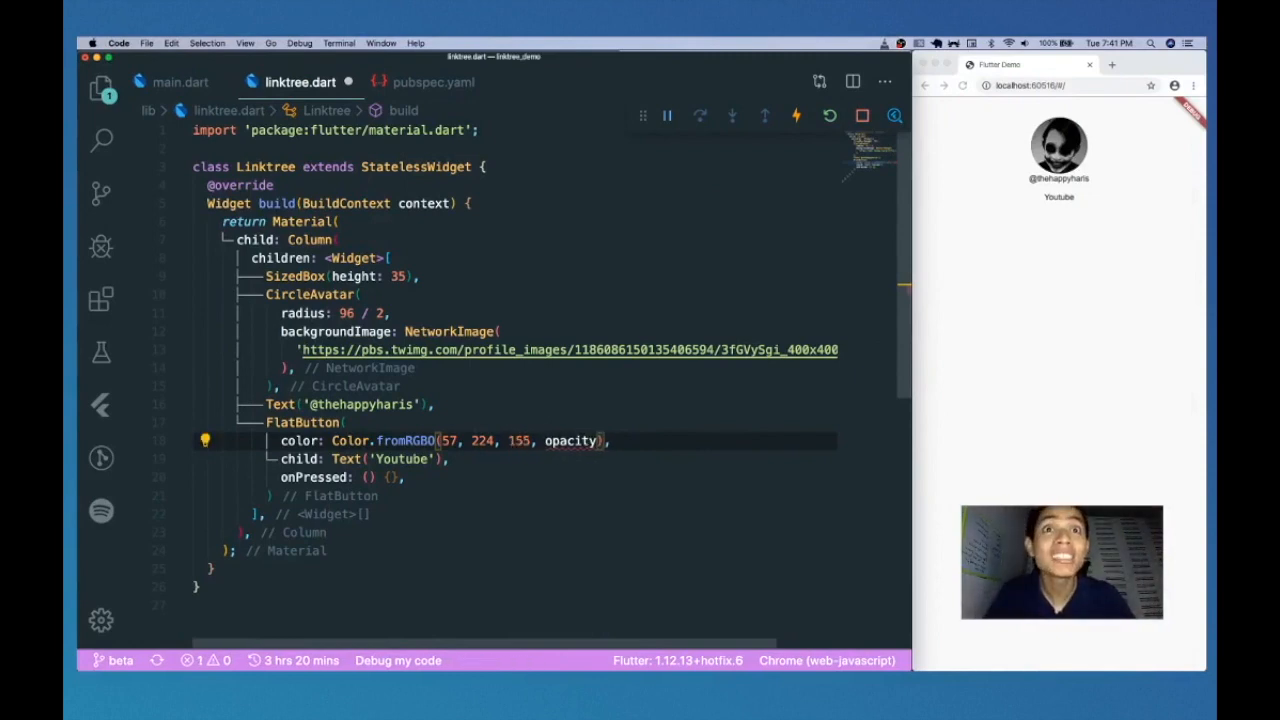
type("1")
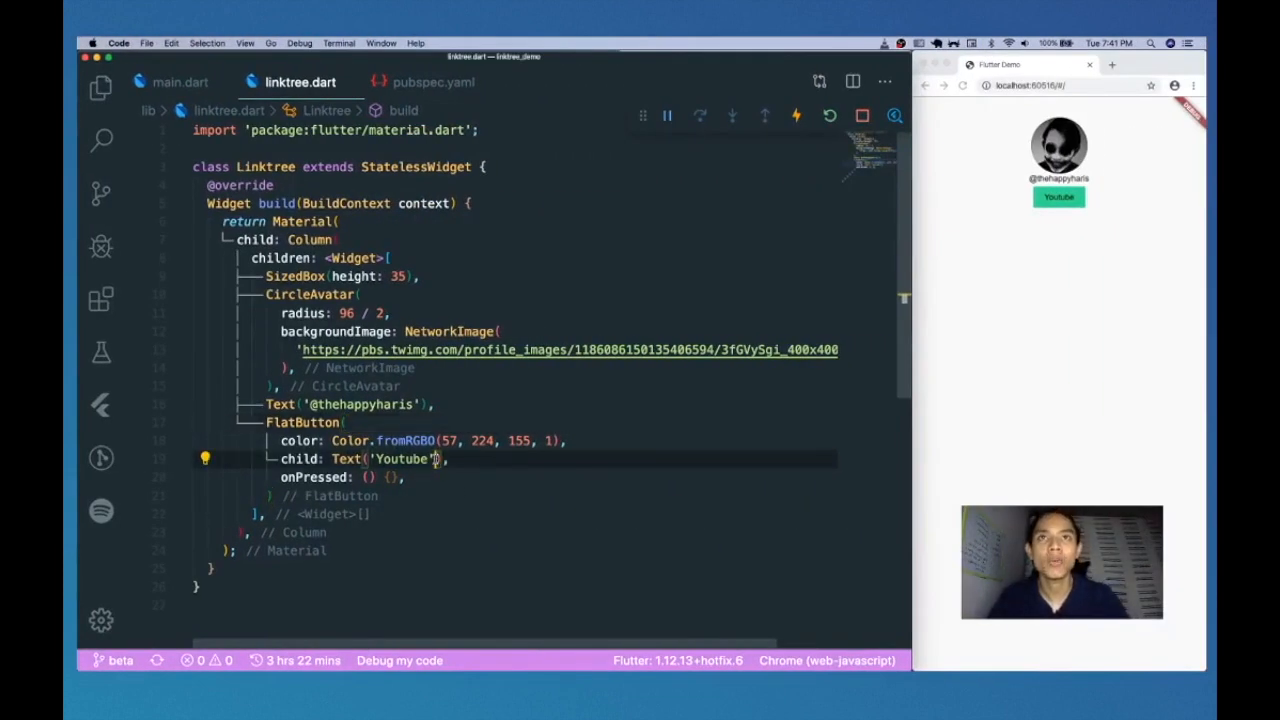
Add style: TextStyle(color: Colors.white) to the Youtube Text widget
type(",")
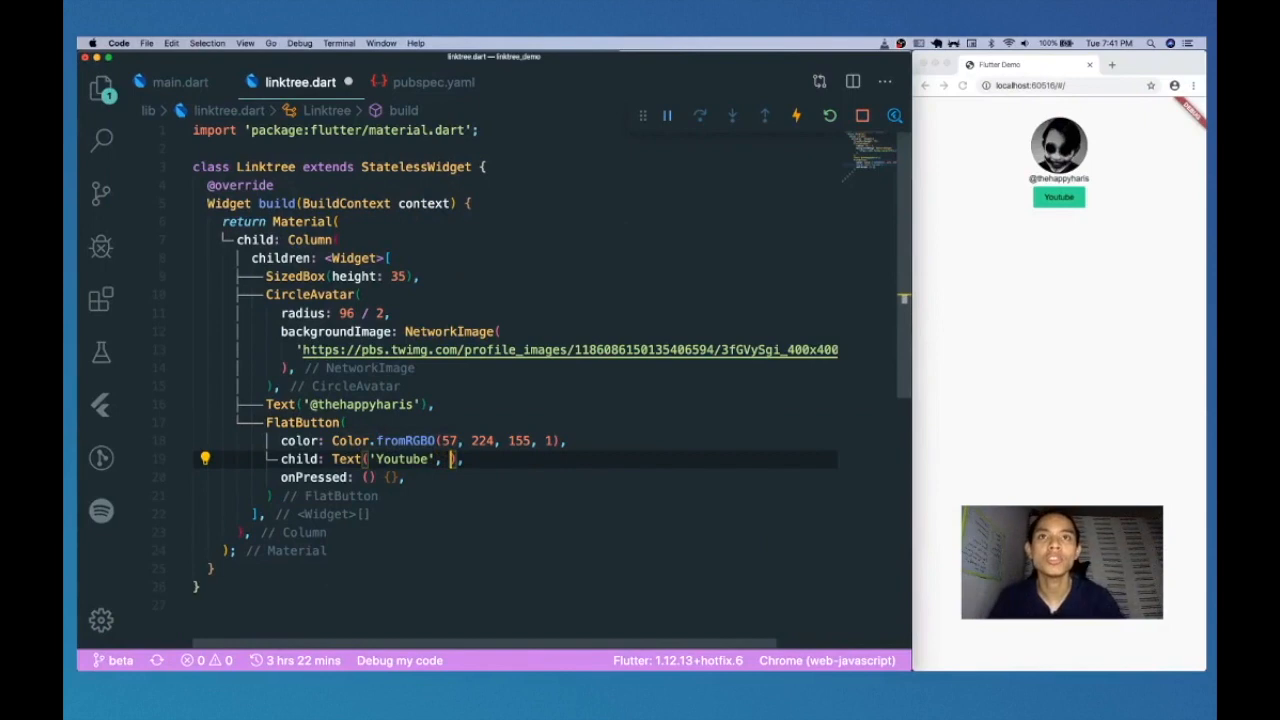
type("style: Text,")
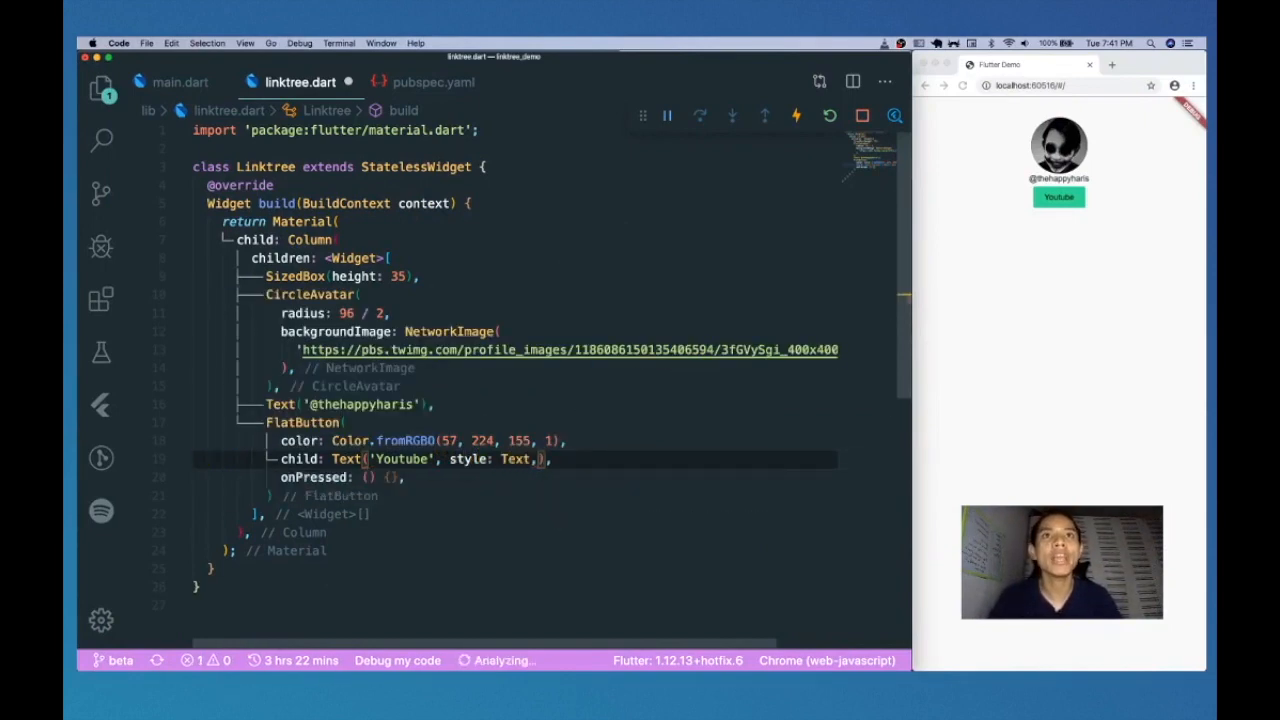
type("Style()")
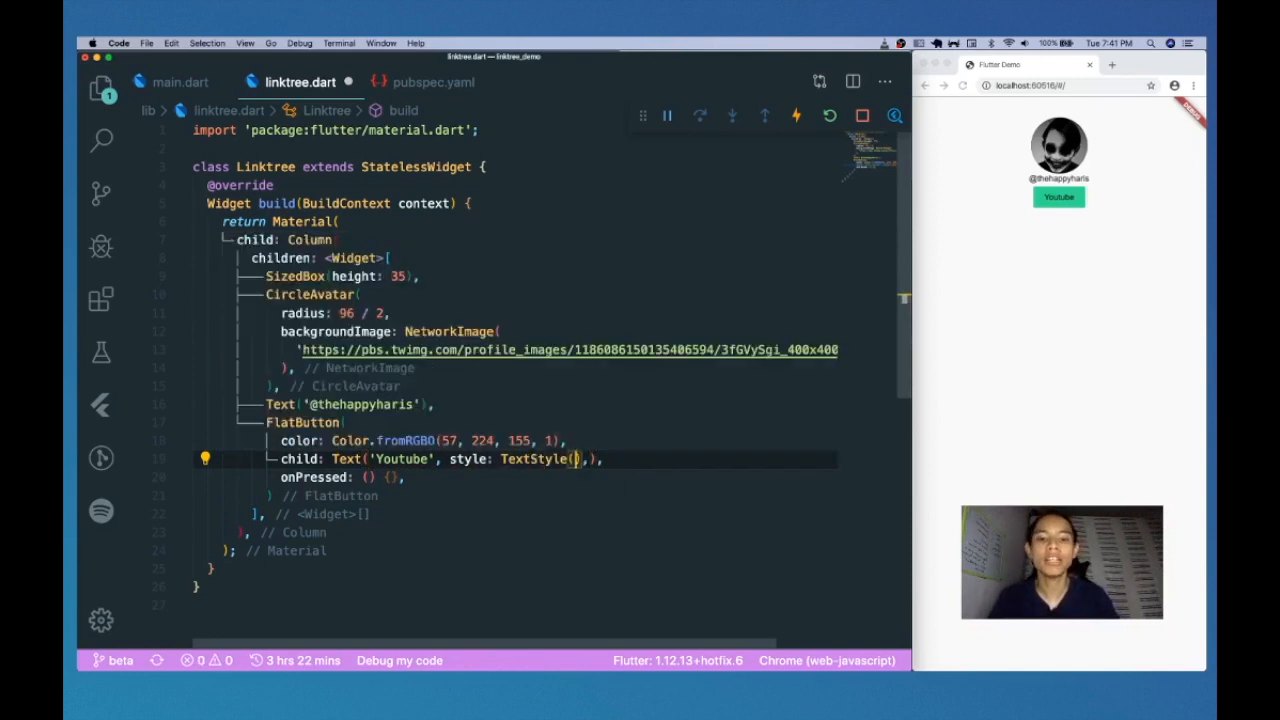
type("color:")
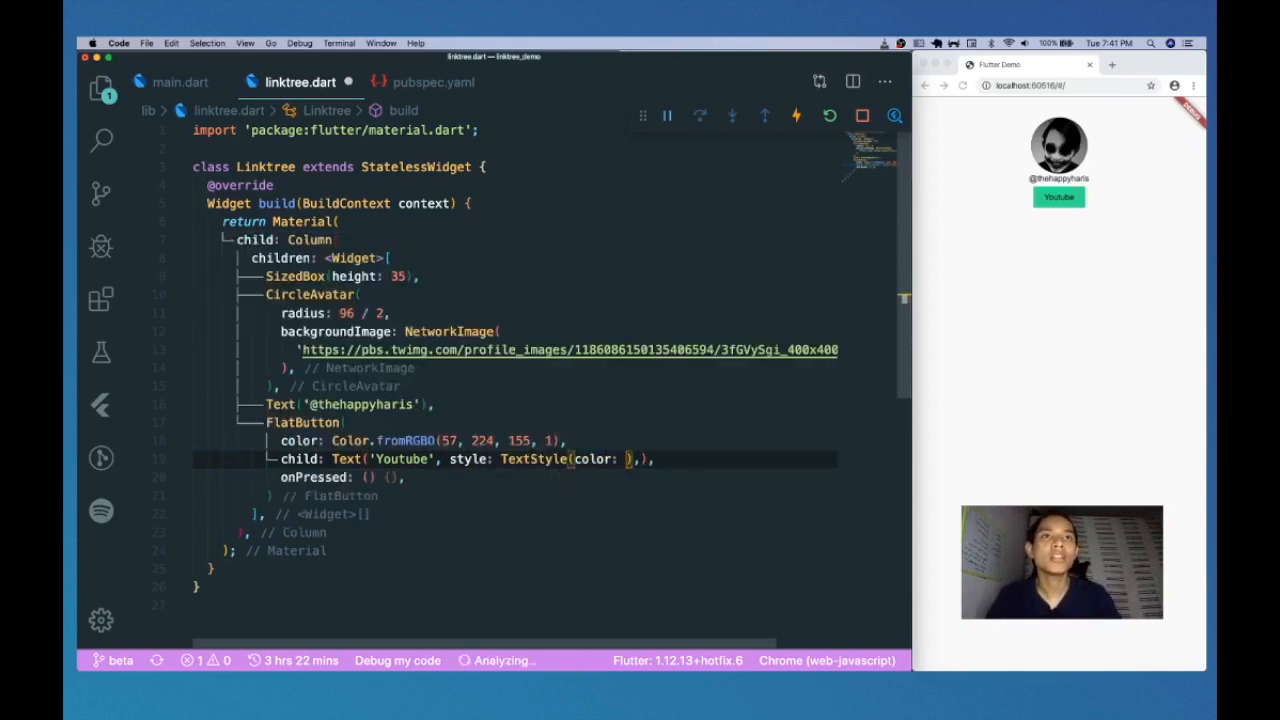
type("Colors.")
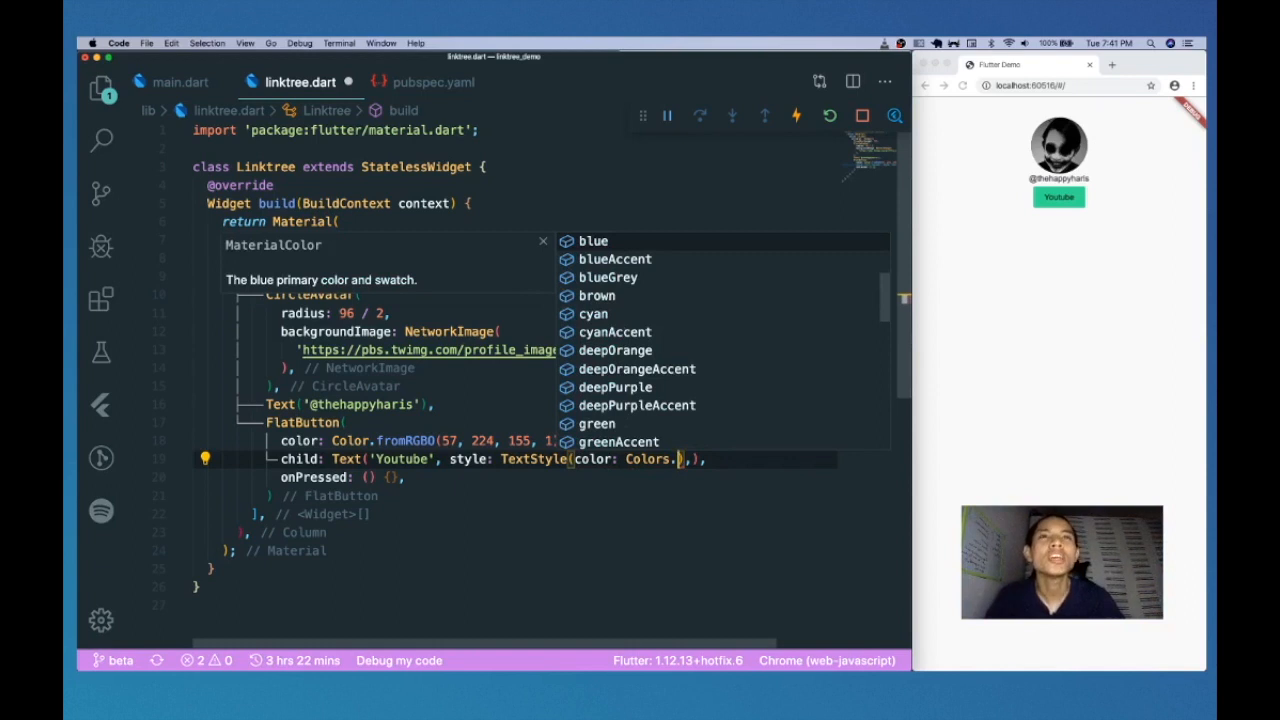
type("w")
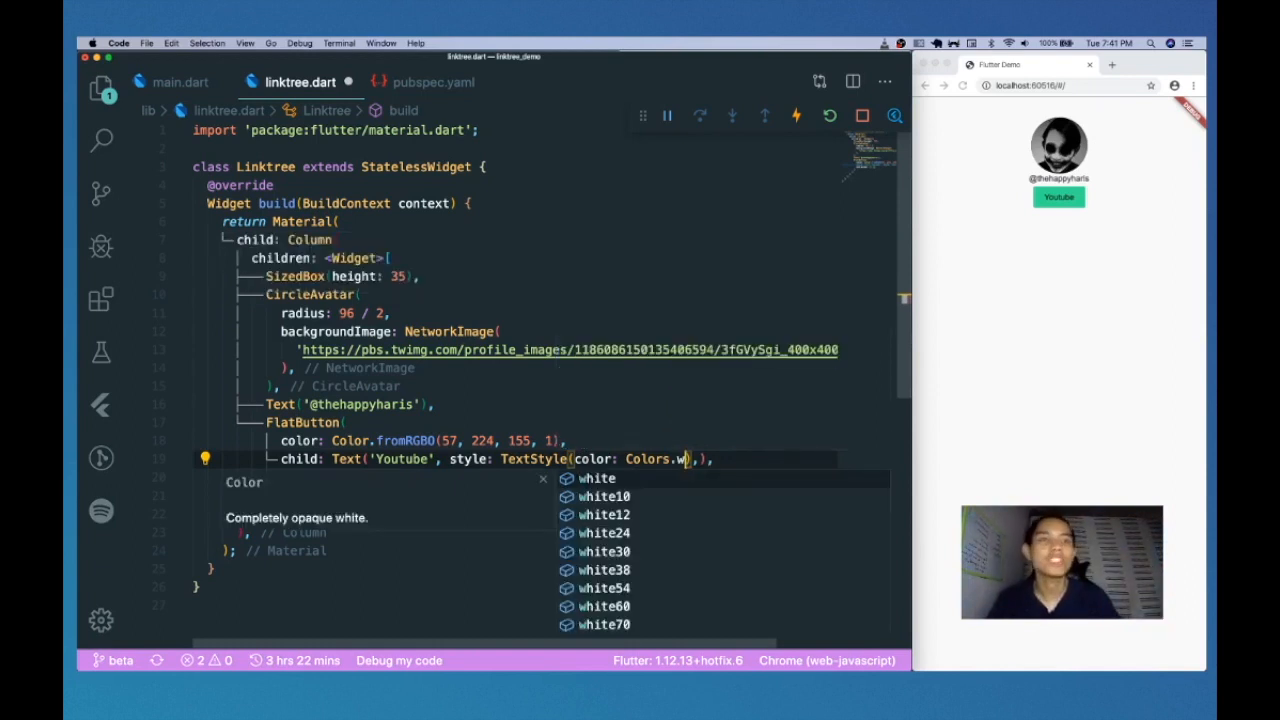
left_click(597, 478)
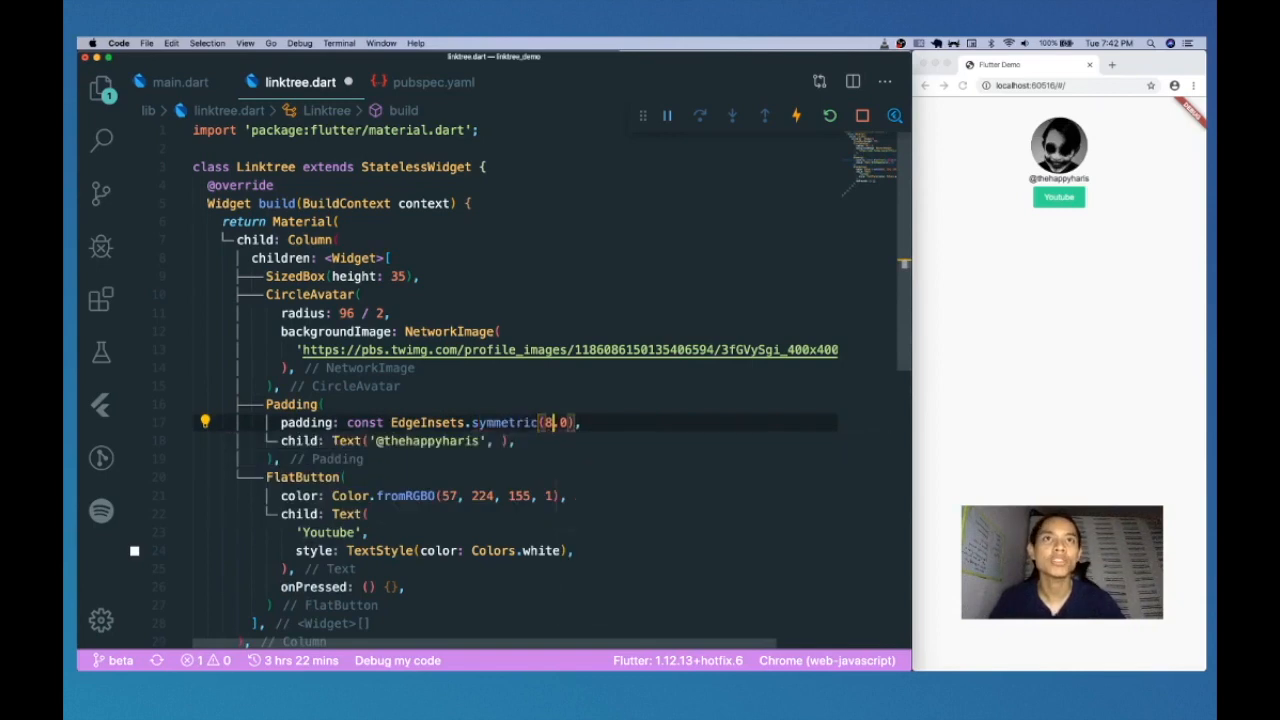
Set the username Padding to EdgeInsets.symmetric(horizontal: 6, vertical: 12)
type("horizontal:")
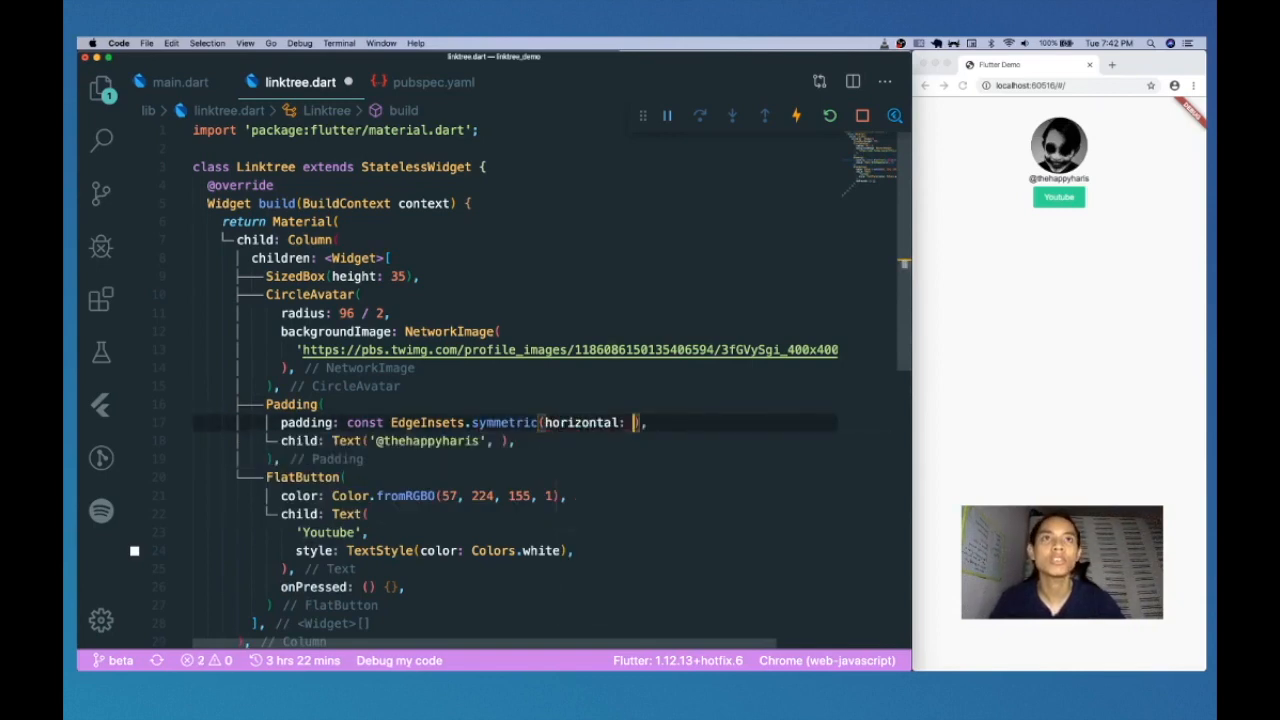
type("6, v")
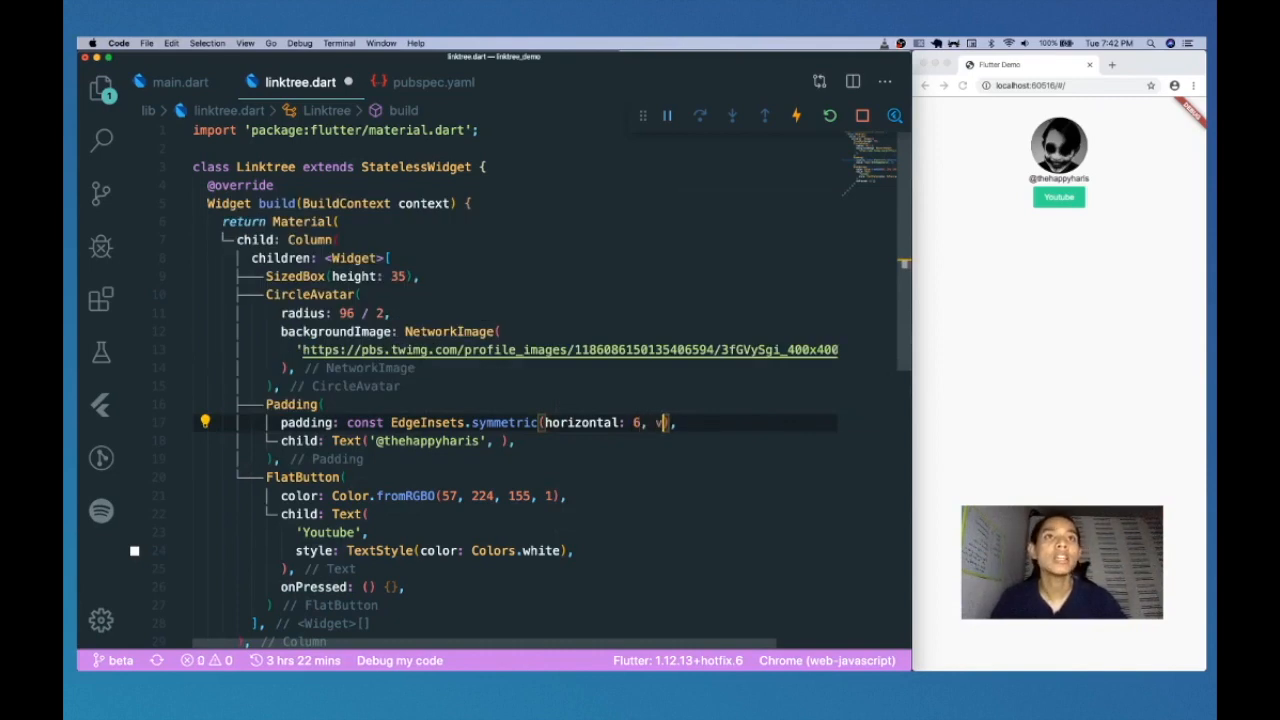
type("ertical: 12")
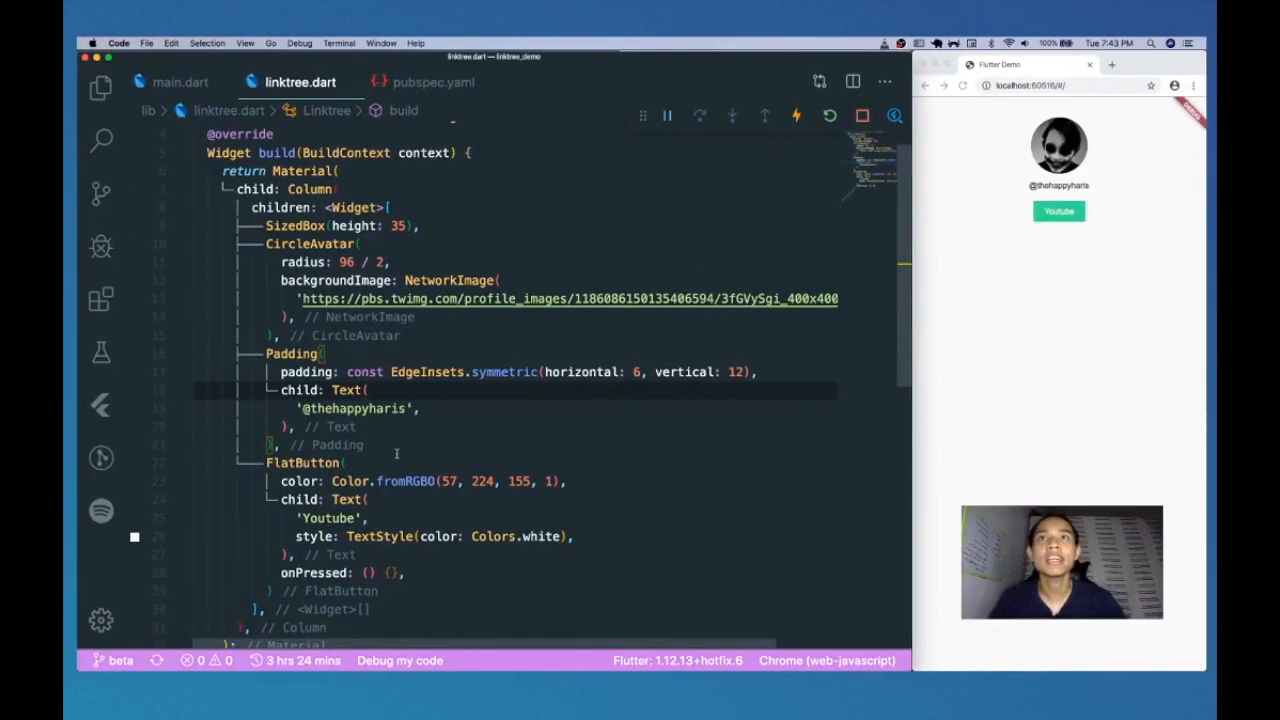
type("SizedBox(height: 20),")
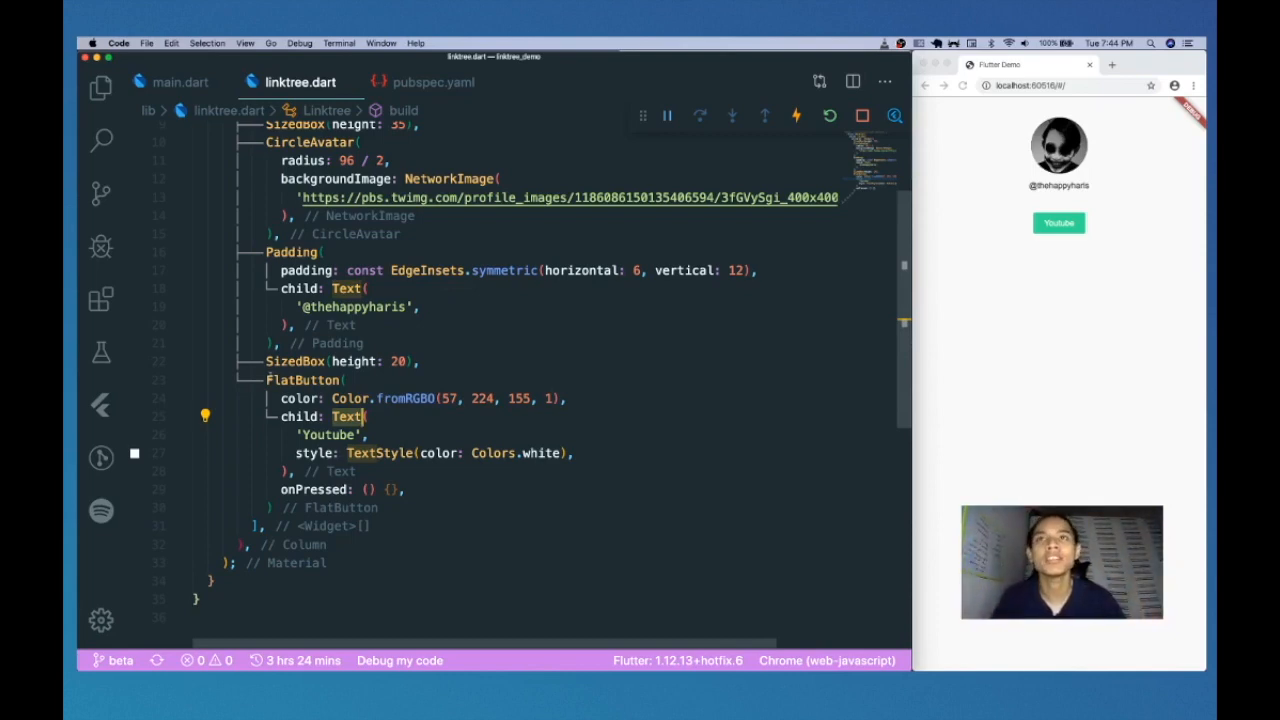
Add SizedBox(height: 20) below the username and wrap the Youtube FlatButton in a SizedBox
left_click(205, 380)
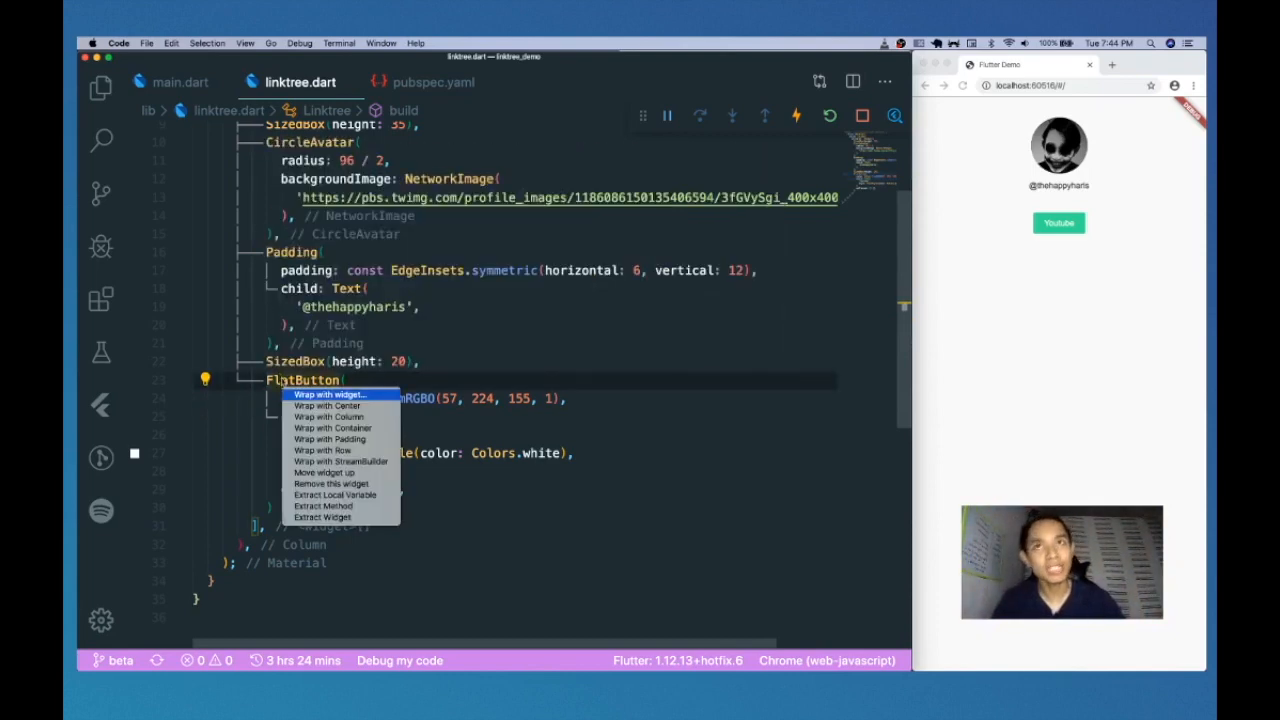
left_click(330, 394)
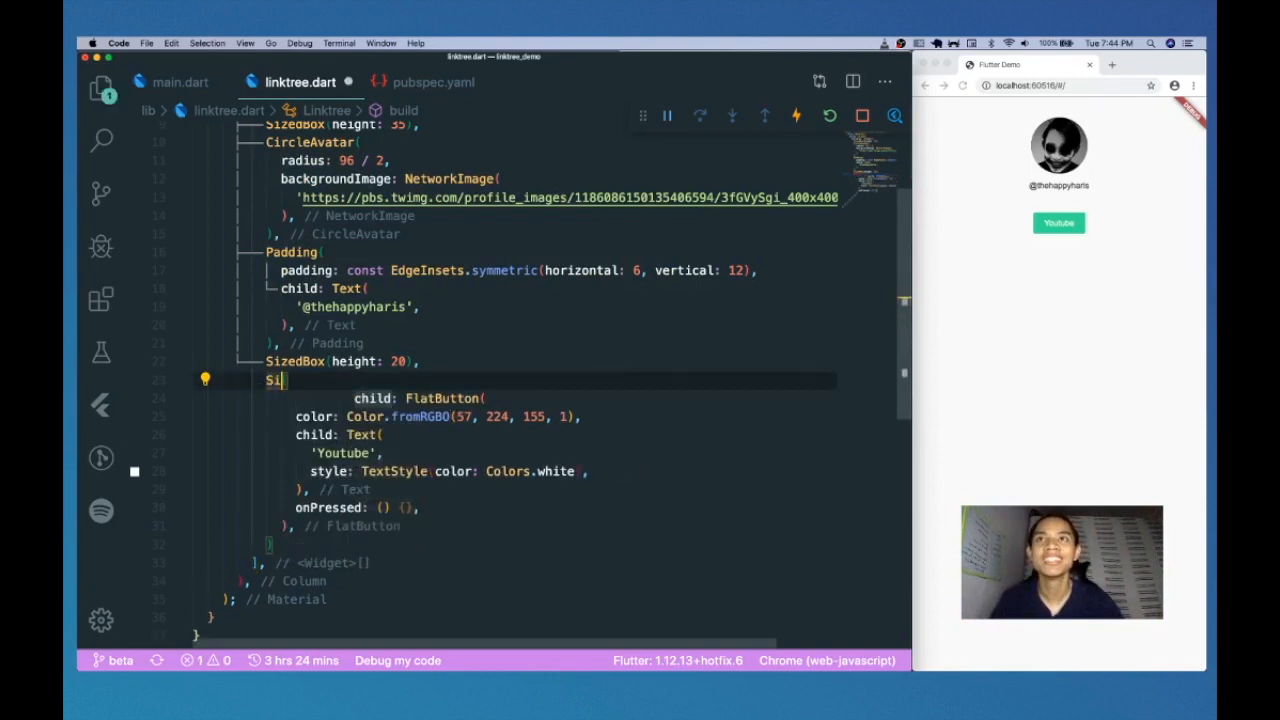
type("zed(")
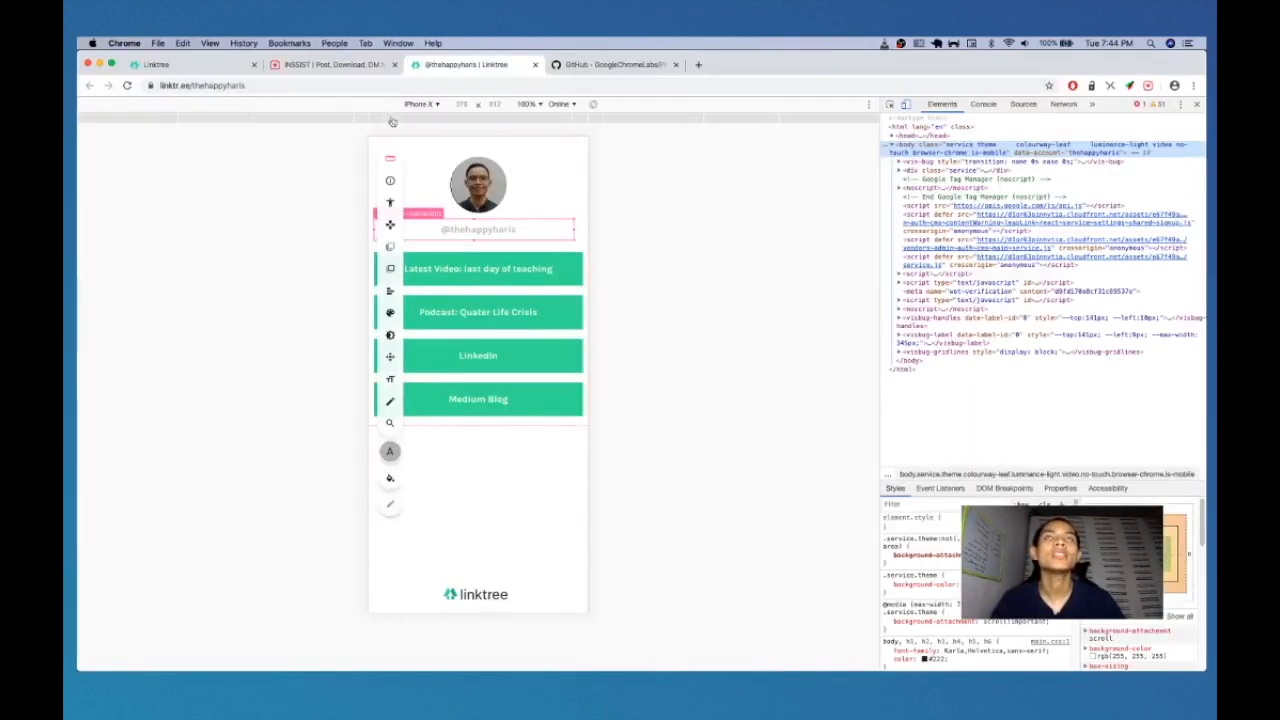
mouse_move(540, 520)
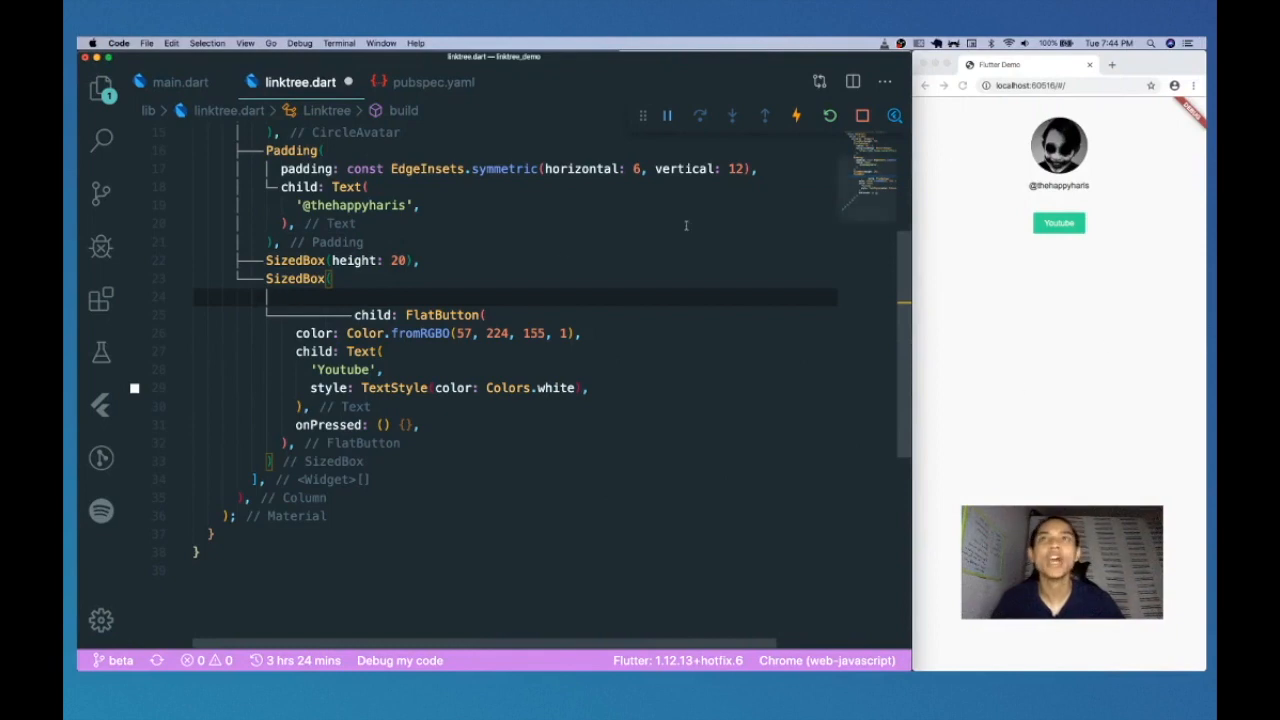
Set the button's SizedBox width to MediaQuery.of(context).size.width * 0.95
type("width:")
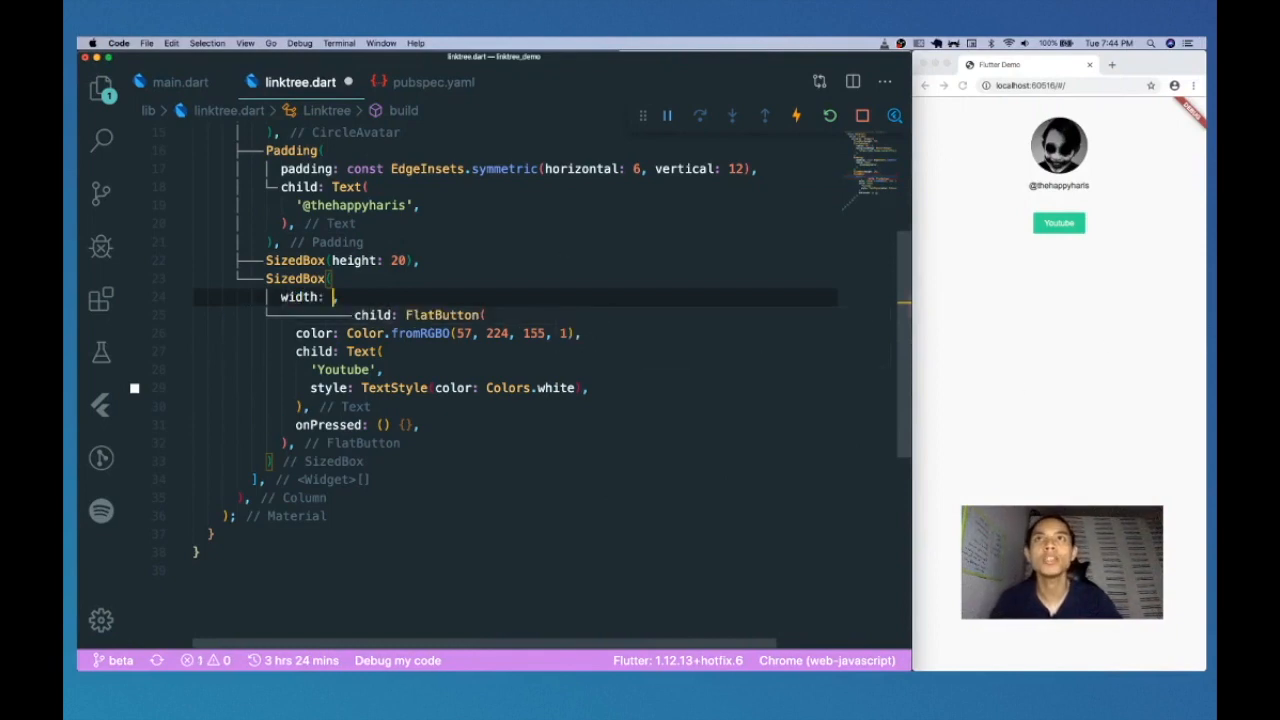
type("MediaQuery.of(context),")
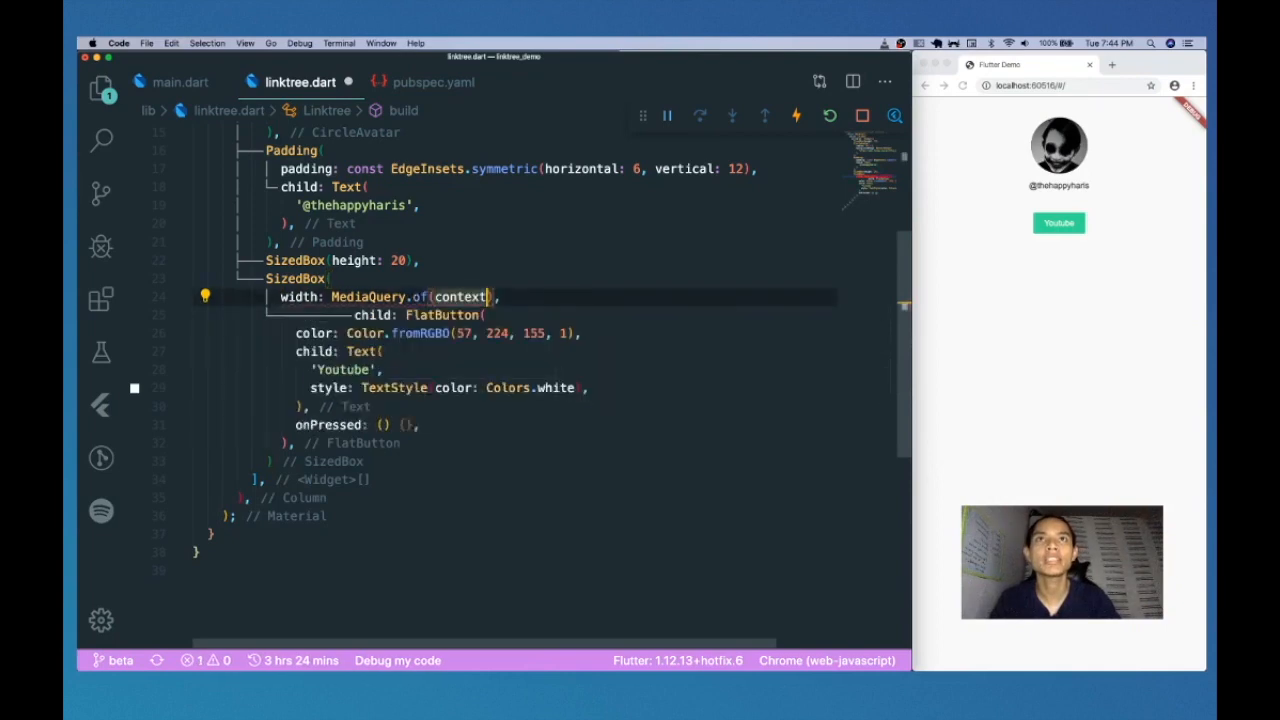
type(".size.width *")
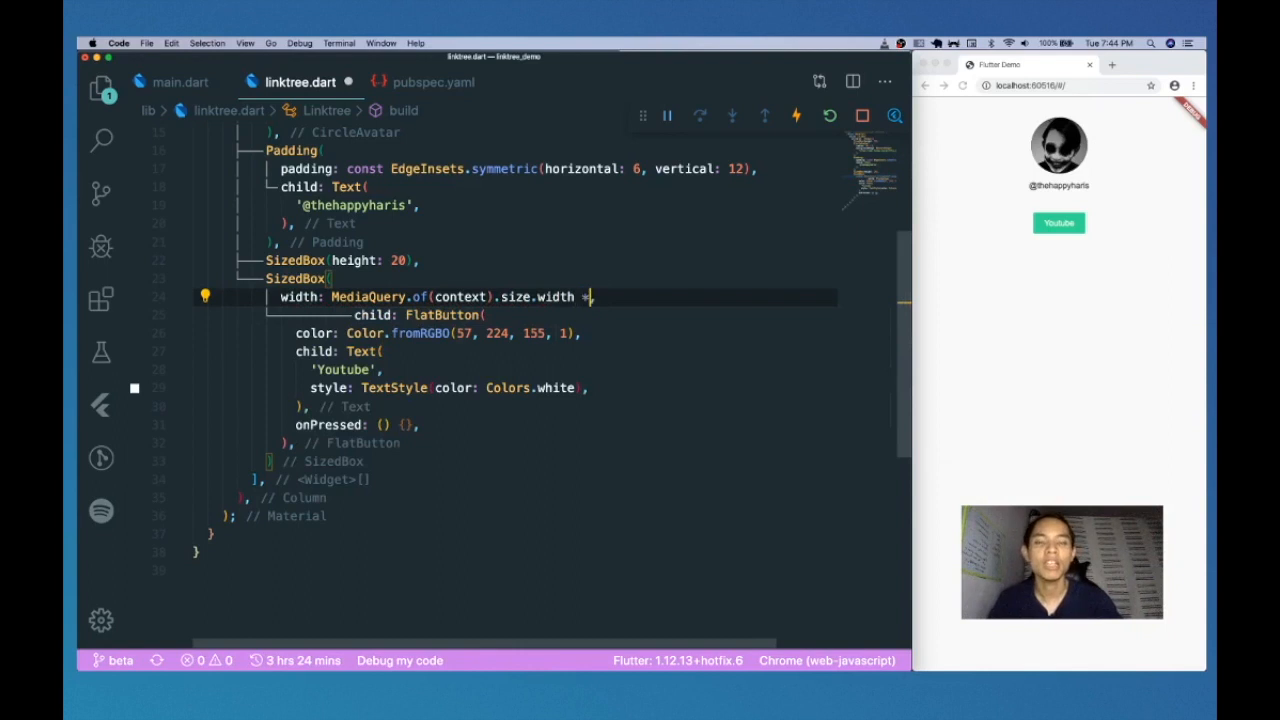
type("0.95,")
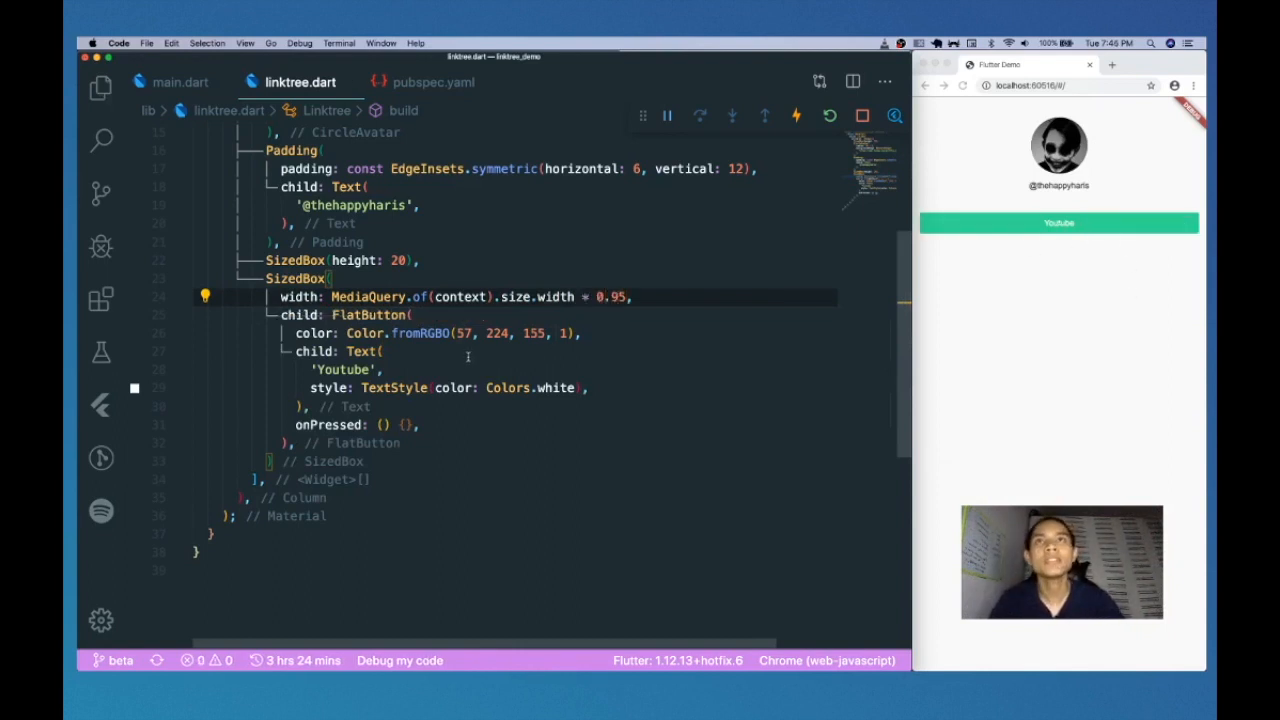
mouse_move(393, 388)
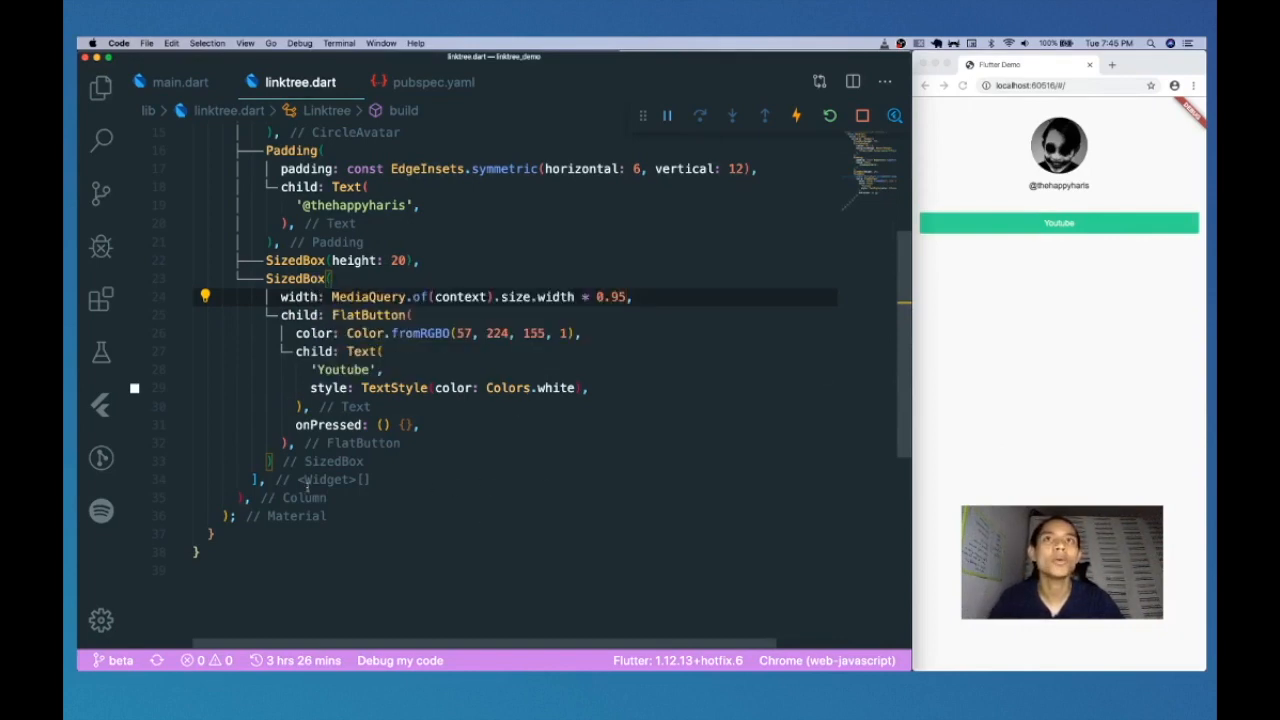
scroll("down", 3)
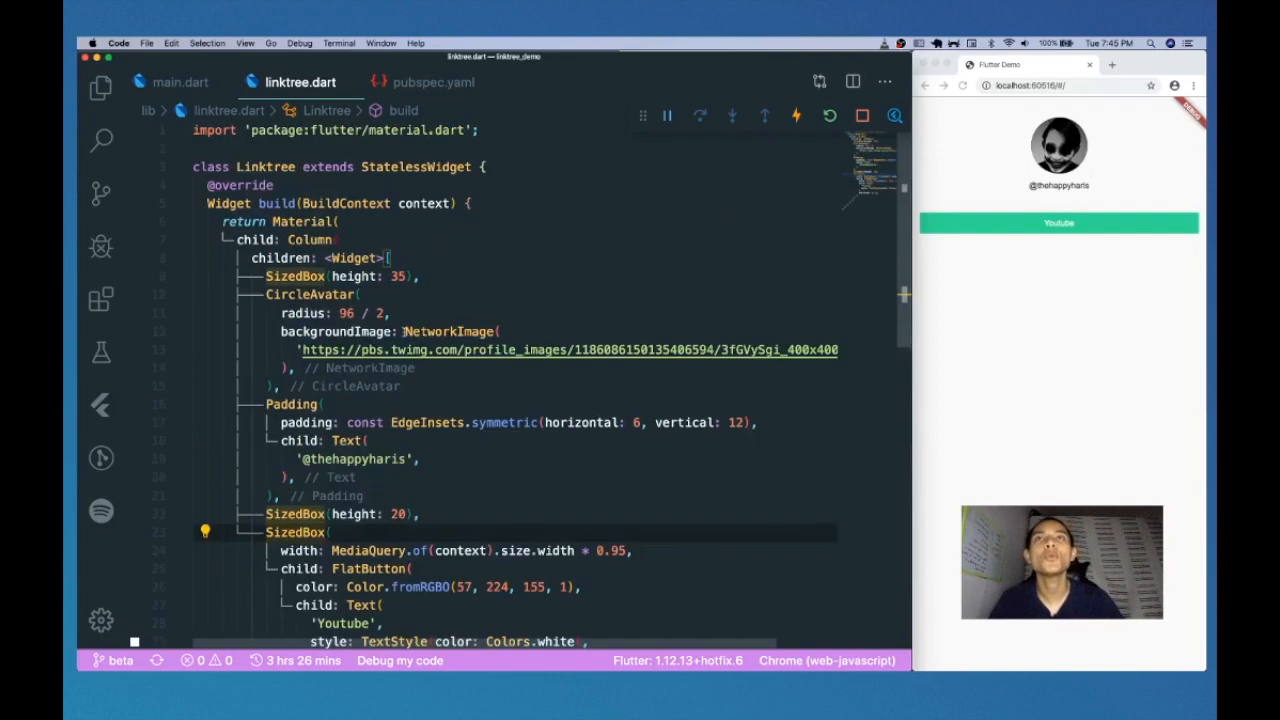
scroll("down", 3)
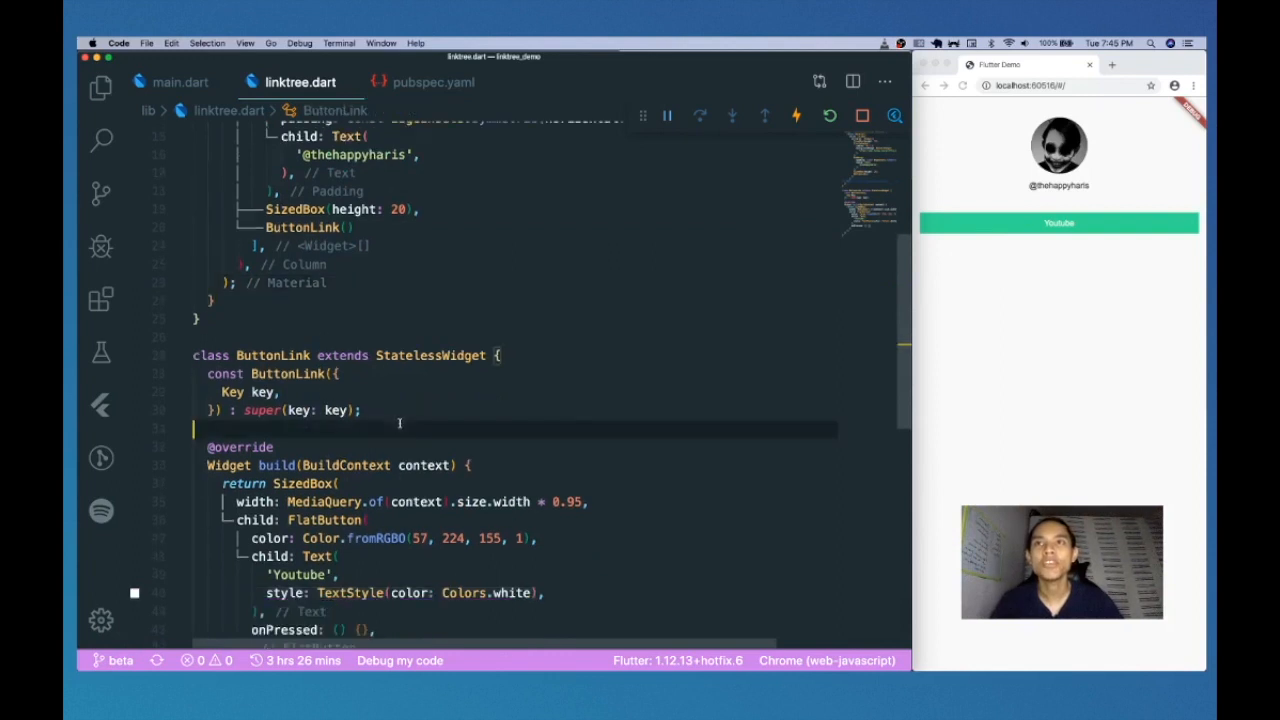
type("final String text;")
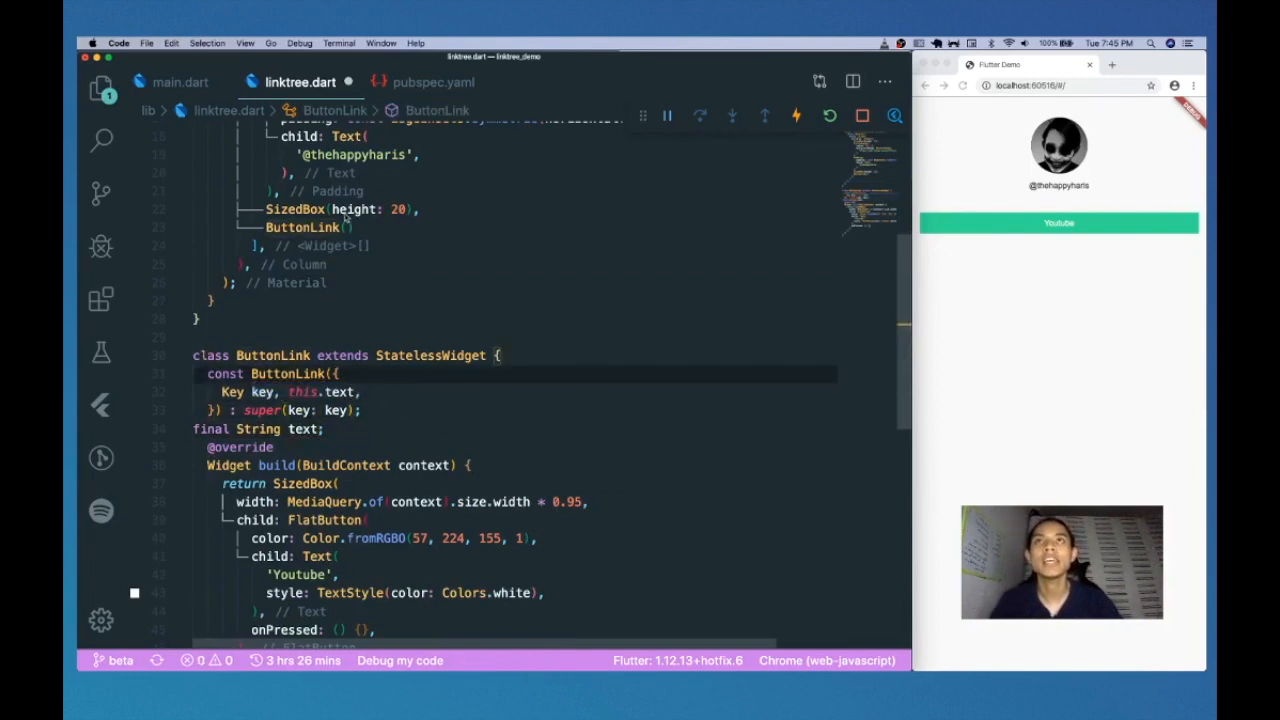
left_click(287, 391)
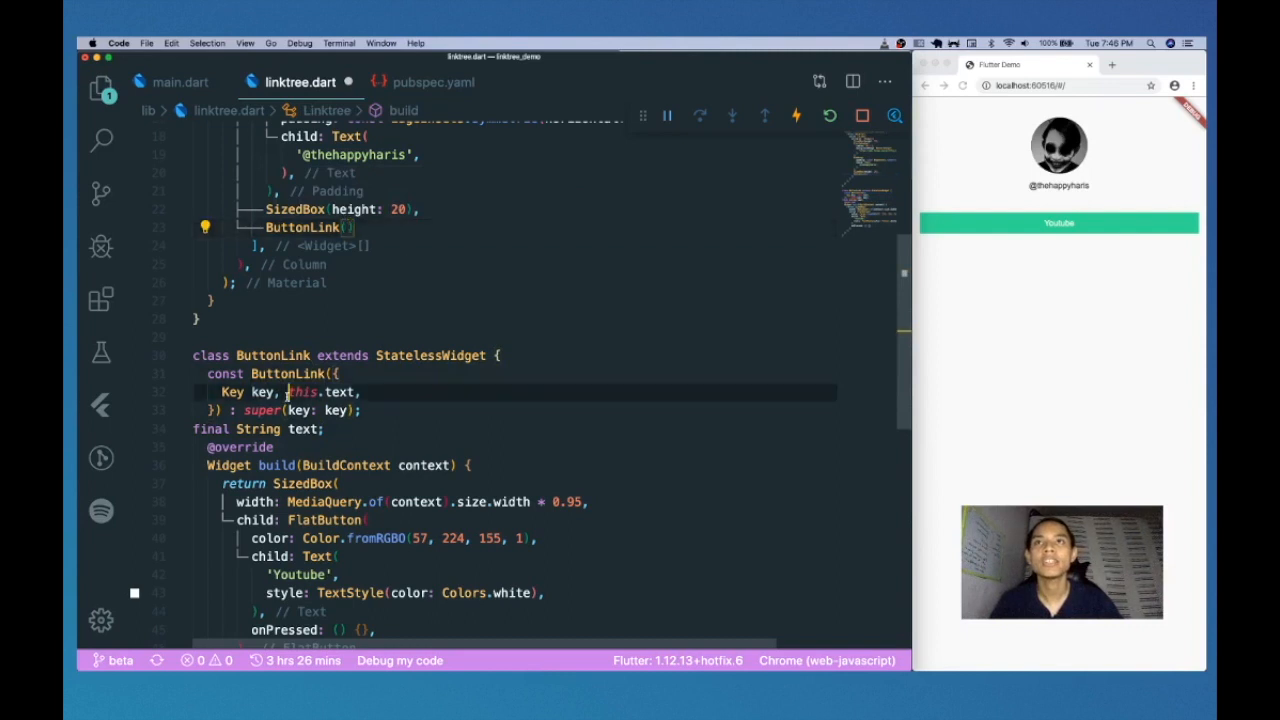
type("@required")
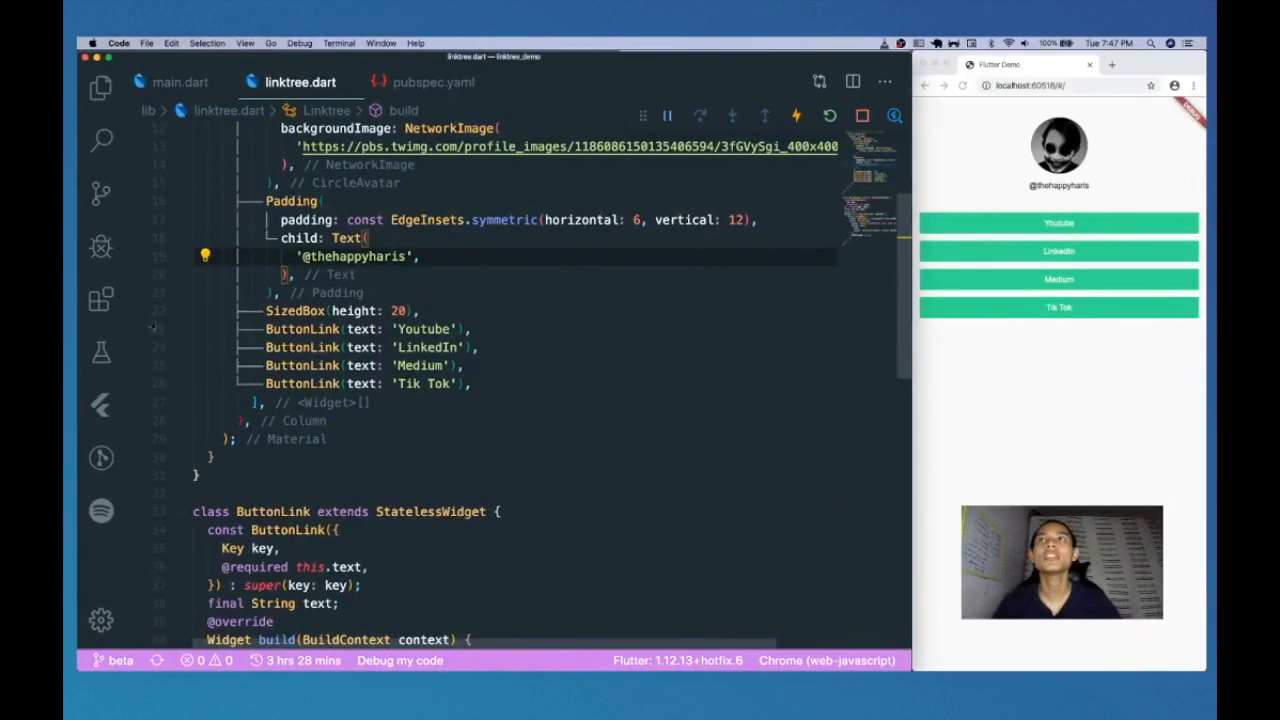
Review the Karla font entries in pubspec.yaml, then return to linktree.dart
left_click(101, 87)
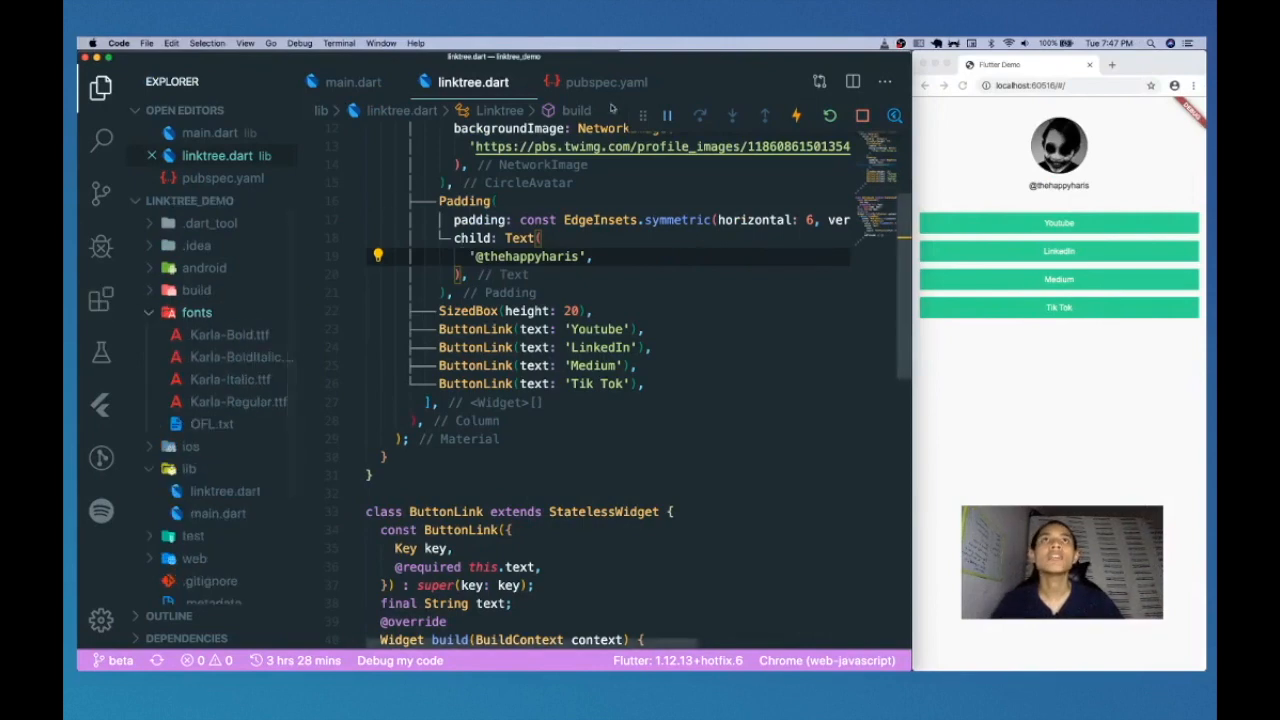
left_click(606, 82)
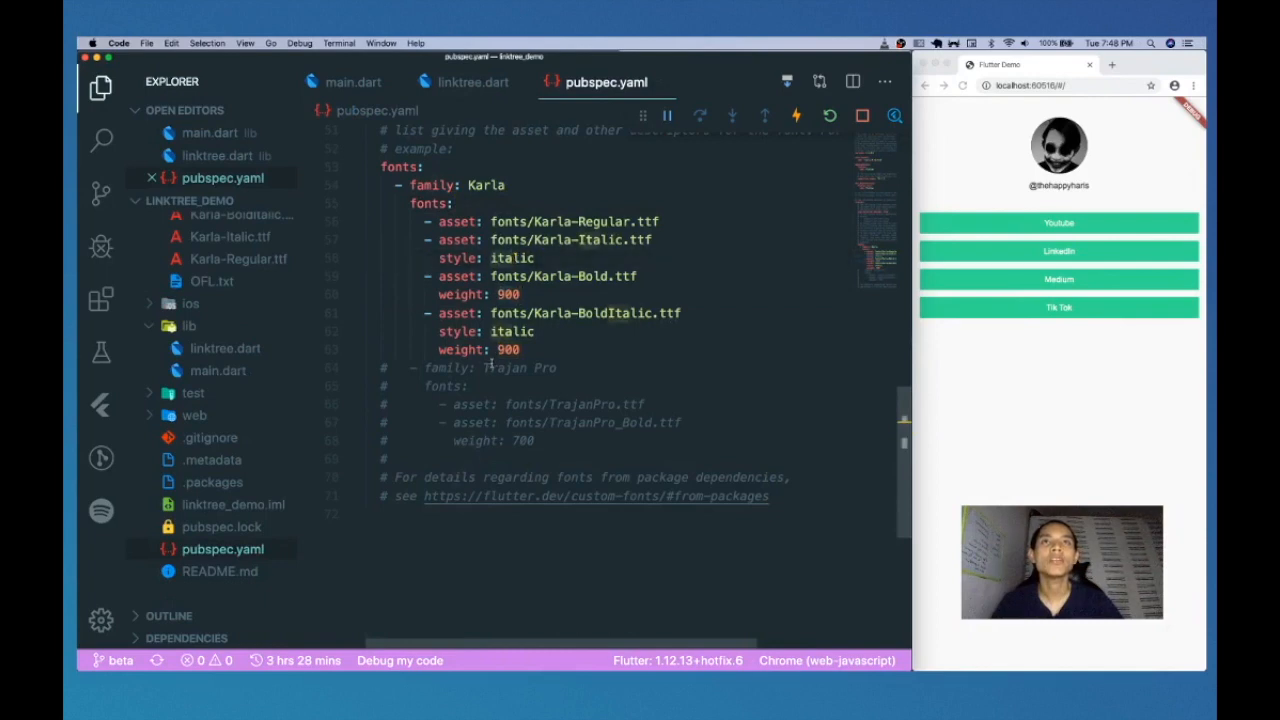
left_click(473, 82)
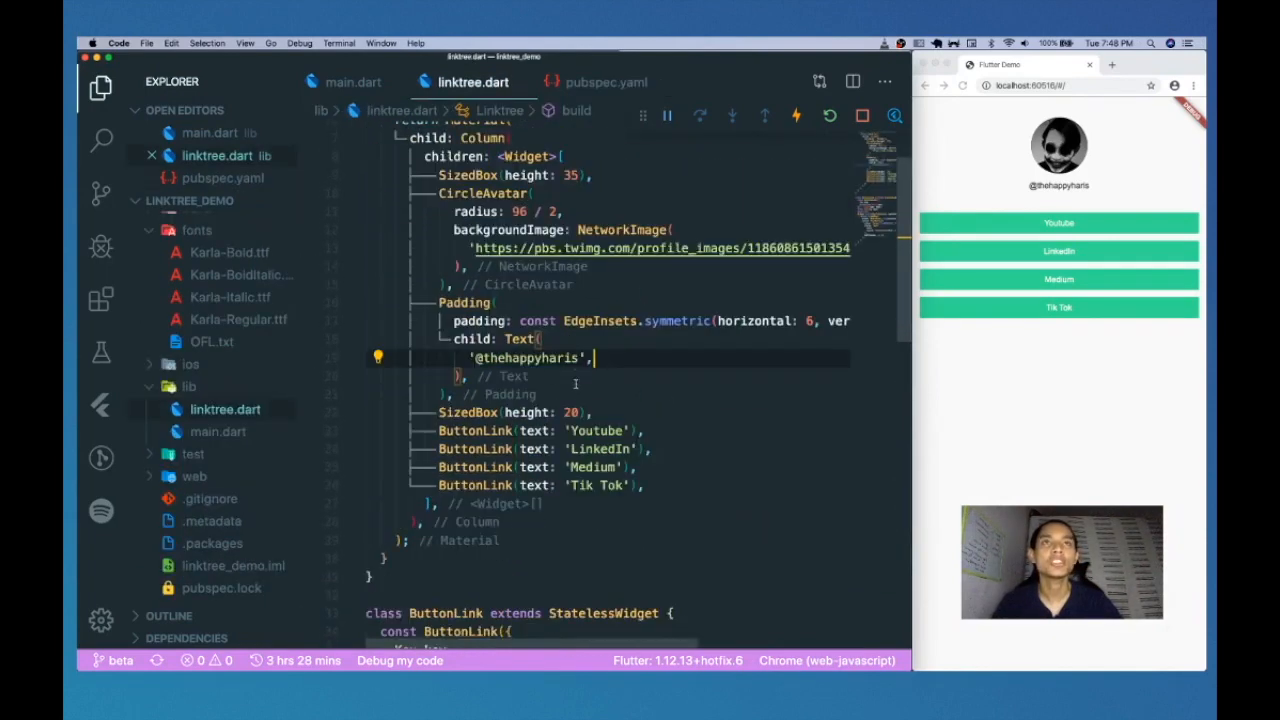
type("s")
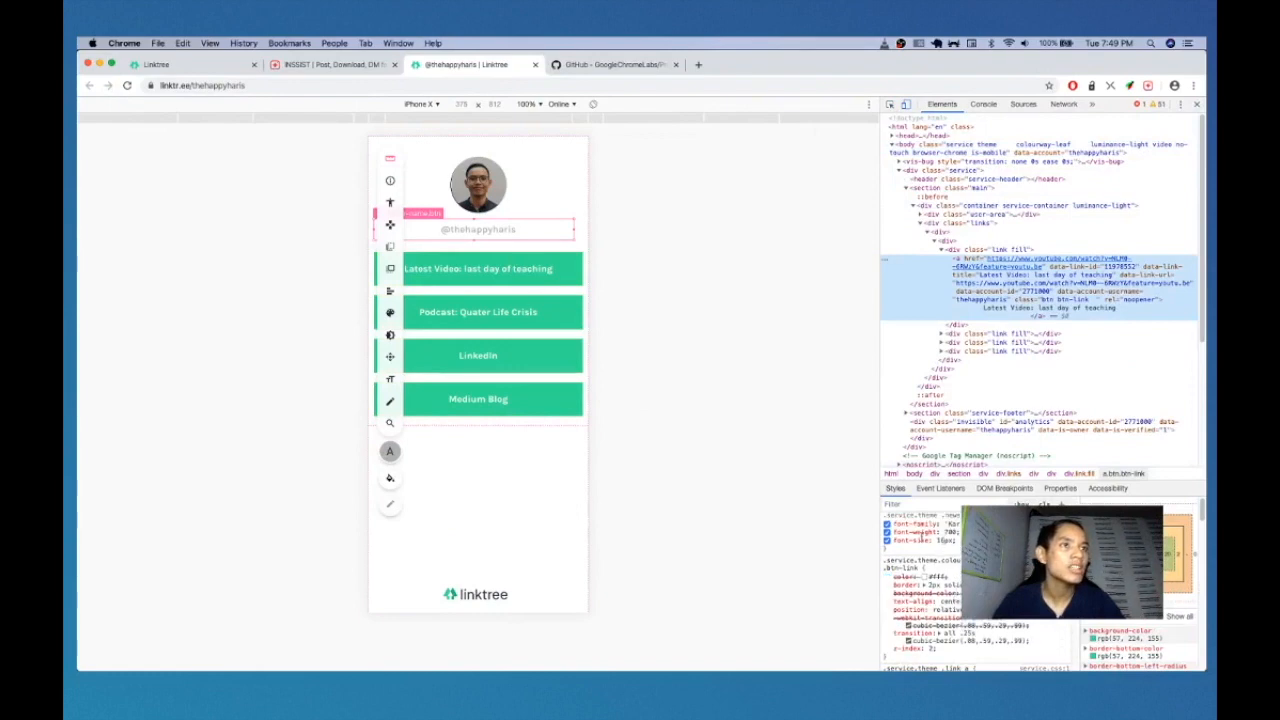
mouse_move(751, 420)
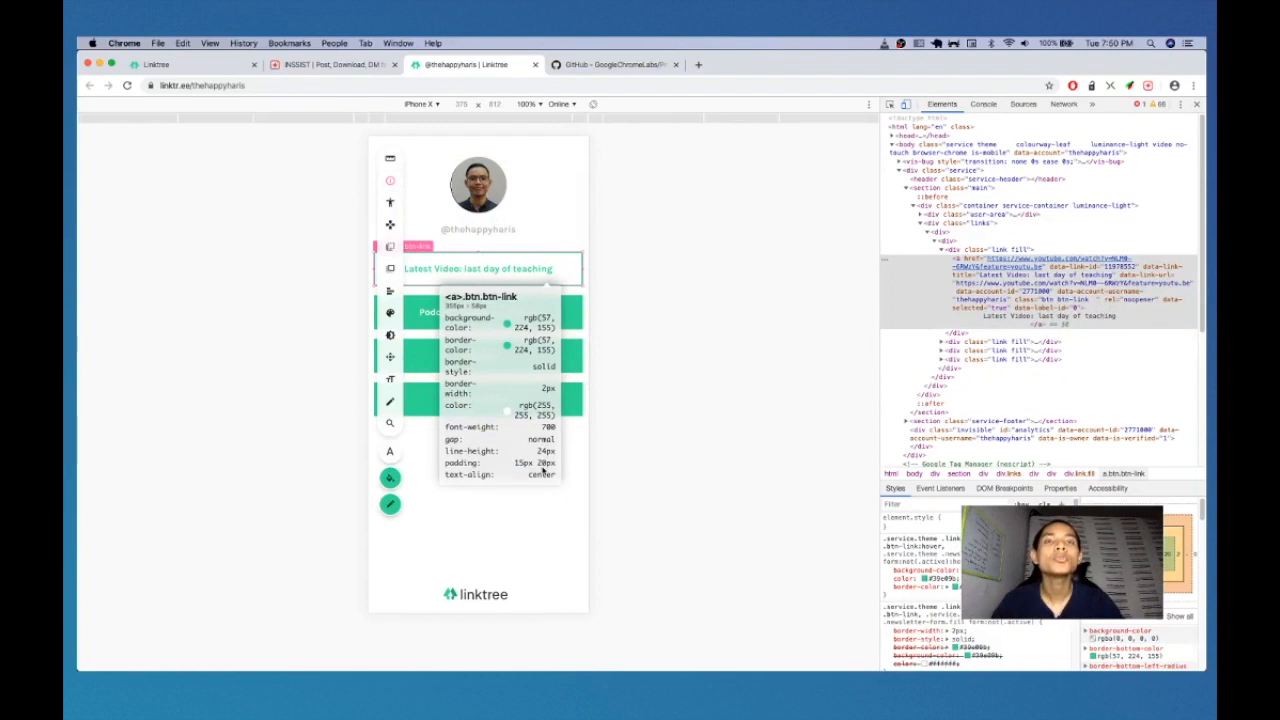
mouse_move(520, 472)
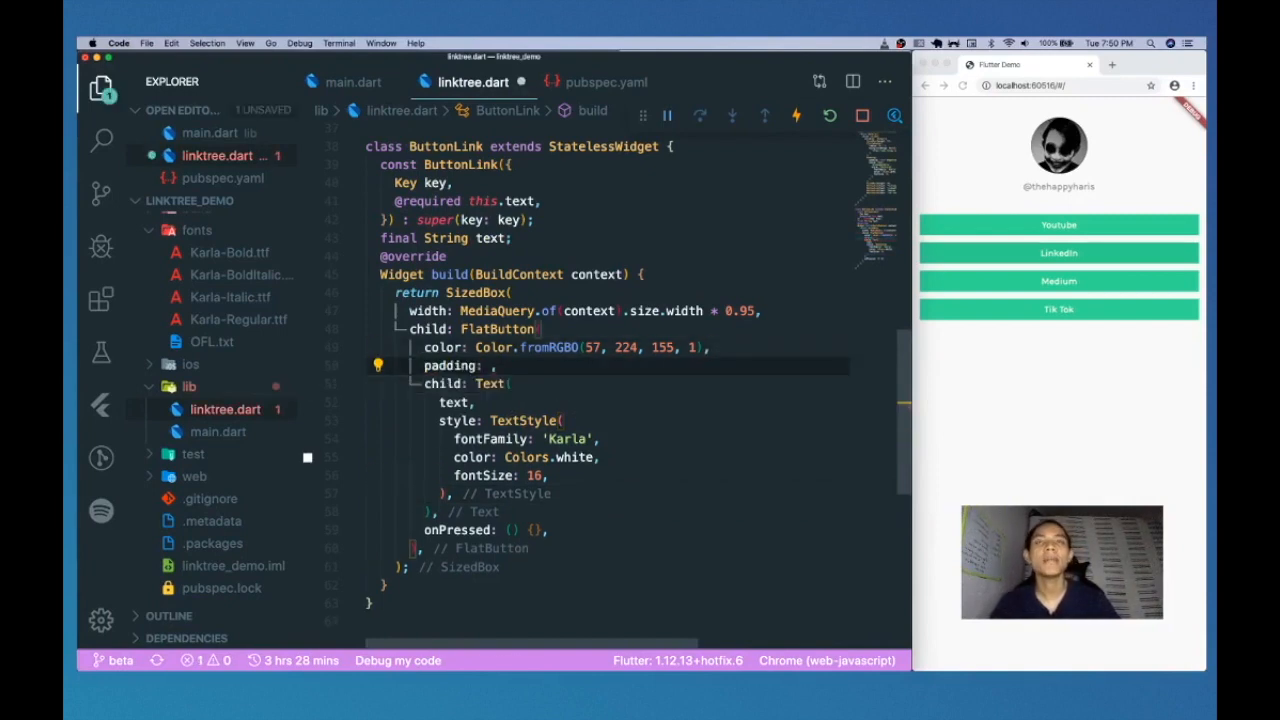
Give the ButtonLink FlatButton EdgeInsets.symmetric(vertical: 20) padding
type("M")
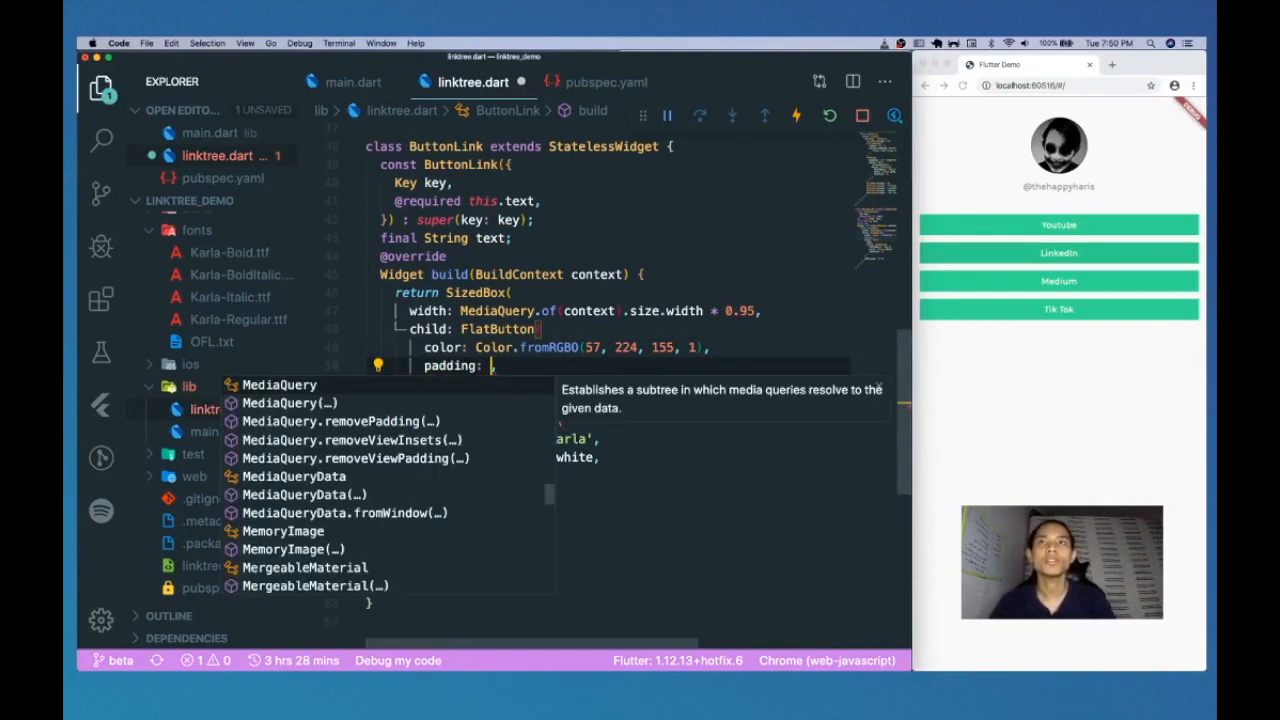
type("EdgeInsets.symmetric(")
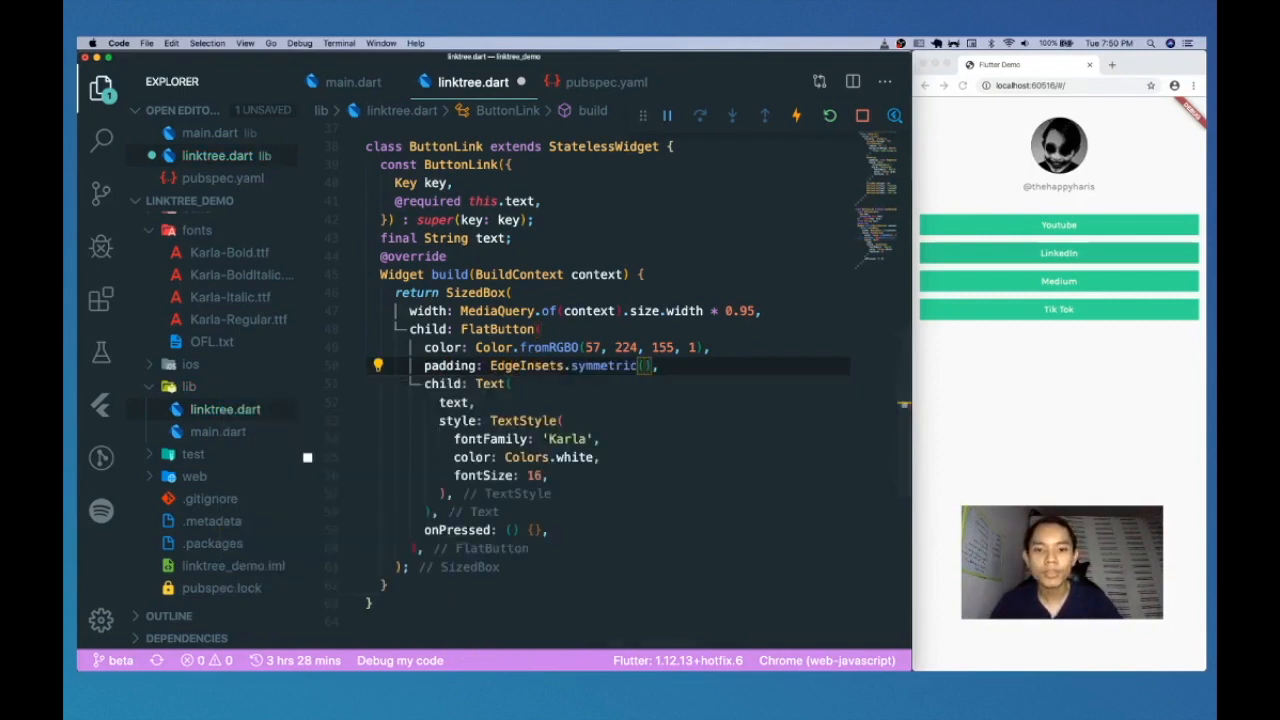
type("vertical: 20")
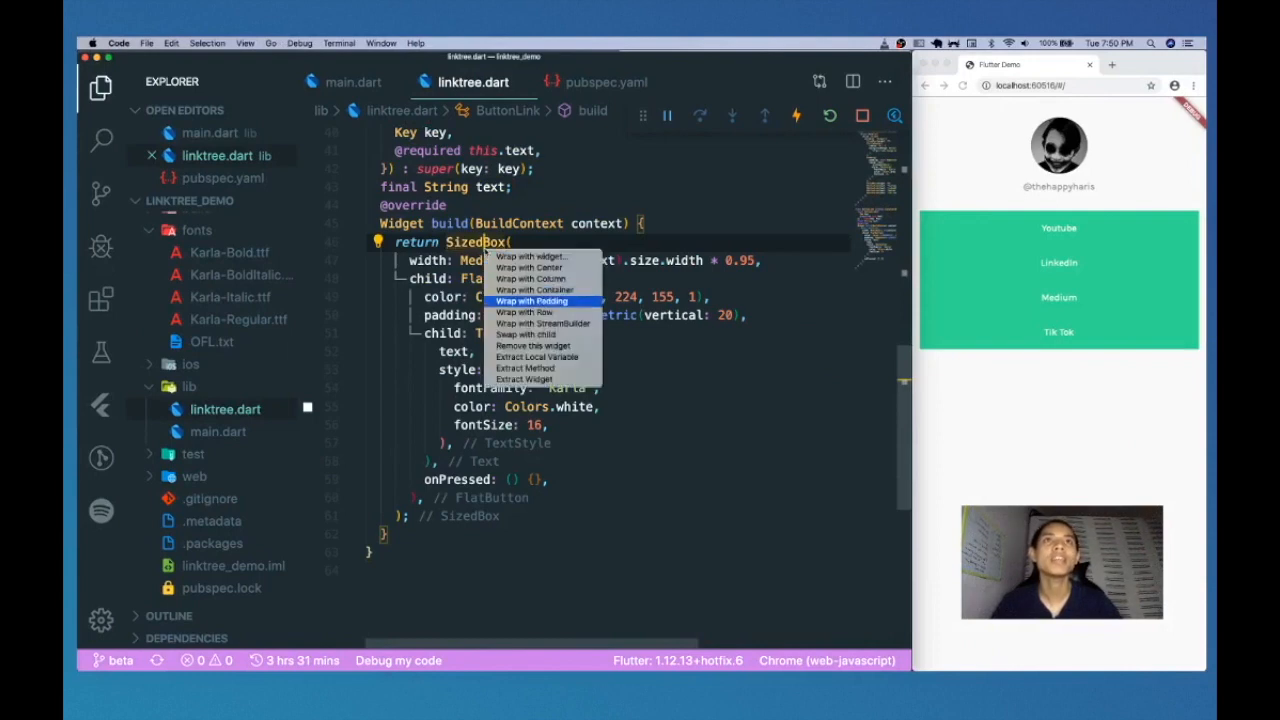
Wrap the ButtonLink SizedBox in Padding with EdgeInsets.only(bottom: 16)
left_click(531, 301)
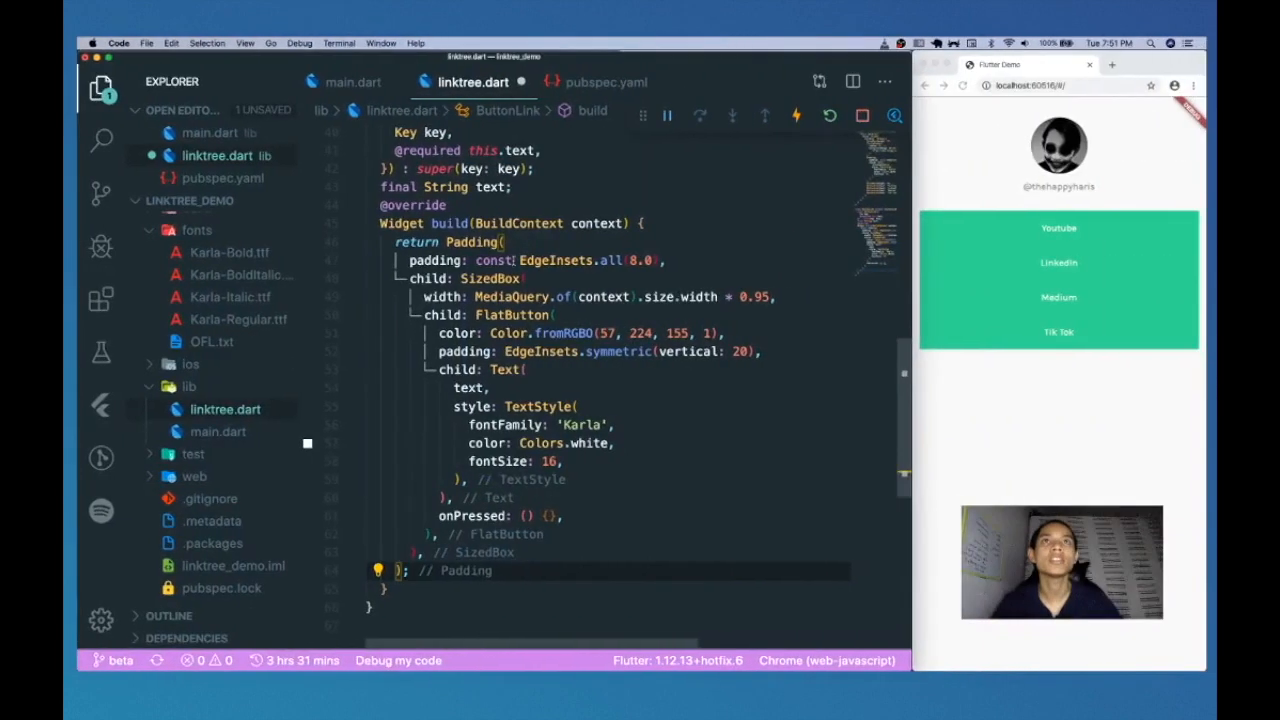
type("only")
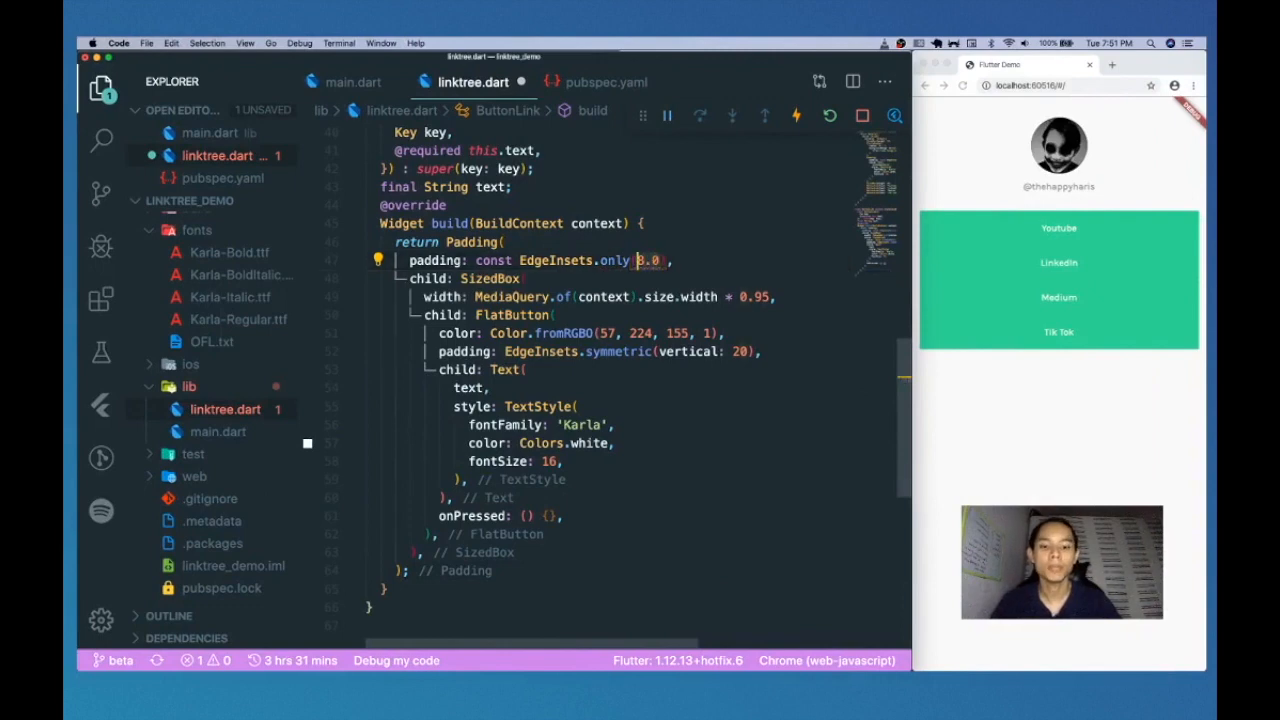
type("bottom: 1")
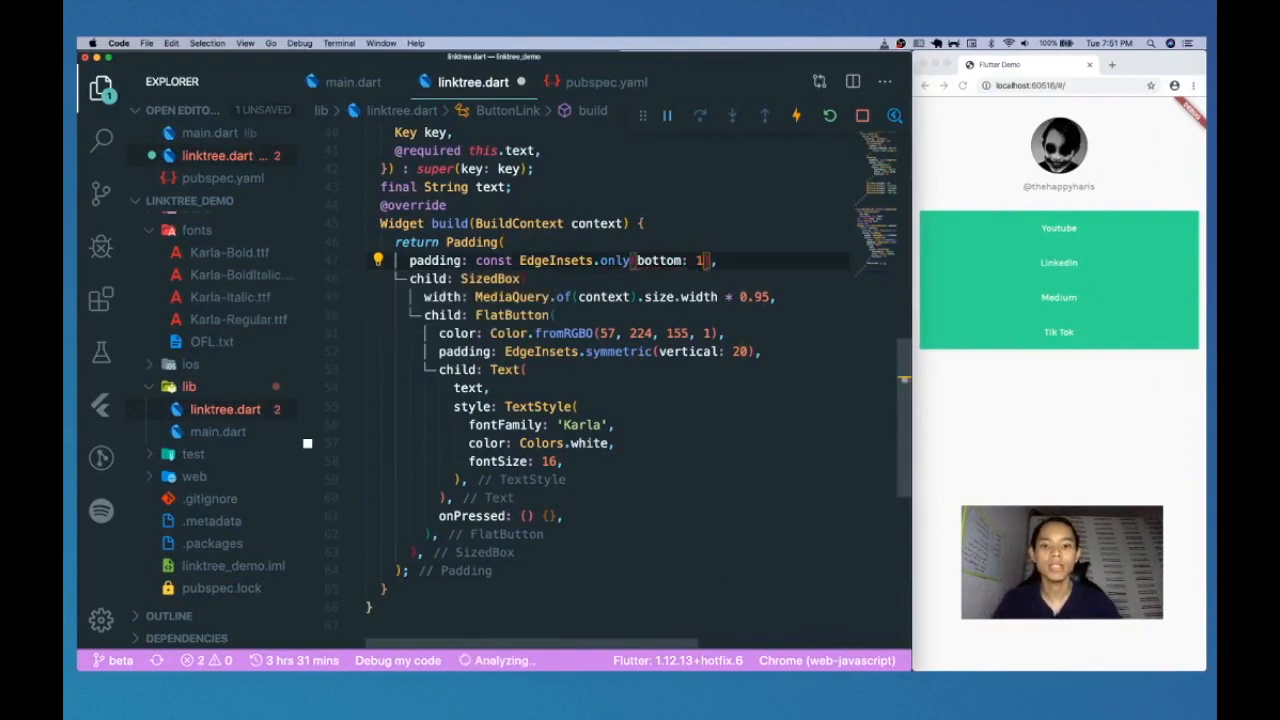
type("6")
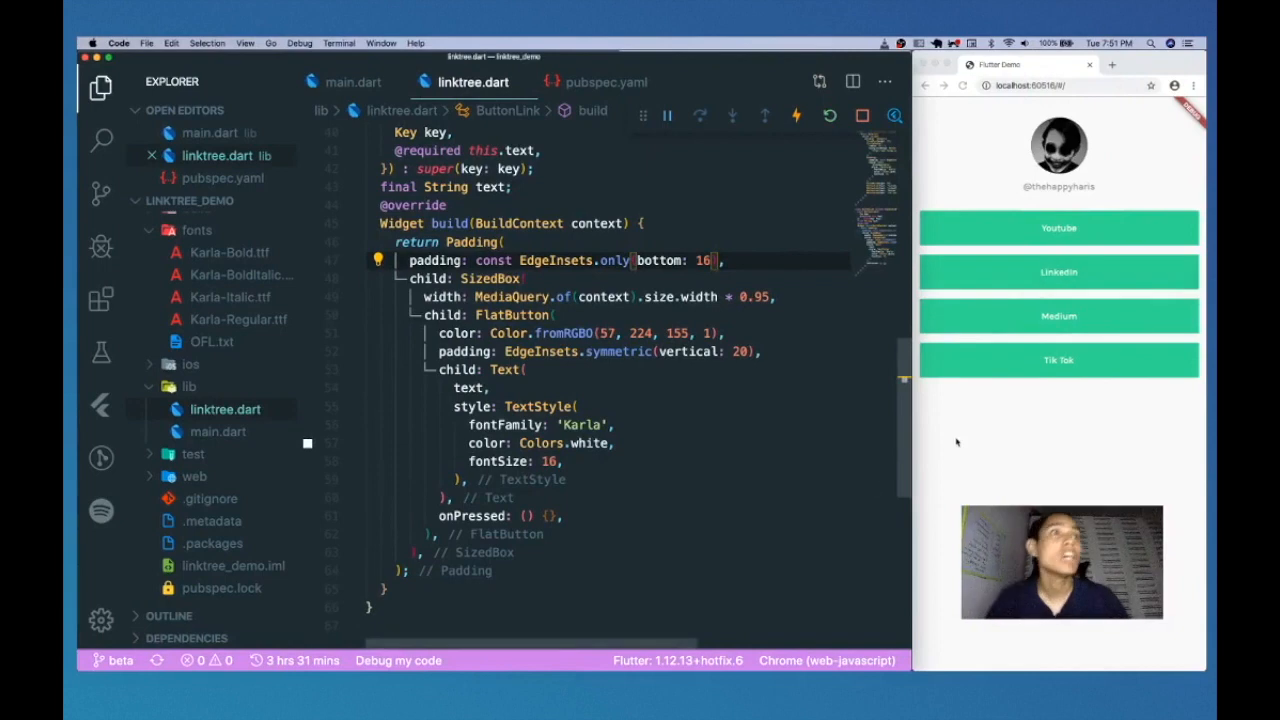
scroll("down", 3)
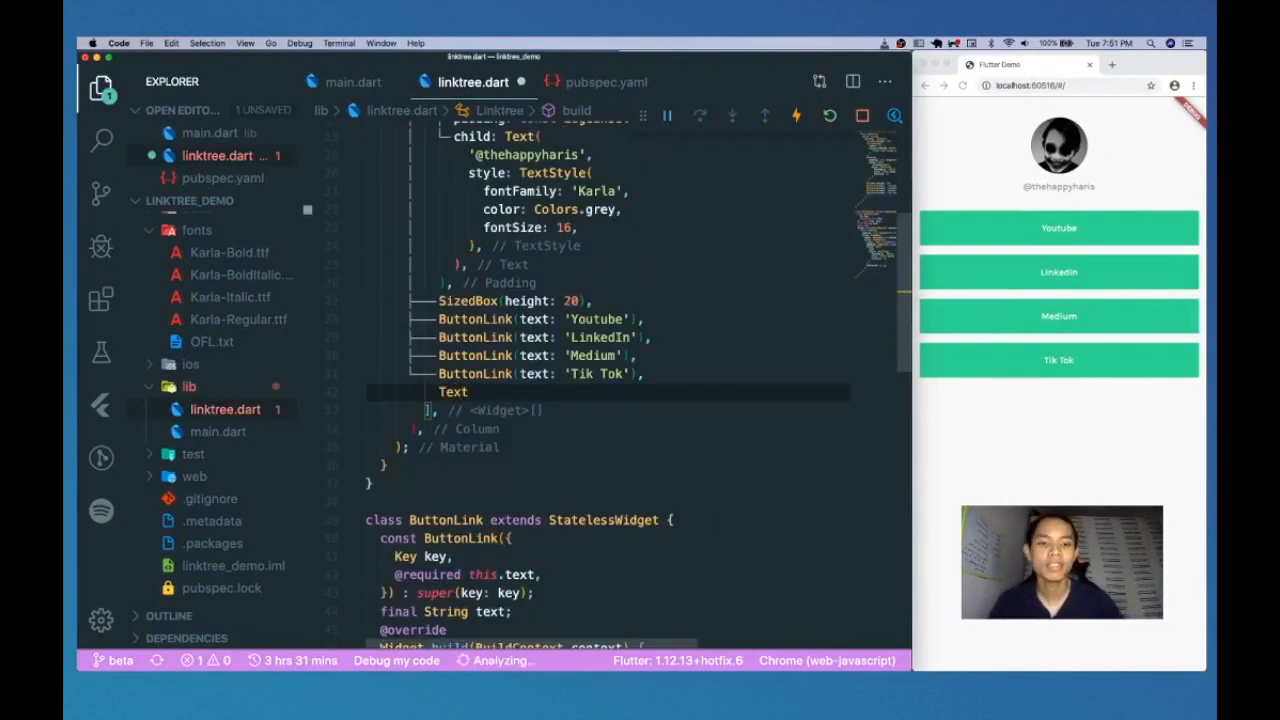
Add a Spacer, a Row with Text('Built in Flutter'), and SizedBox(height: 23) below the buttons
type("'')")
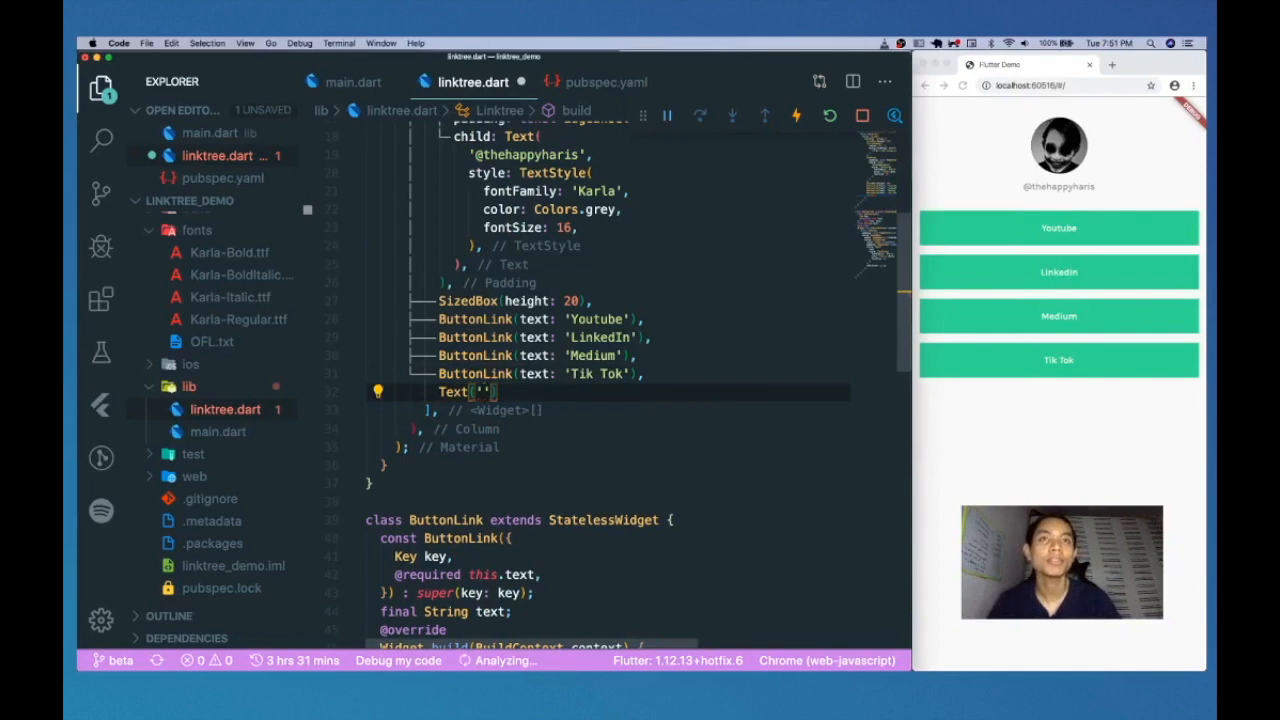
type("Built in")
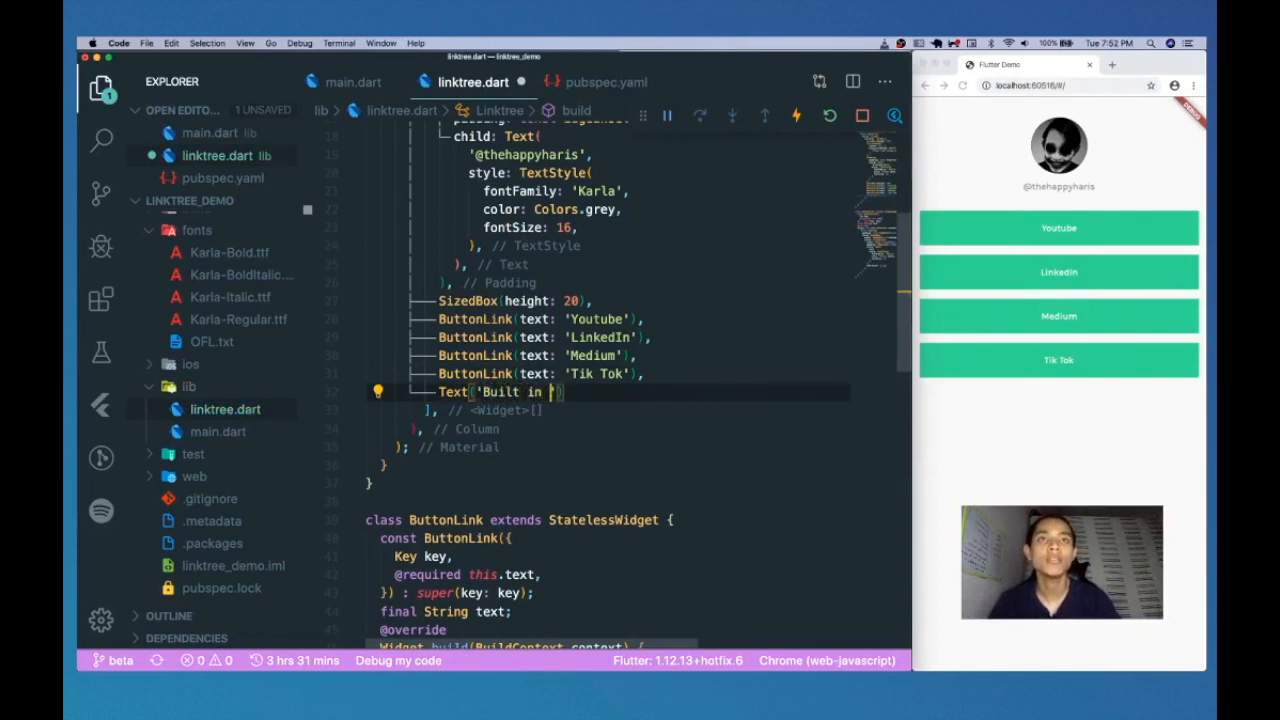
type("Flutter")
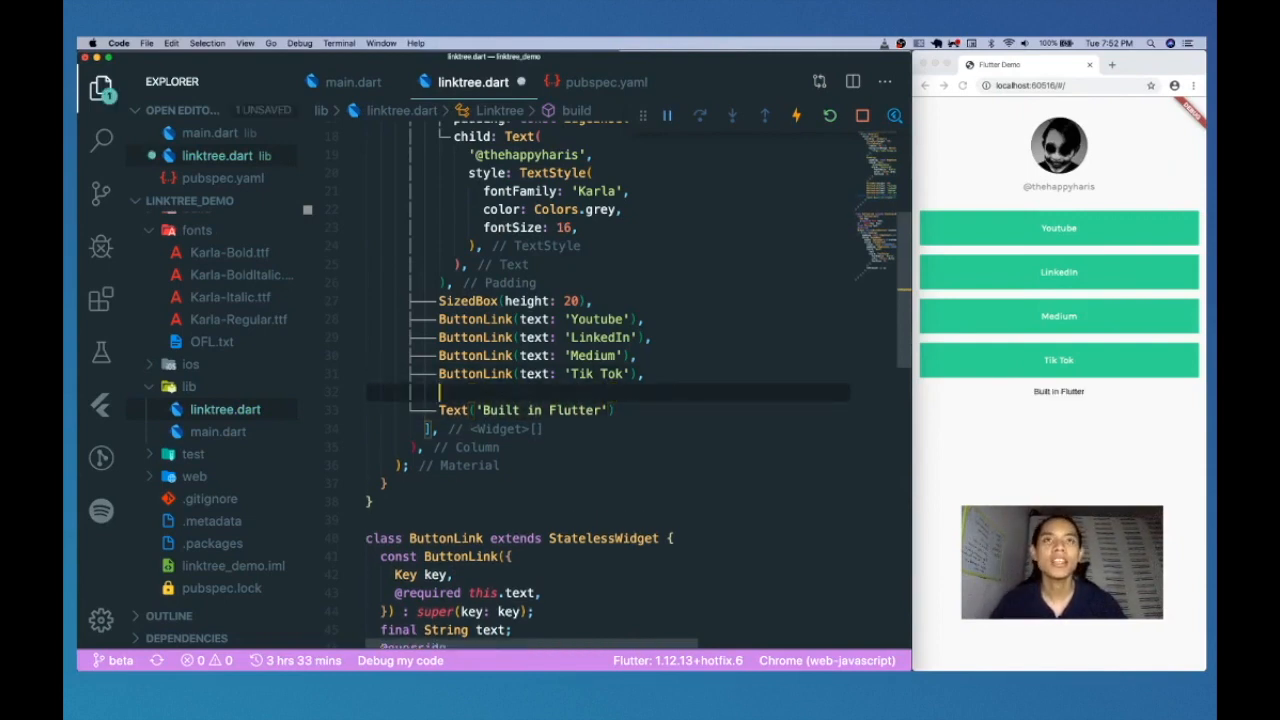
type("Spacer(),")
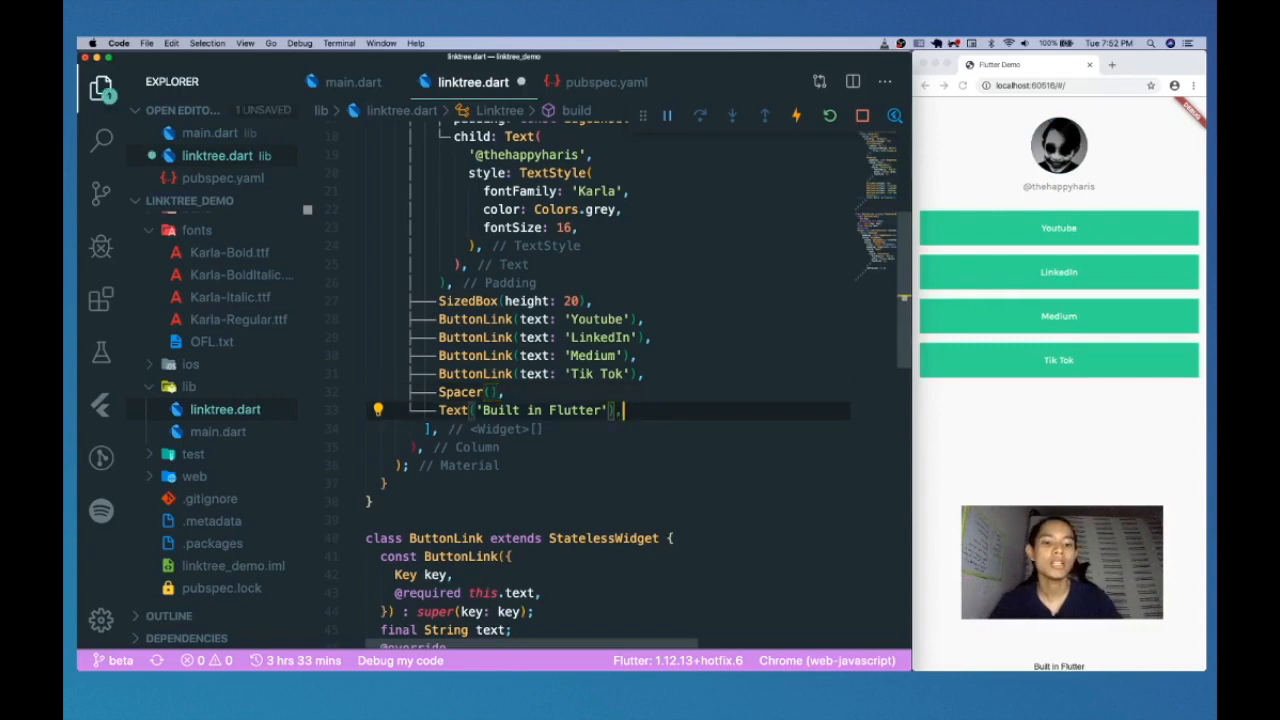
type("SizedBox")
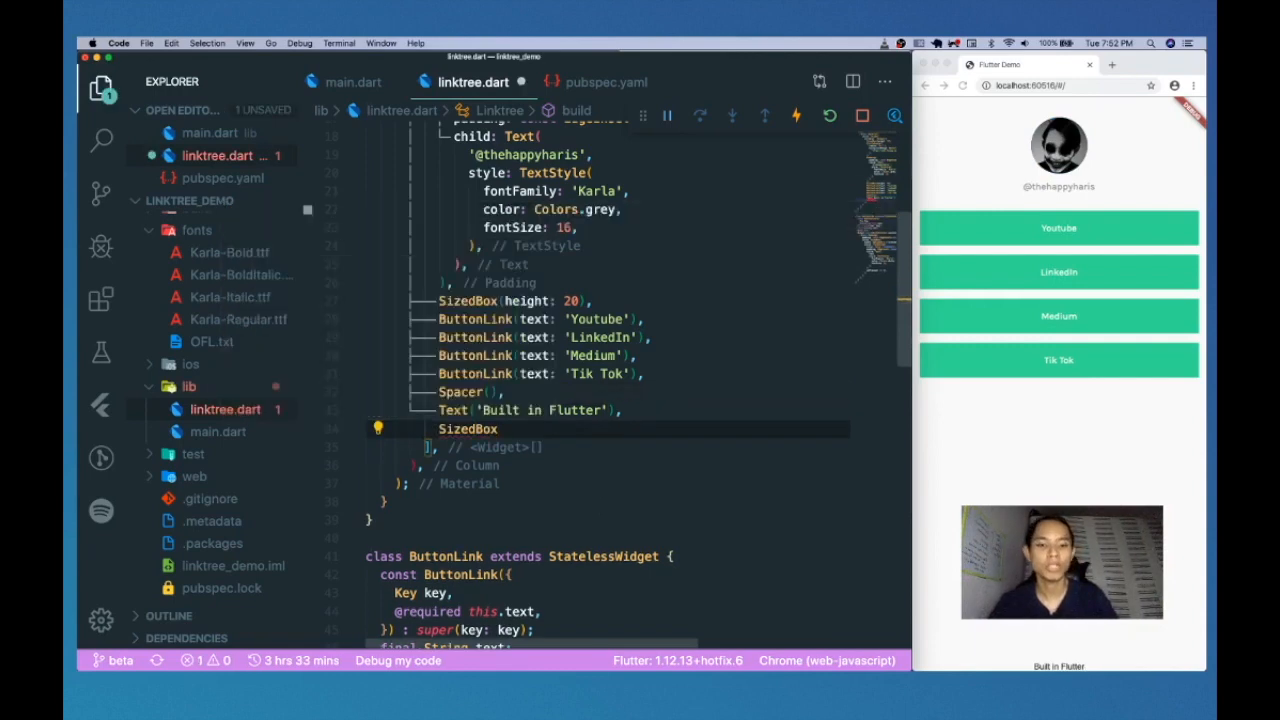
type("height: 23)")
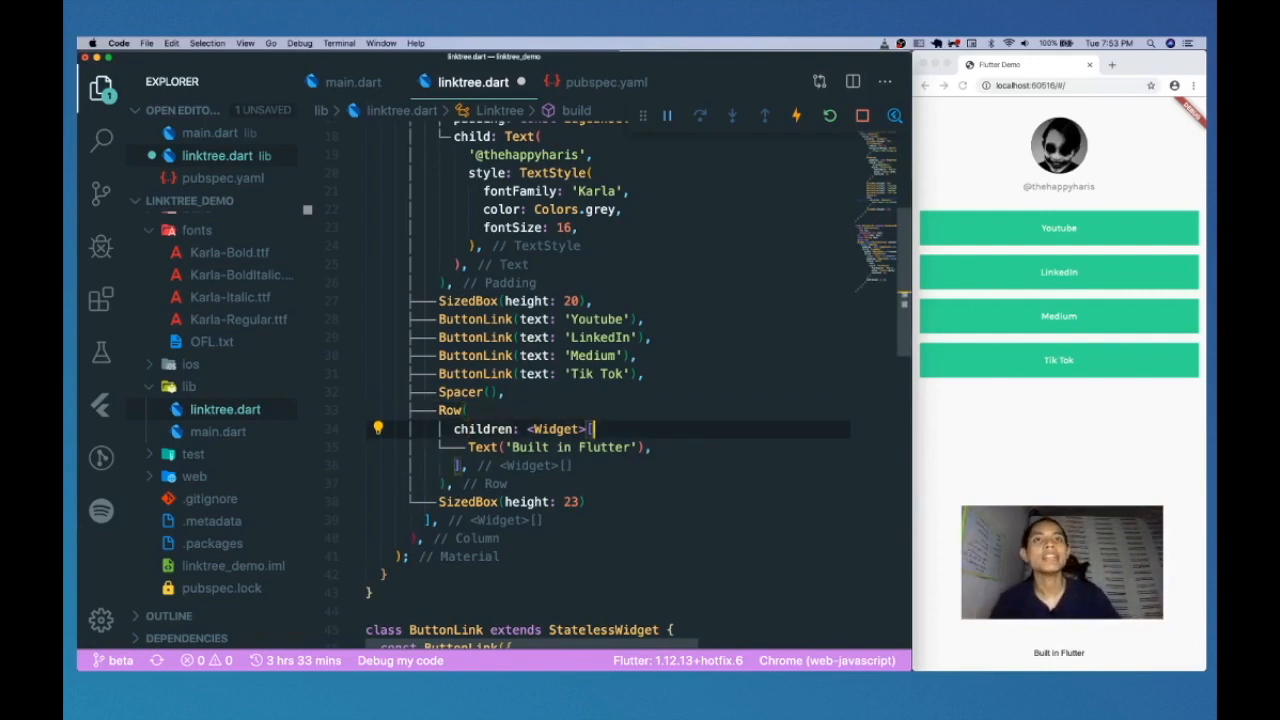
Set the footer Row to MainAxisSize.min, add the hummingbird logo at width 25, and a 7-wide SizedBox gap
type("mainAxisSize: MainAxisSize.min,")
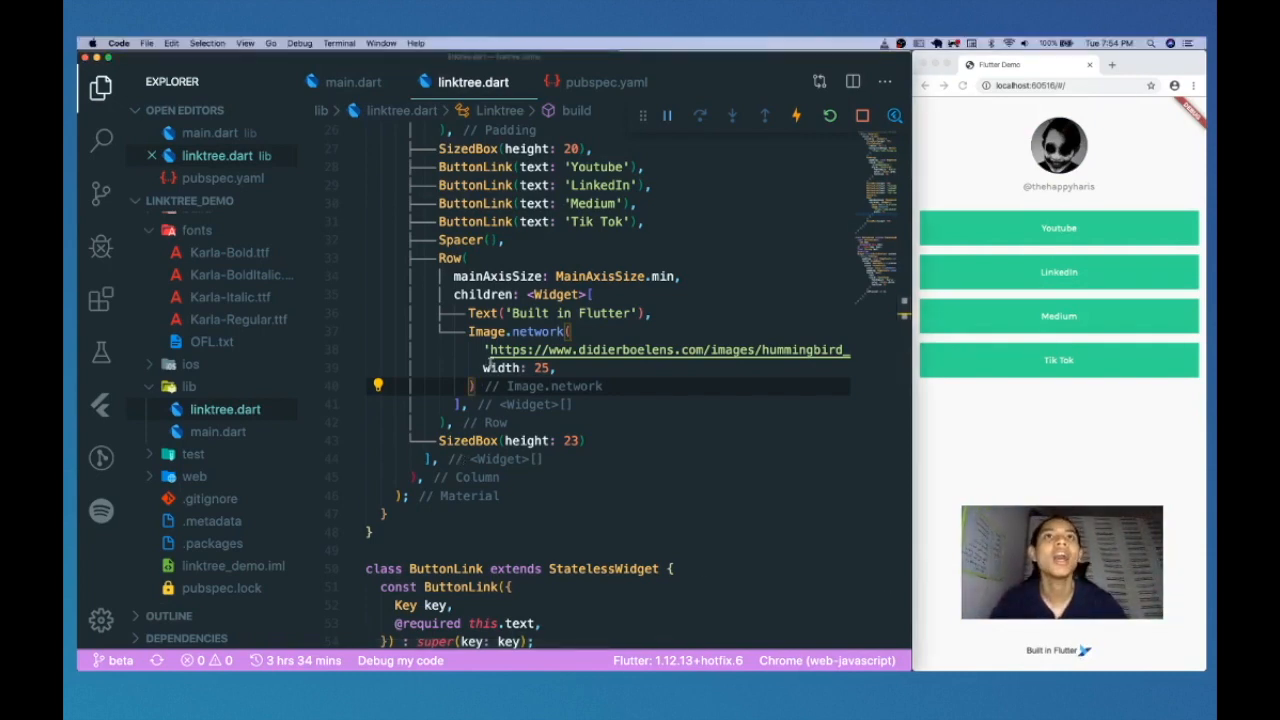
type("SizedBox(width: 7),")
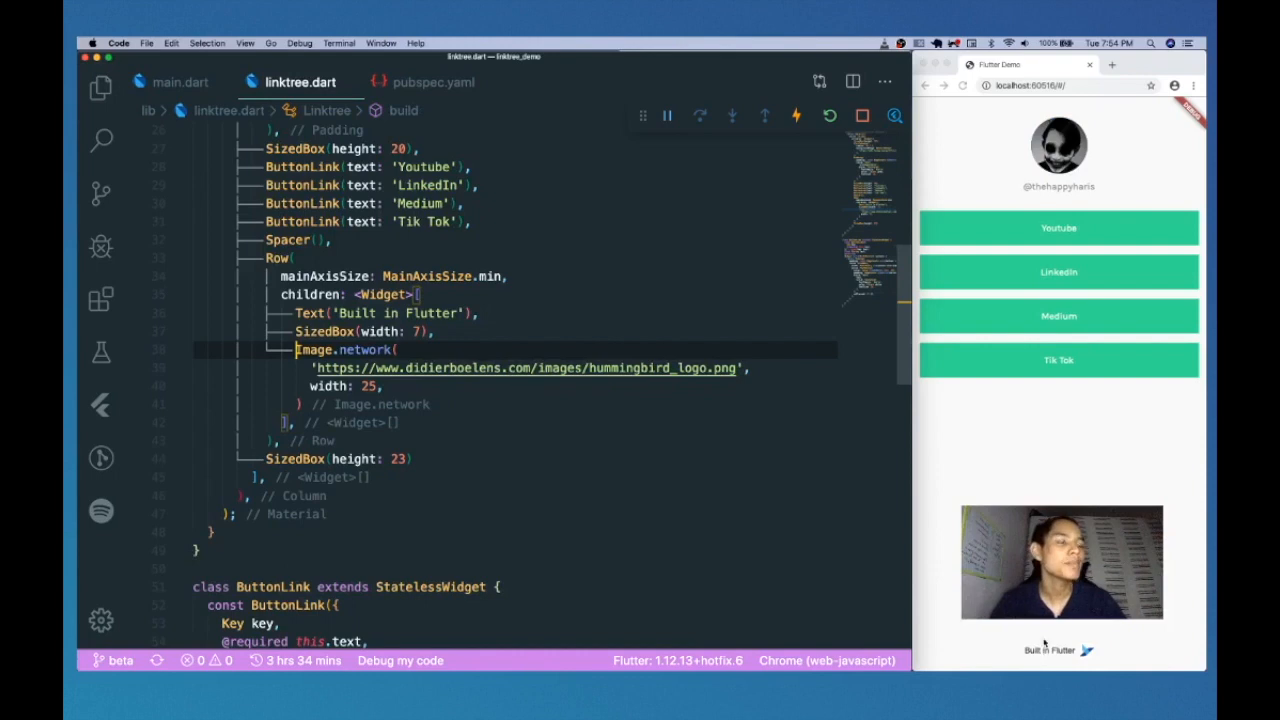
scroll("down", 3)
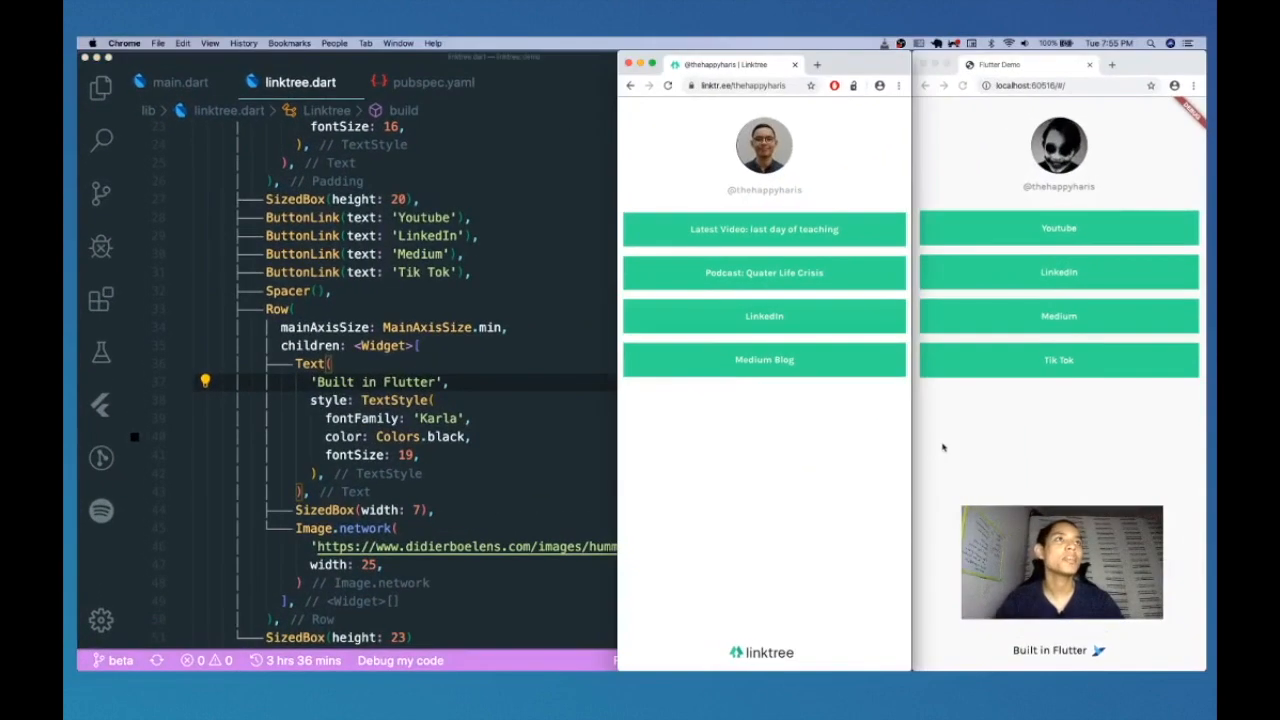
mouse_move(1185, 150)
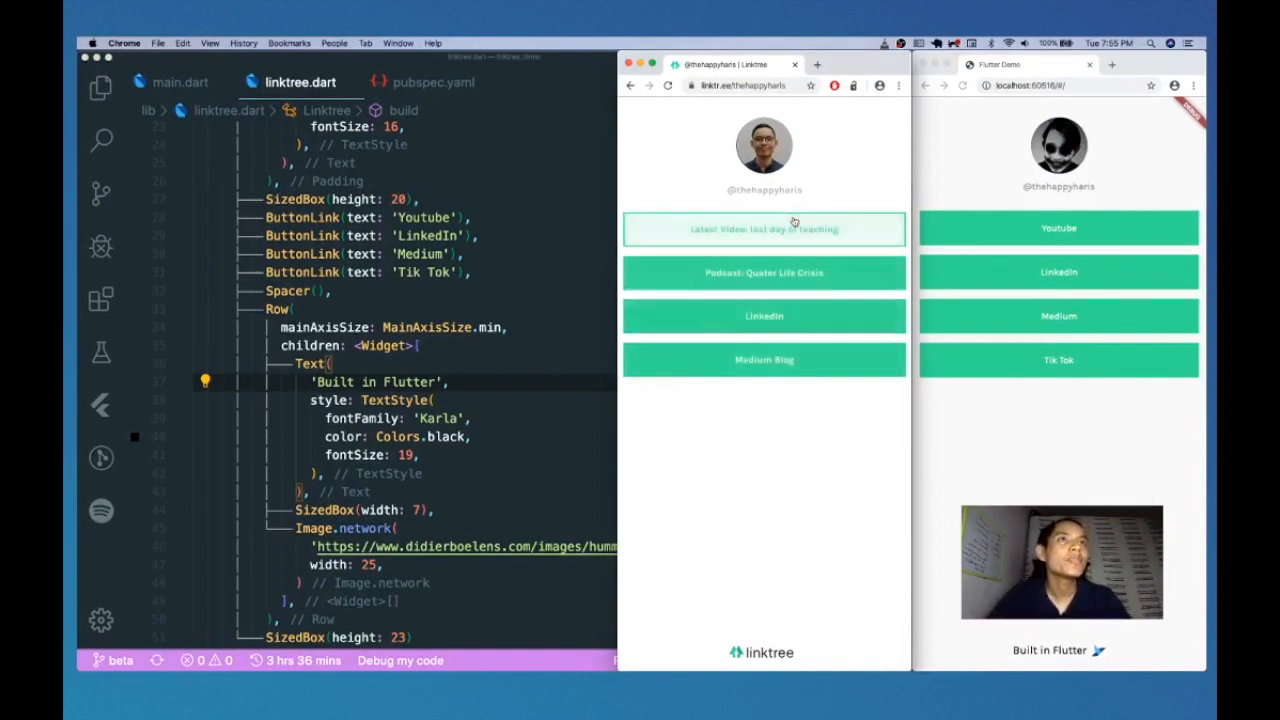
mouse_move(866, 252)
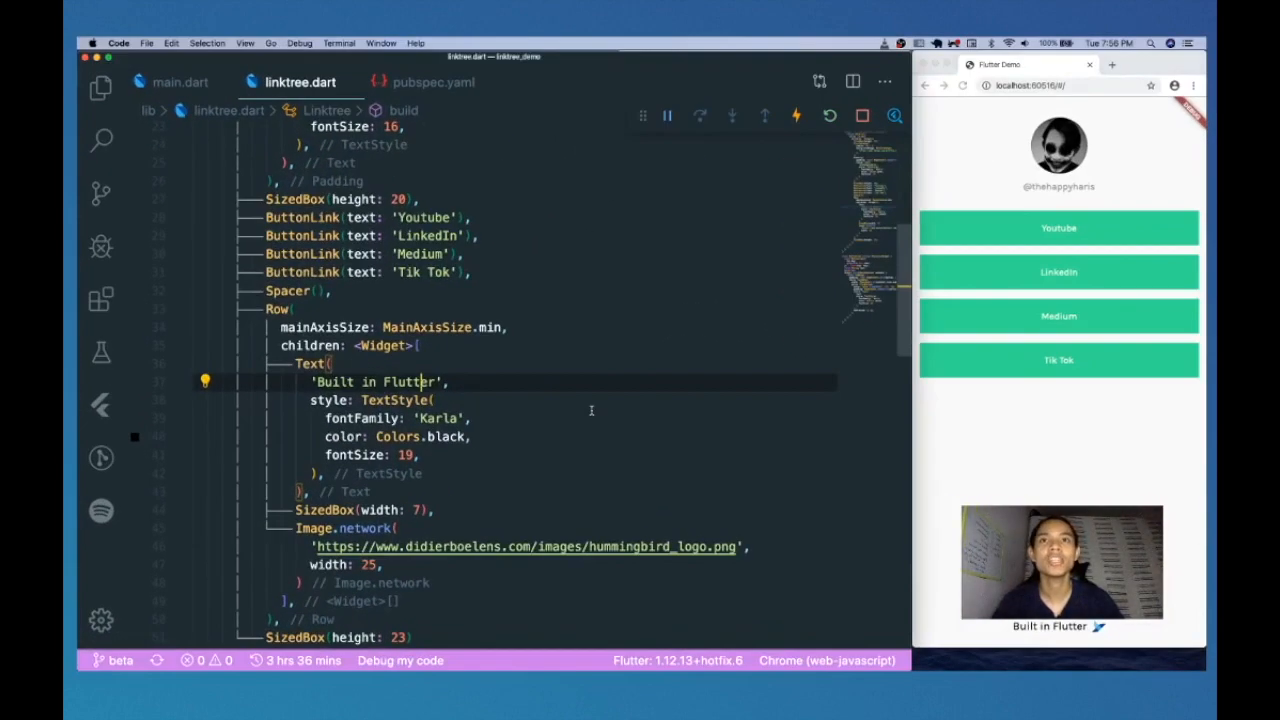
Style the footer text black Karla at size 19 after comparing with linktree.ee
scroll("down", 3)
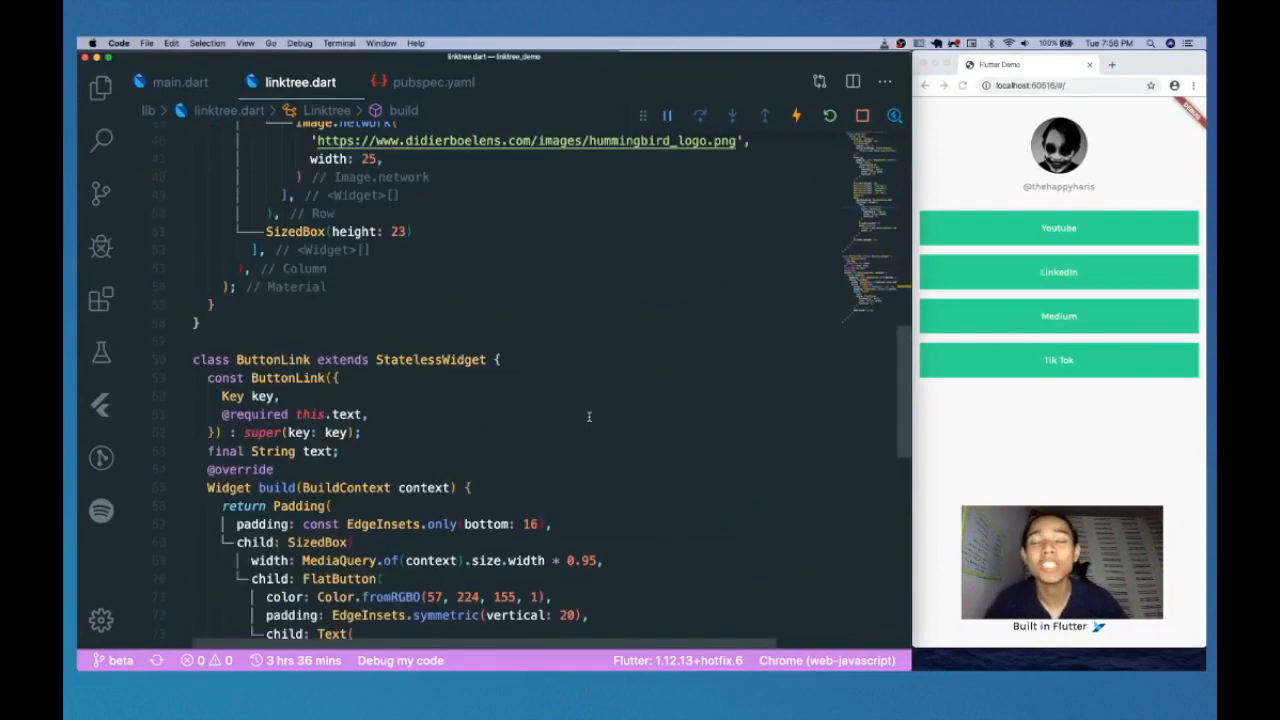